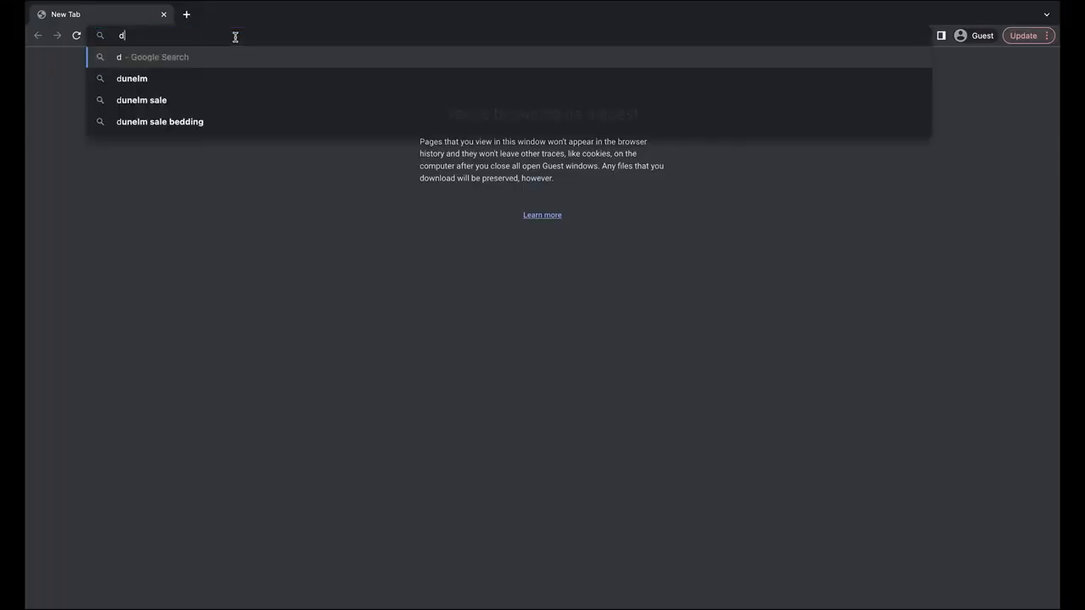
# Load discord.com by entering 'discord' in Chrome's address bar
pyautogui.write('iscord.com')
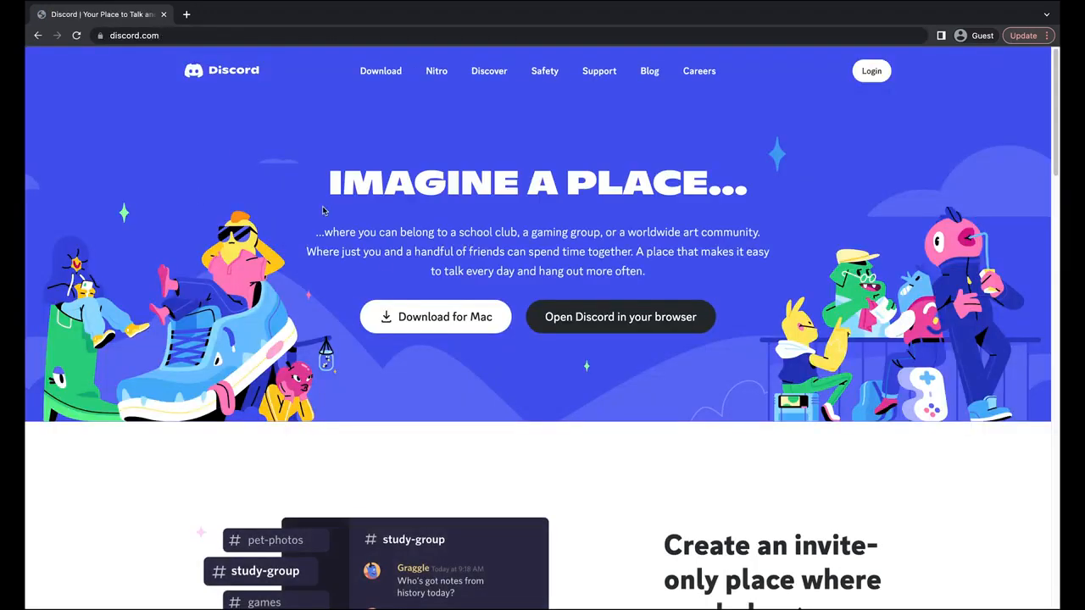
pyautogui.moveTo(422, 329)
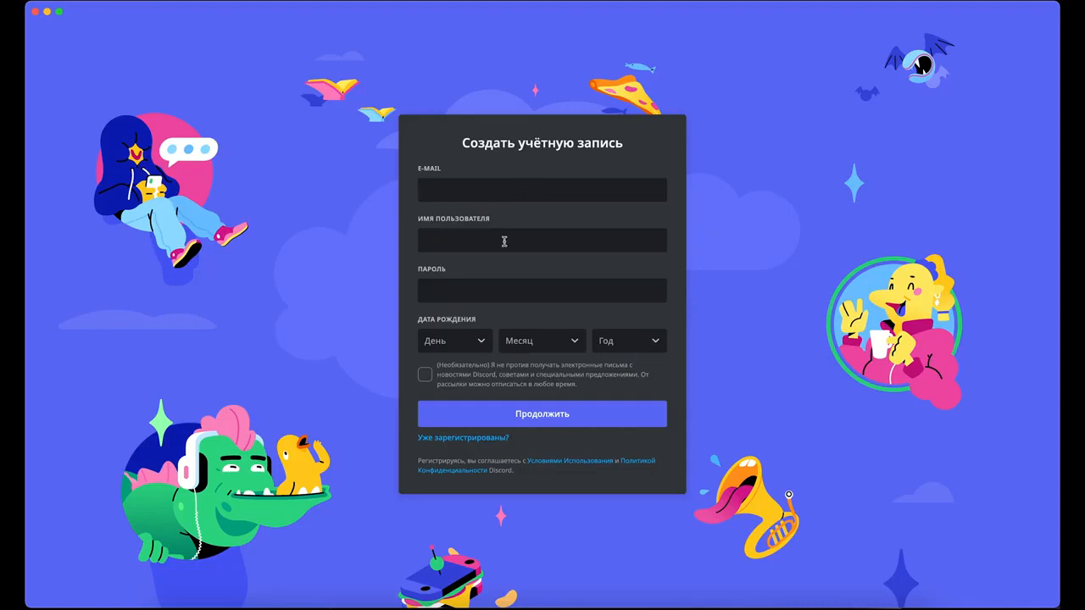
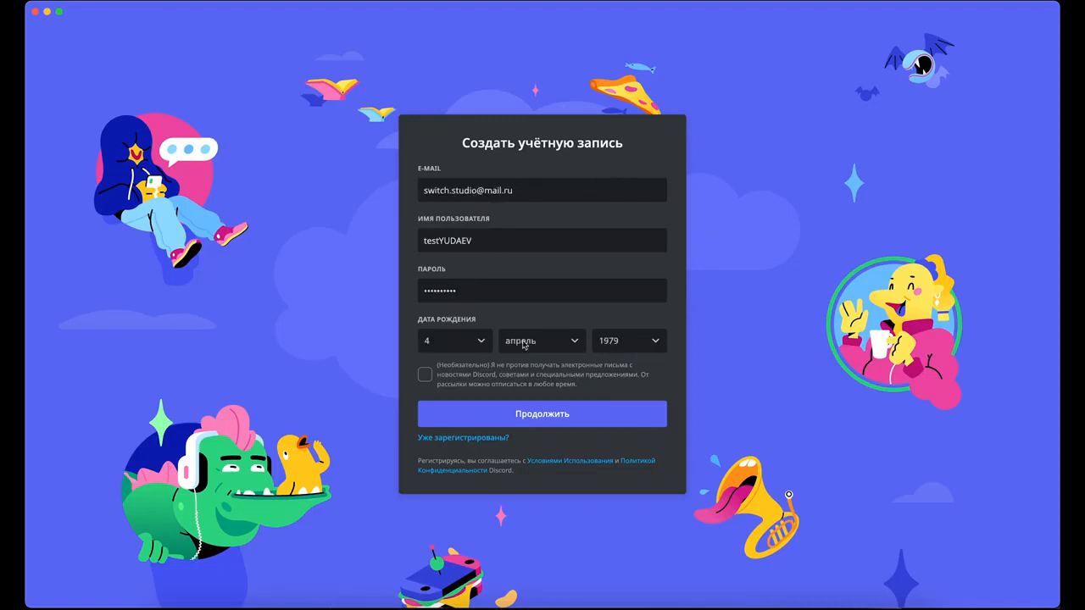
pyautogui.click(542, 413)
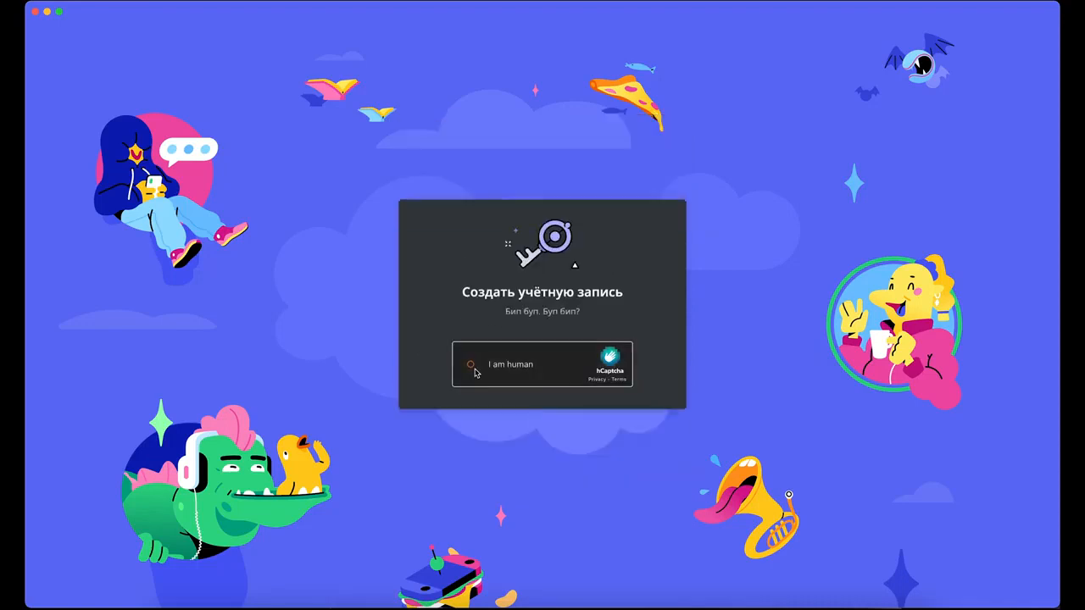
pyautogui.click(470, 363)
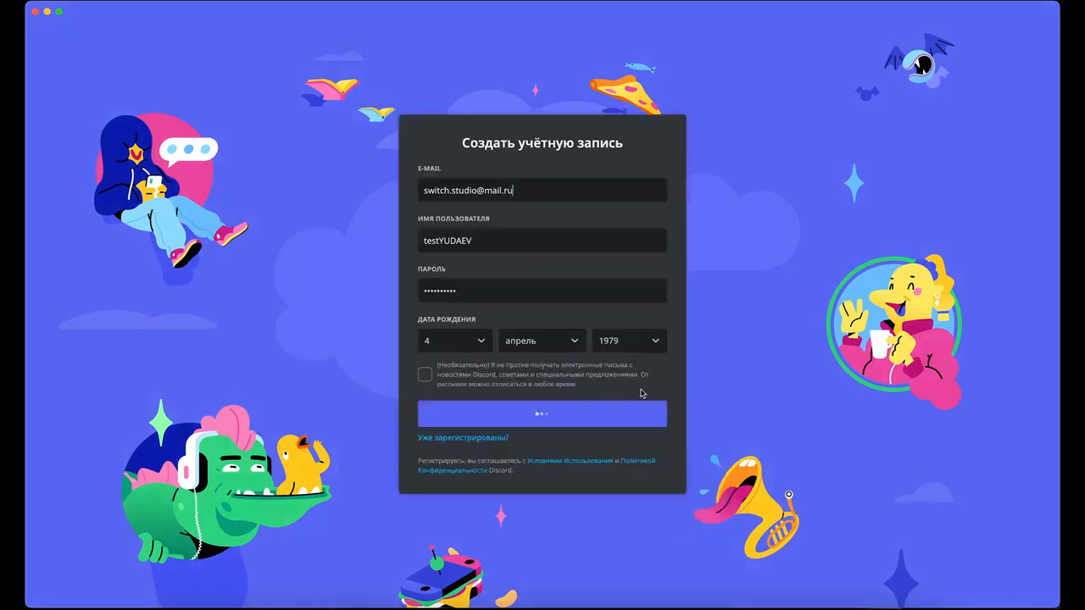
pyautogui.click(542, 414)
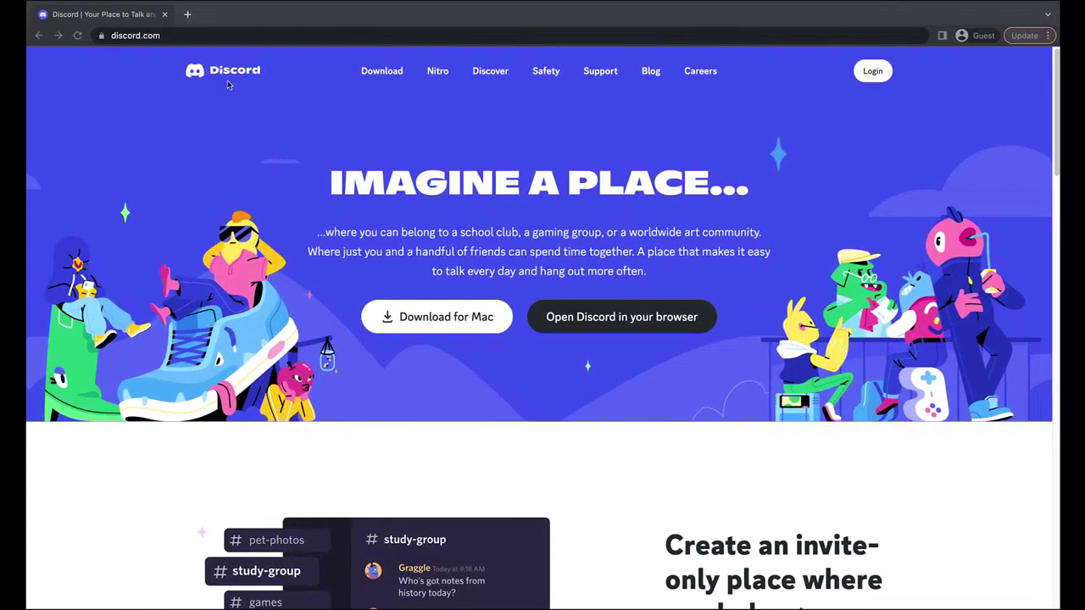
# Search Google for Midjourney and follow the result to its Discord server invite
pyautogui.write('mi')
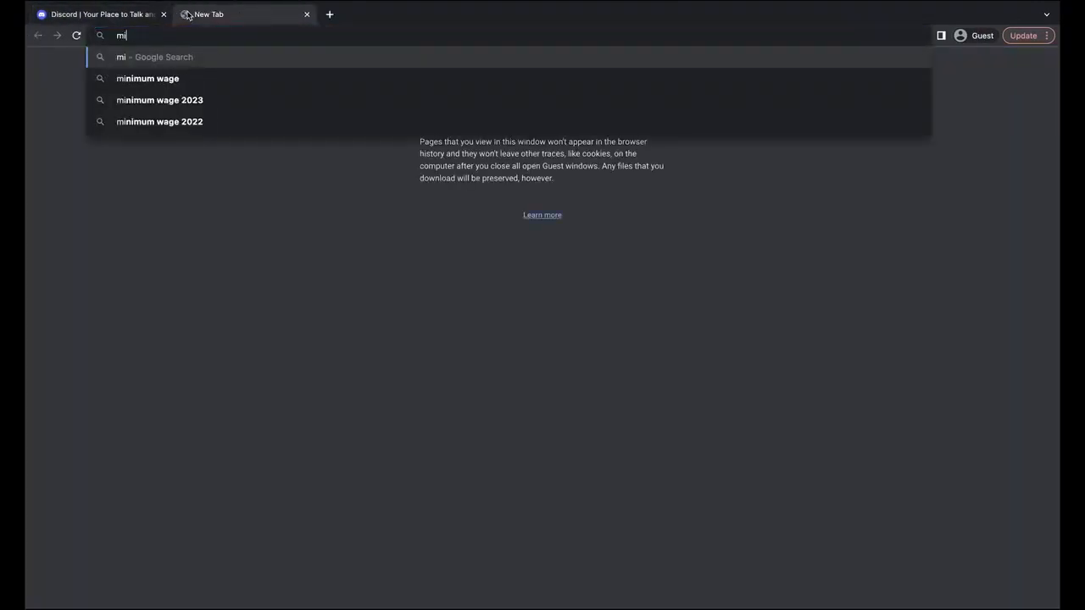
pyautogui.write('d')
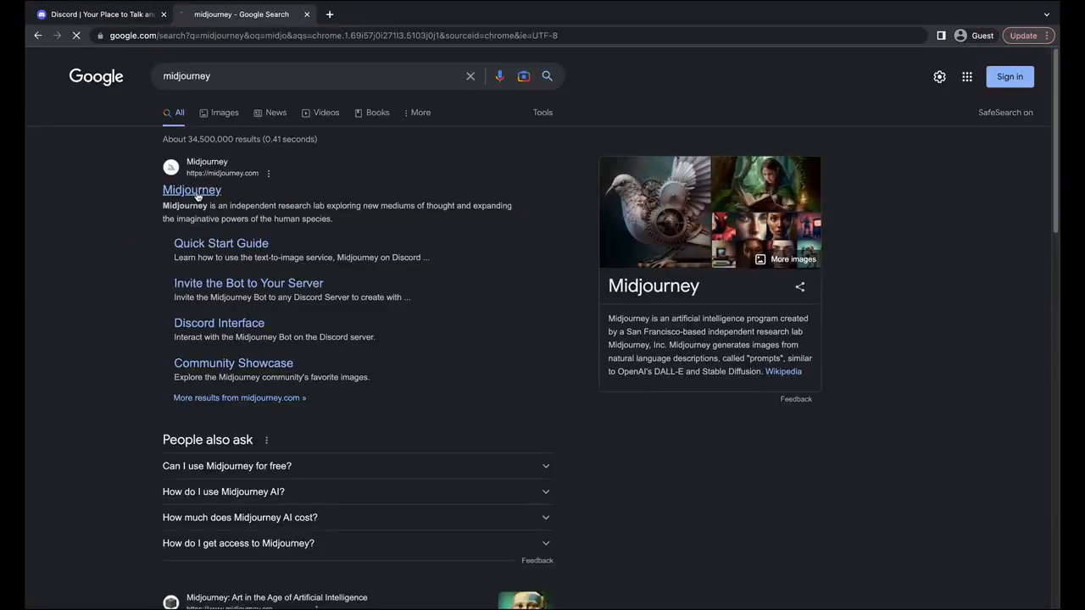
pyautogui.click(191, 189)
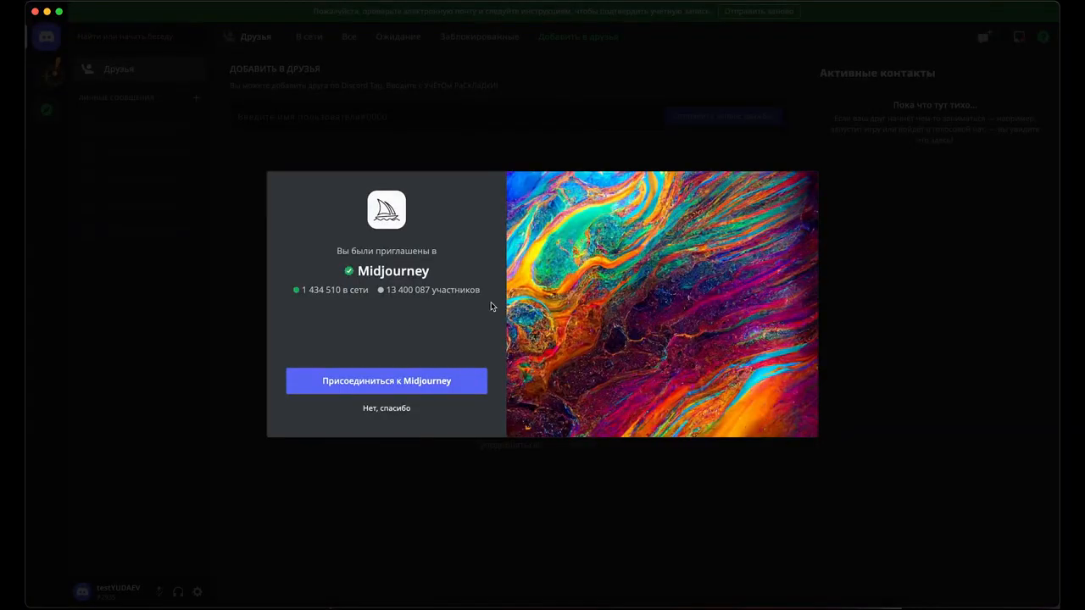
pyautogui.moveTo(410, 383)
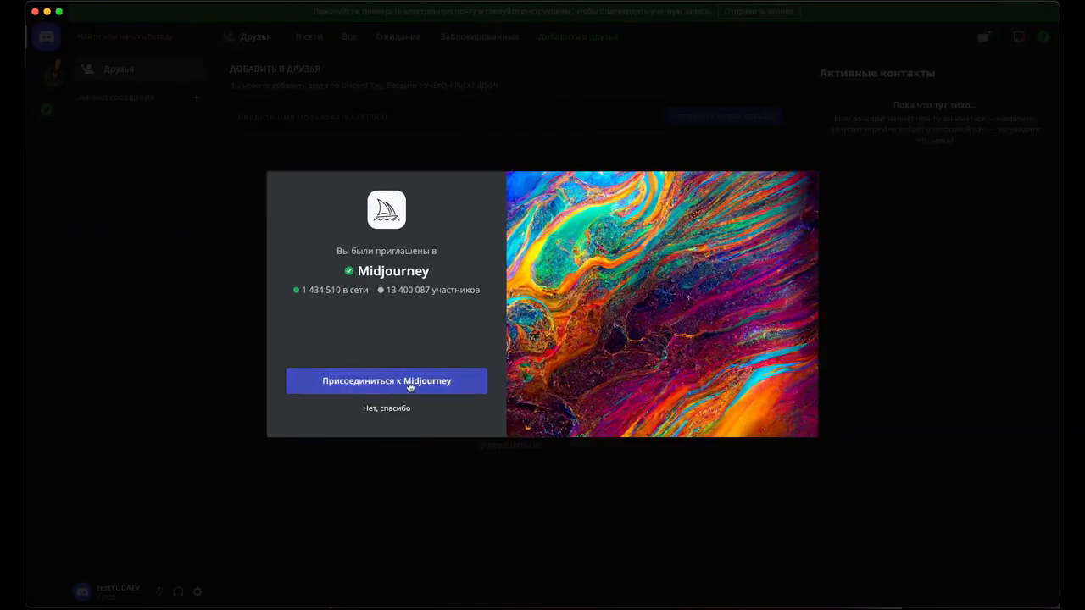
# Accept the Midjourney invite and mark the tennis ball images in the hCaptcha
pyautogui.click(386, 380)
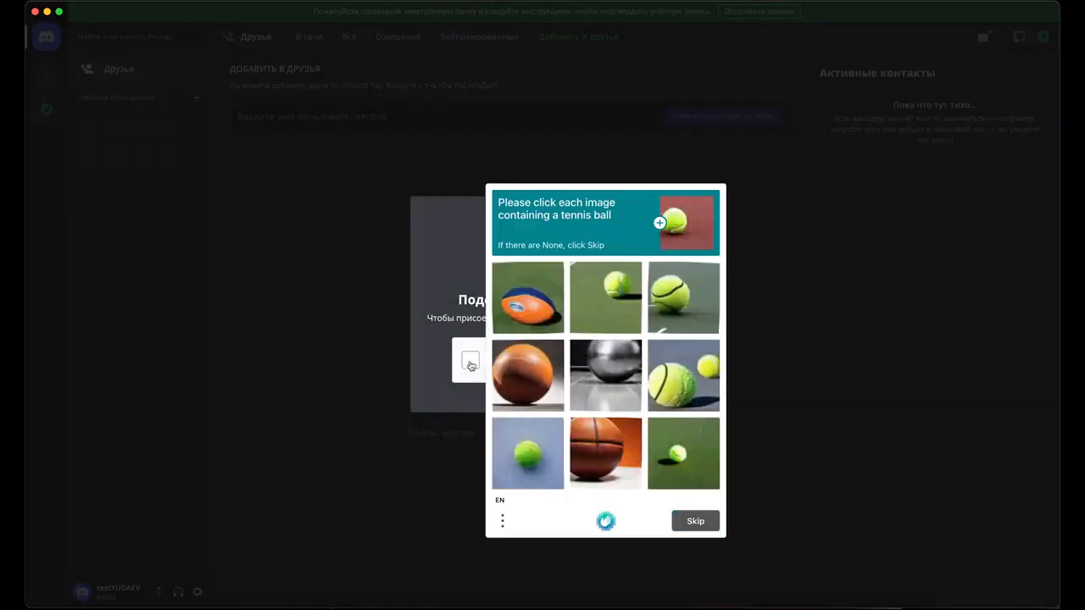
pyautogui.click(683, 453)
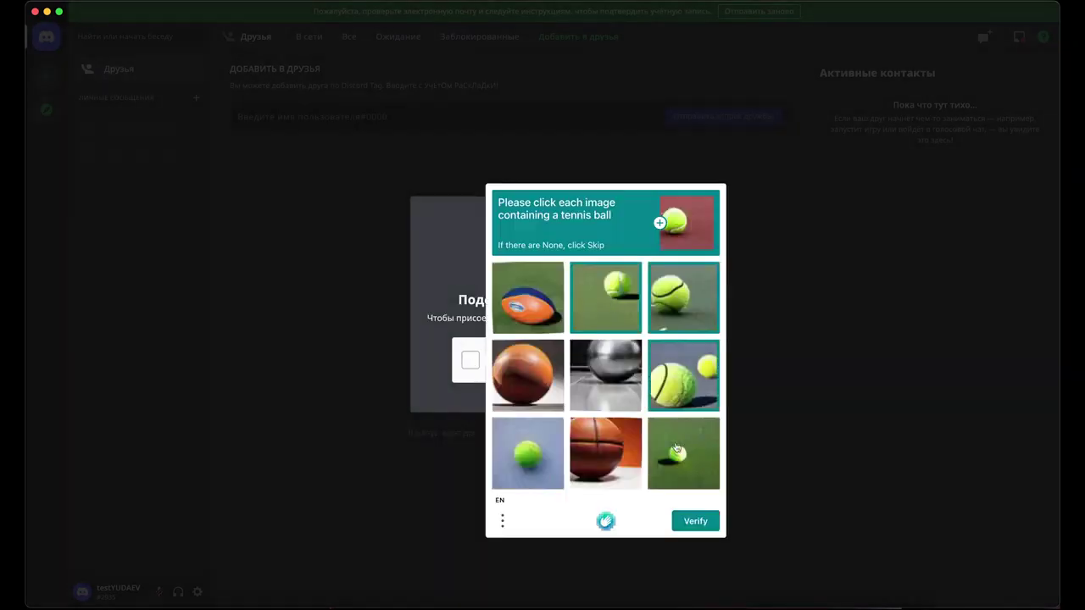
pyautogui.click(694, 521)
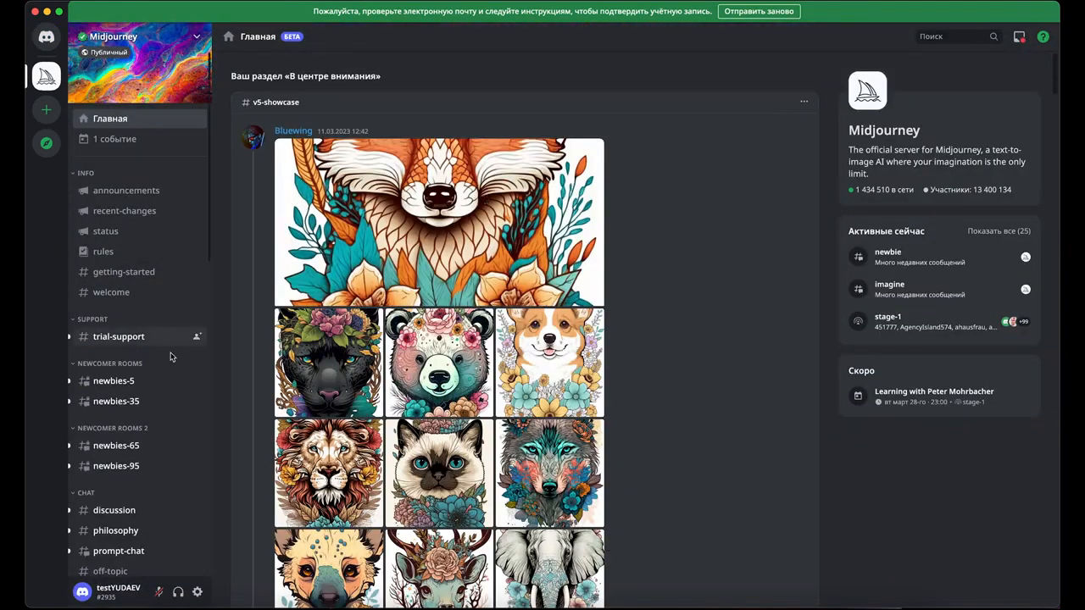
pyautogui.moveTo(113, 380)
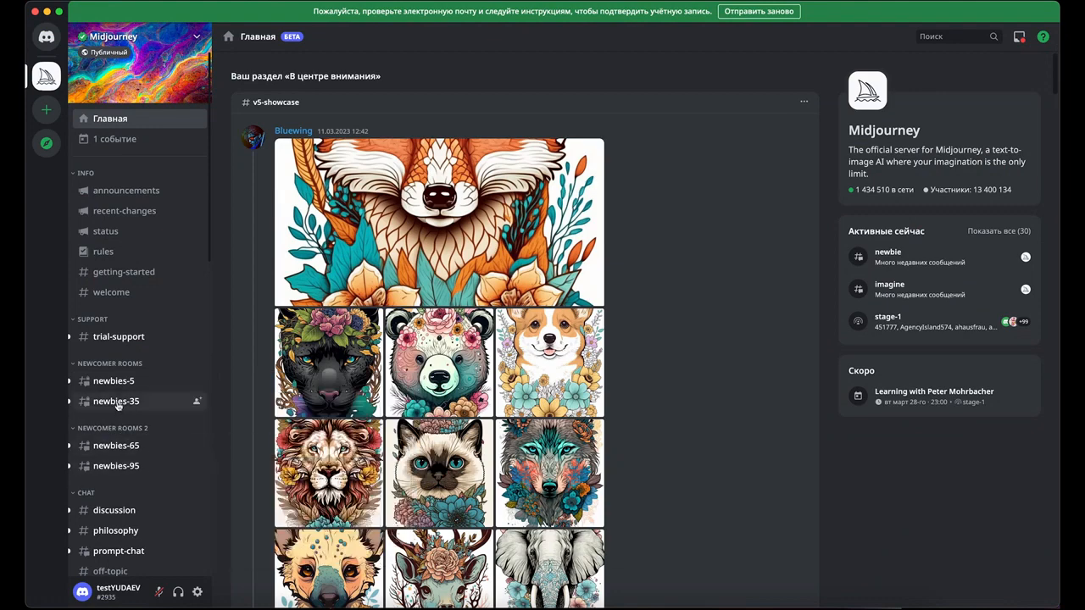
# Open newbies-35 under Newcomer Rooms and scroll through Midjourney Bot's image posts
pyautogui.click(114, 400)
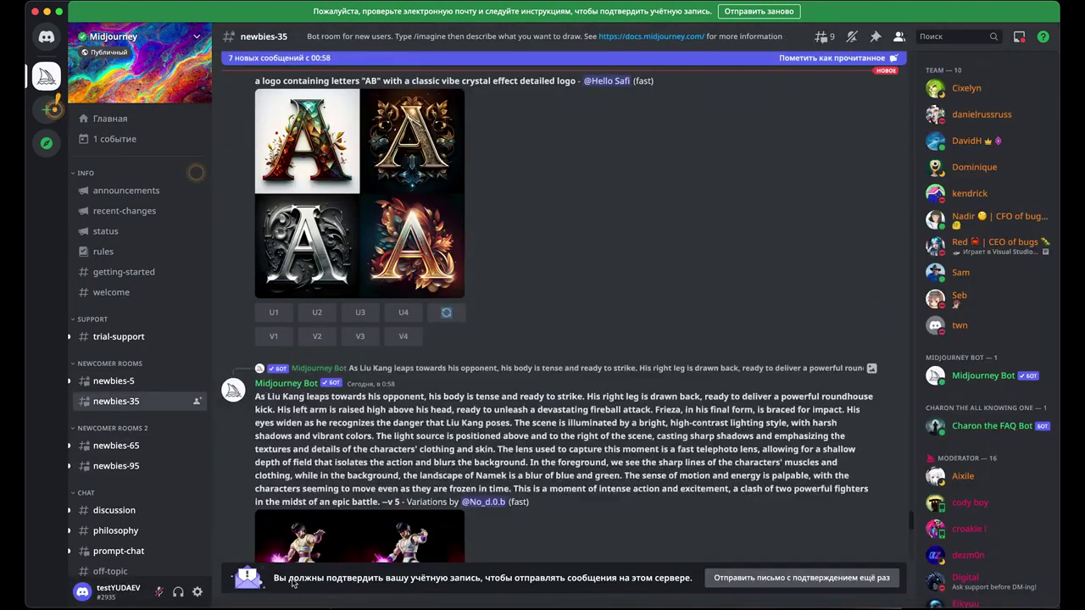
pyautogui.moveTo(524, 584)
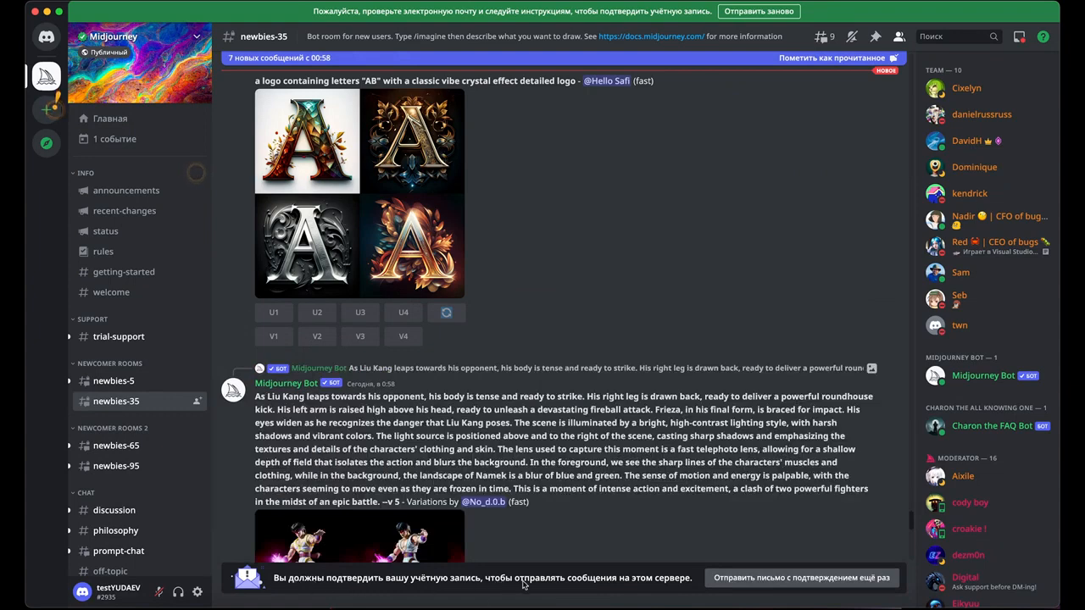
pyautogui.scroll(-3)
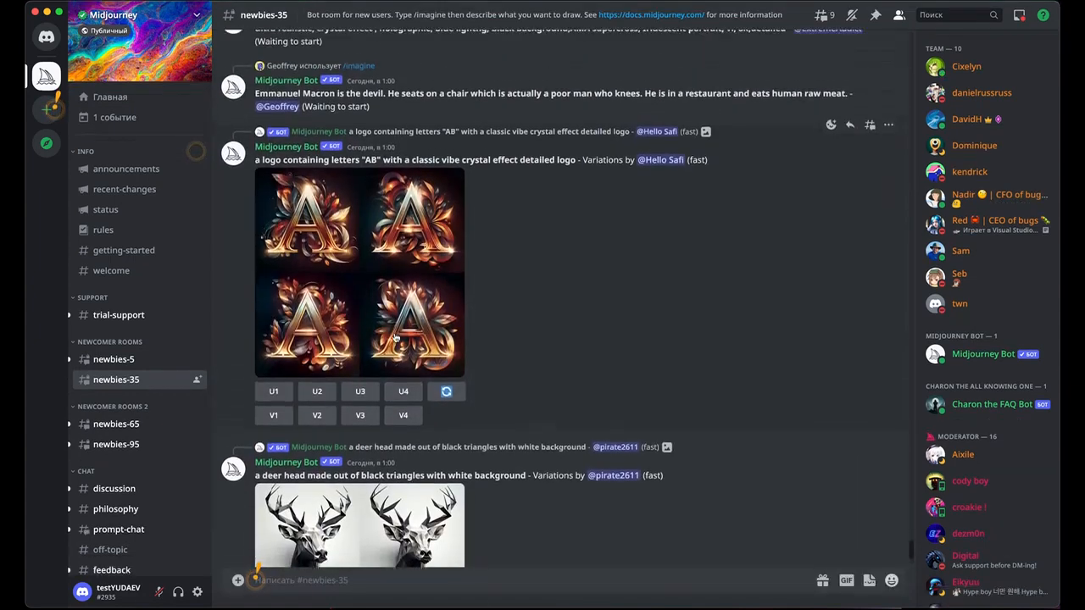
pyautogui.scroll(-3)
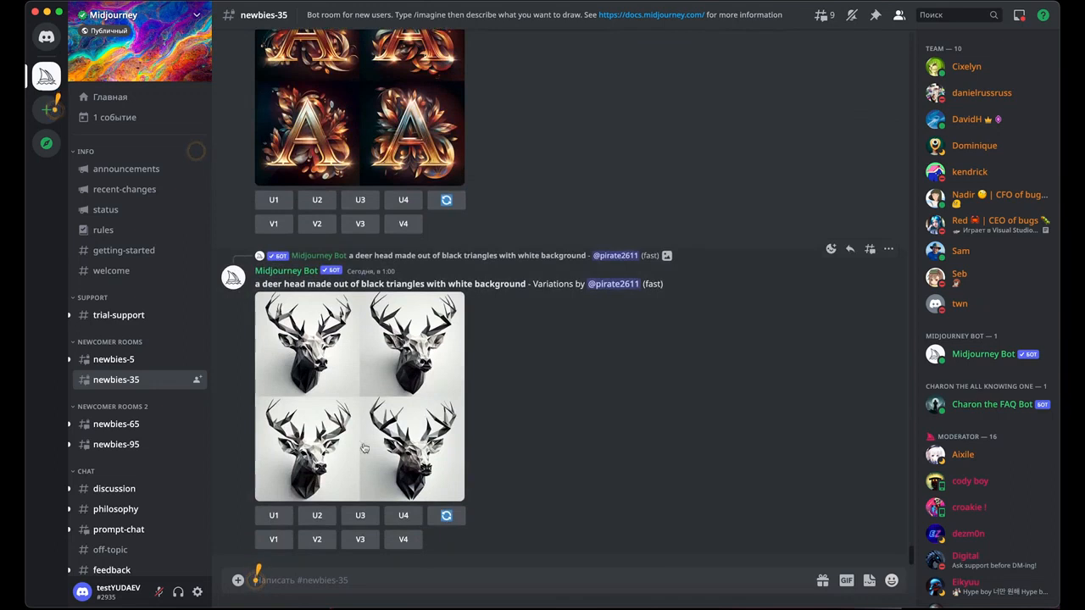
pyautogui.moveTo(371, 566)
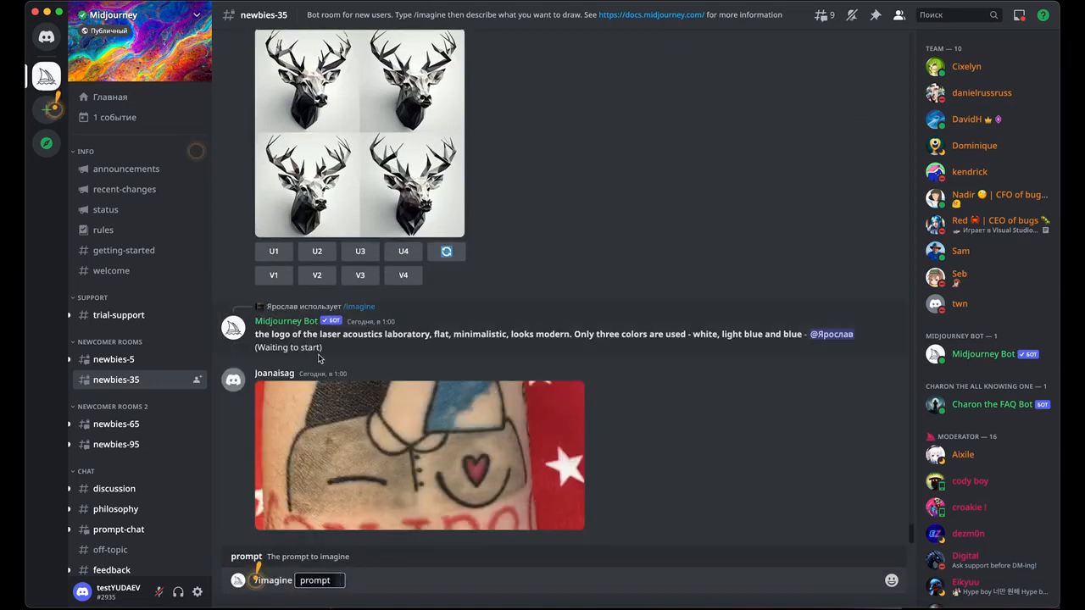
pyautogui.moveTo(345, 535)
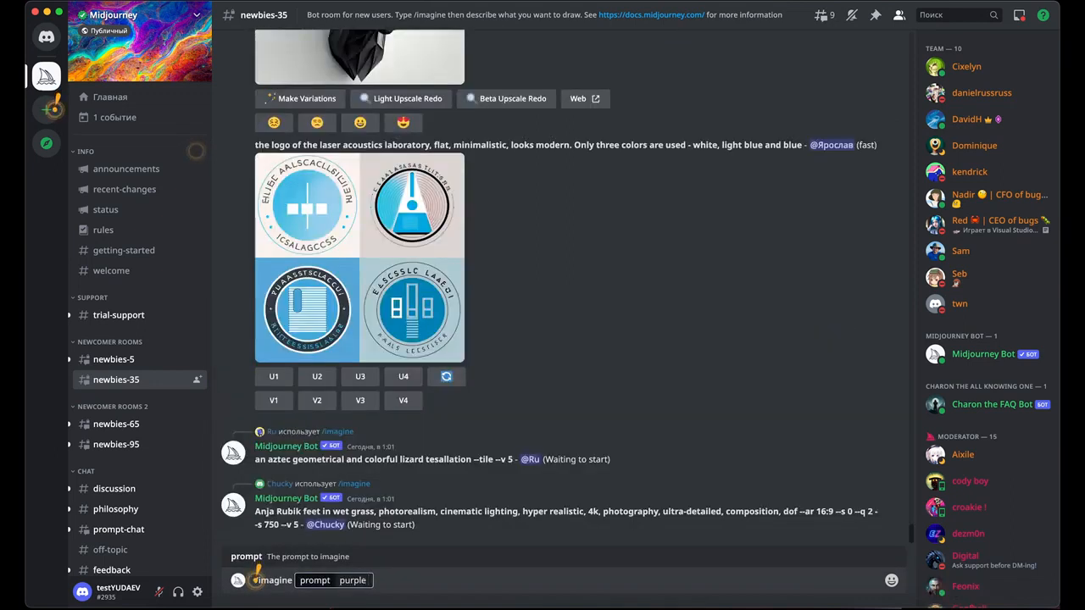
# Submit /imagine 'purple horse in iceland' and accept Midjourney's terms of service
pyautogui.write('horse')
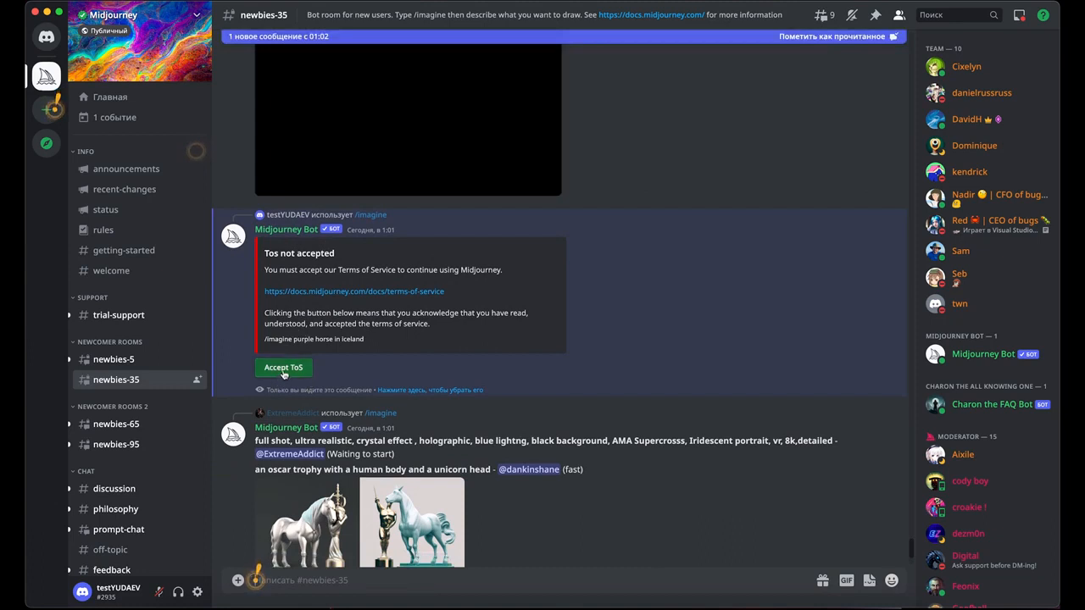
pyautogui.click(283, 367)
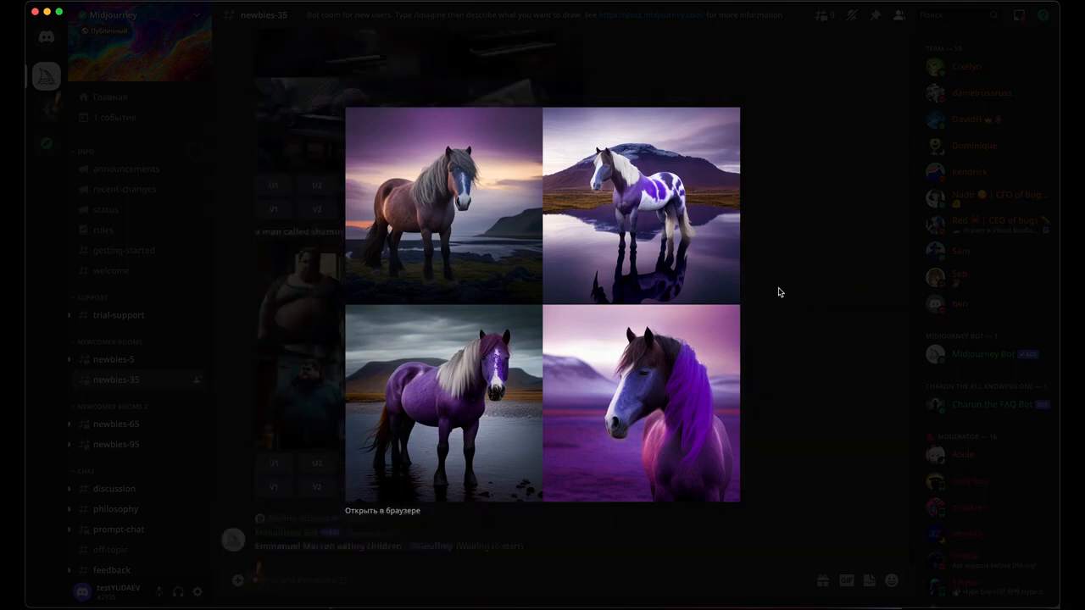
pyautogui.moveTo(784, 302)
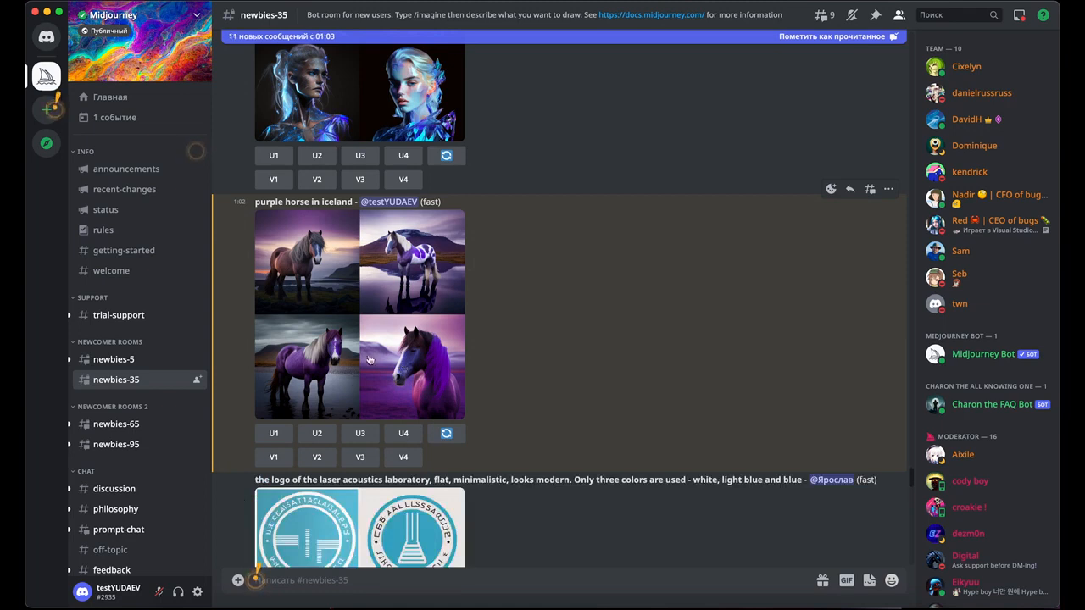
pyautogui.moveTo(299, 408)
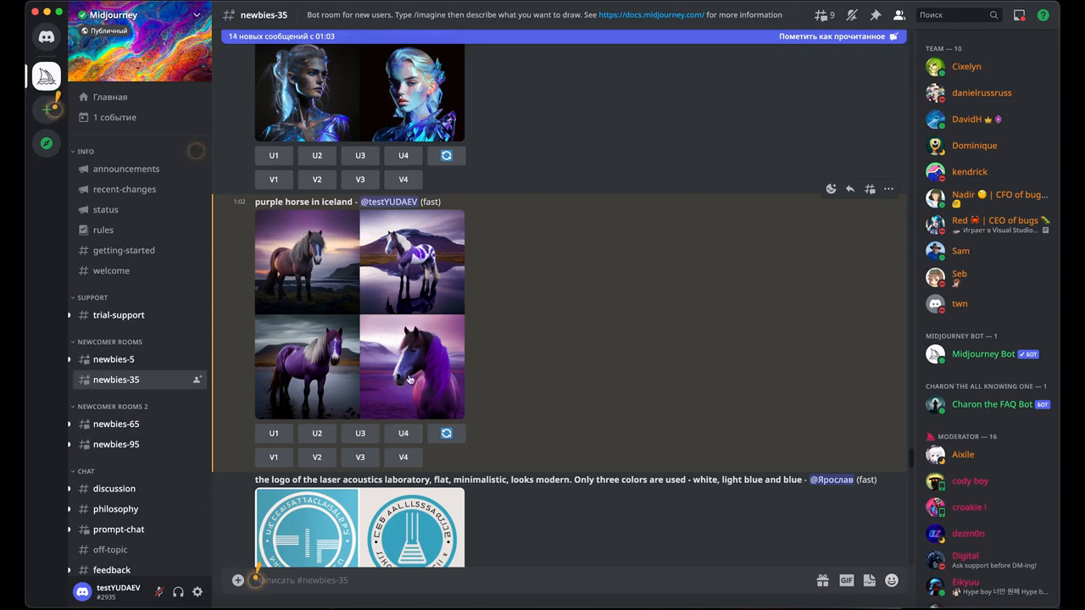
# Request a U4 upscale of the fourth purple horse in Iceland image
pyautogui.click(403, 433)
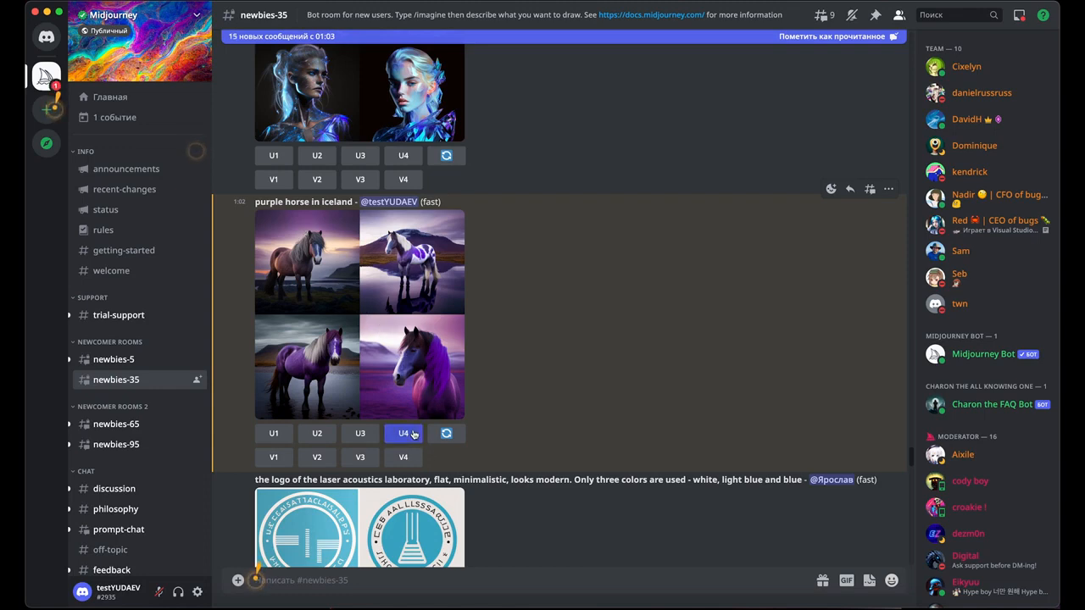
pyautogui.scroll(-3)
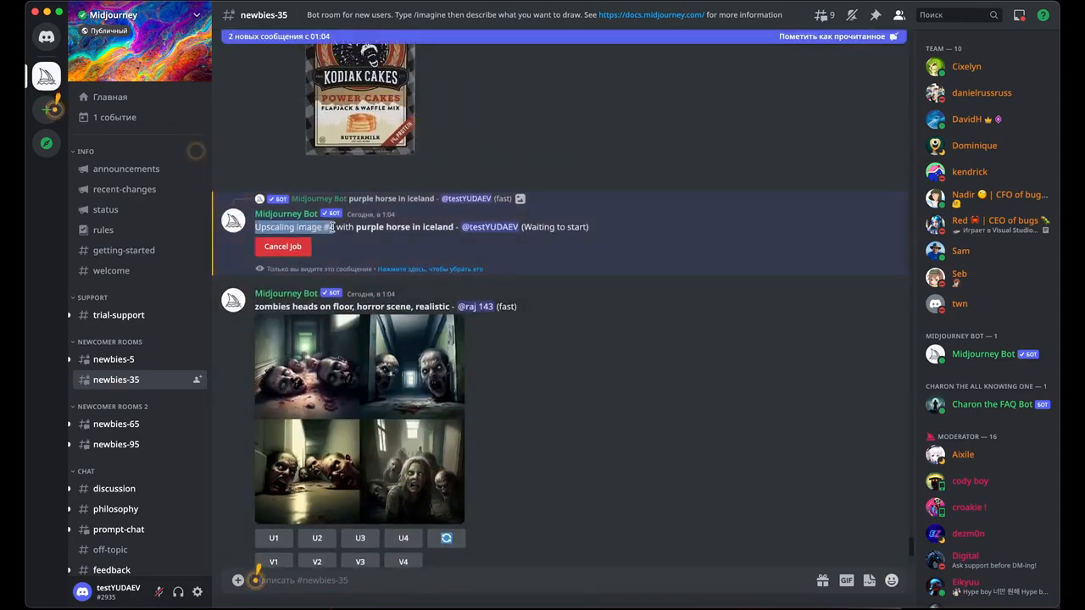
pyautogui.moveTo(496, 227)
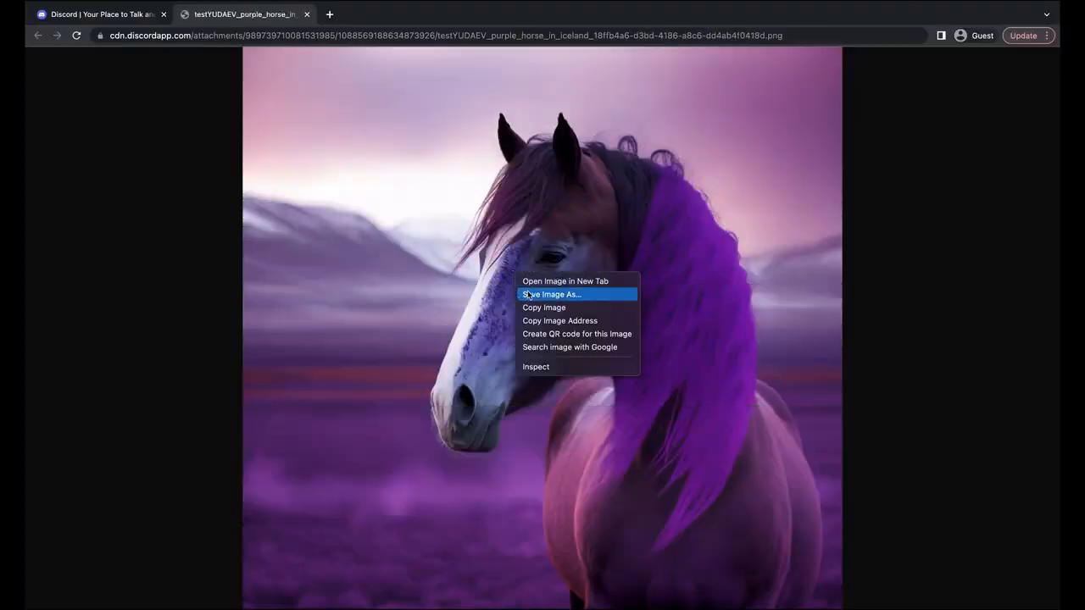
# Save the upscaled purple horse image into the Downloads folder
pyautogui.click(551, 294)
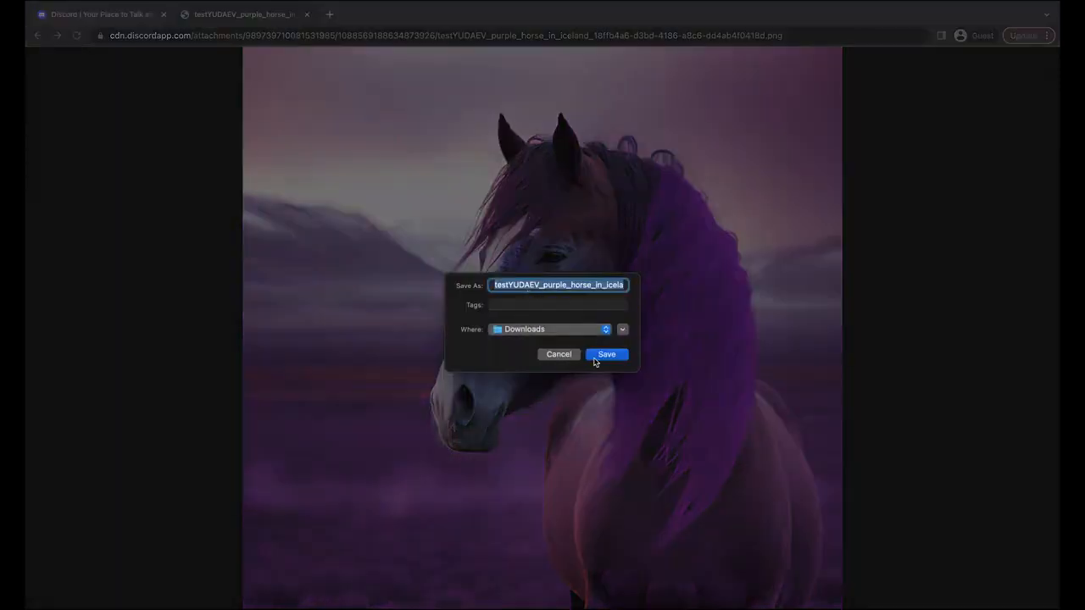
pyautogui.click(607, 354)
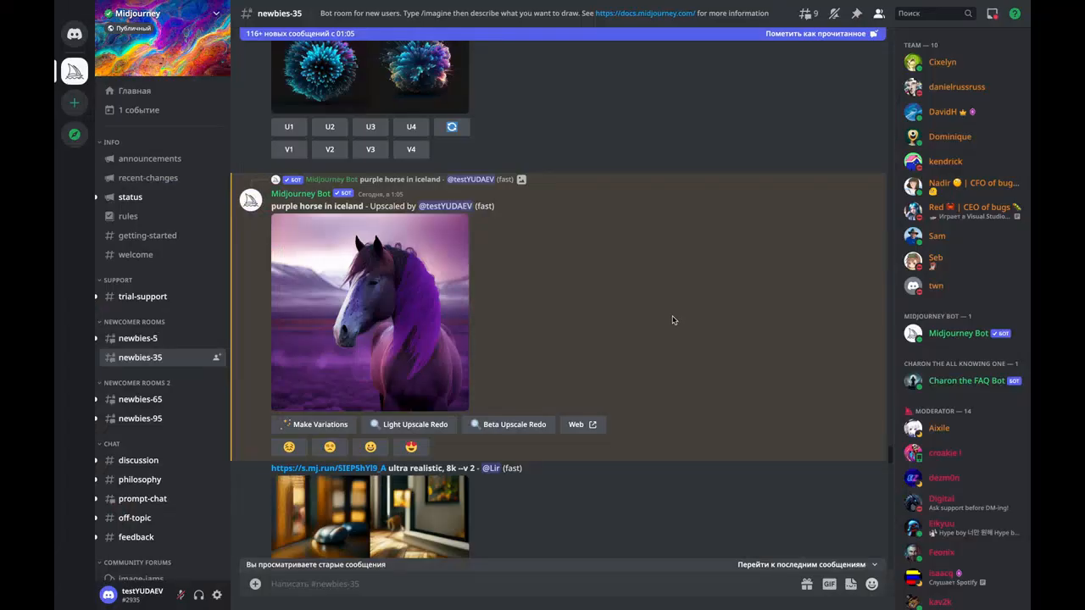
pyautogui.moveTo(252, 180)
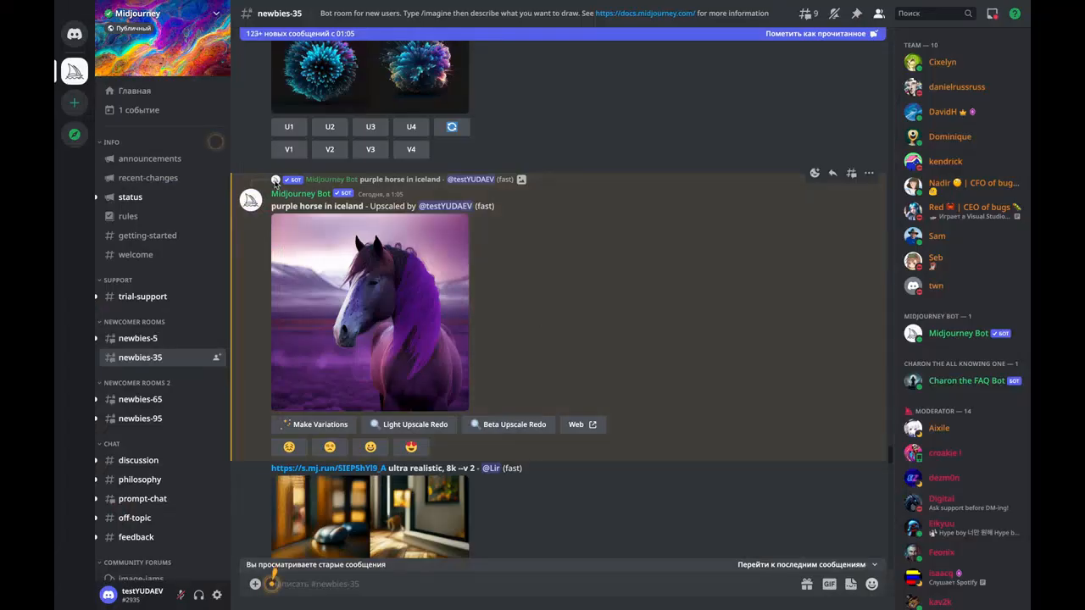
pyautogui.moveTo(75, 103)
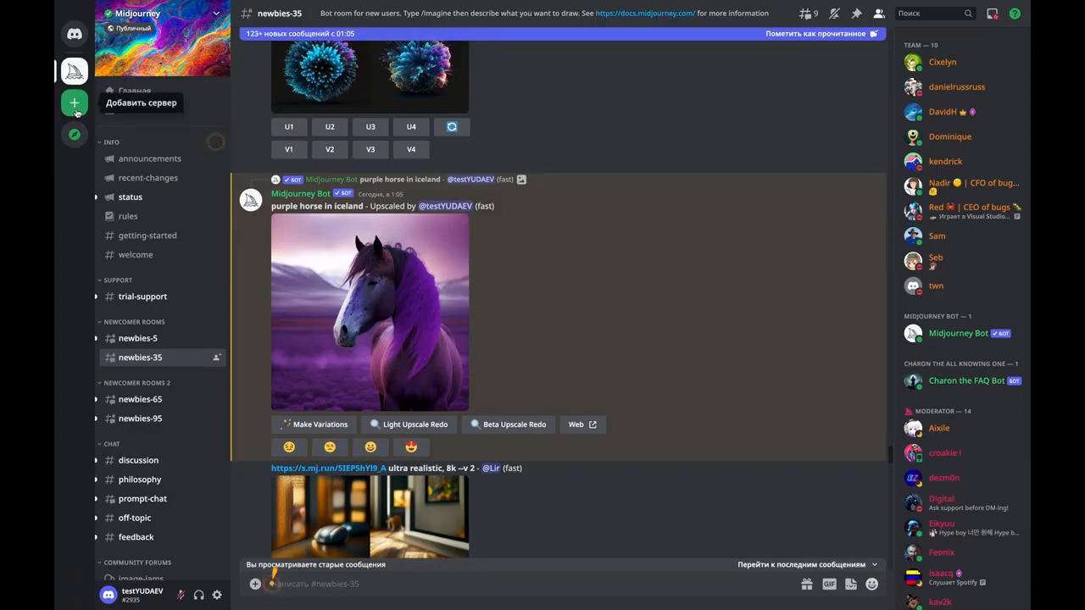
# Create a server from scratch for me and my friends, keeping the default name
pyautogui.click(74, 102)
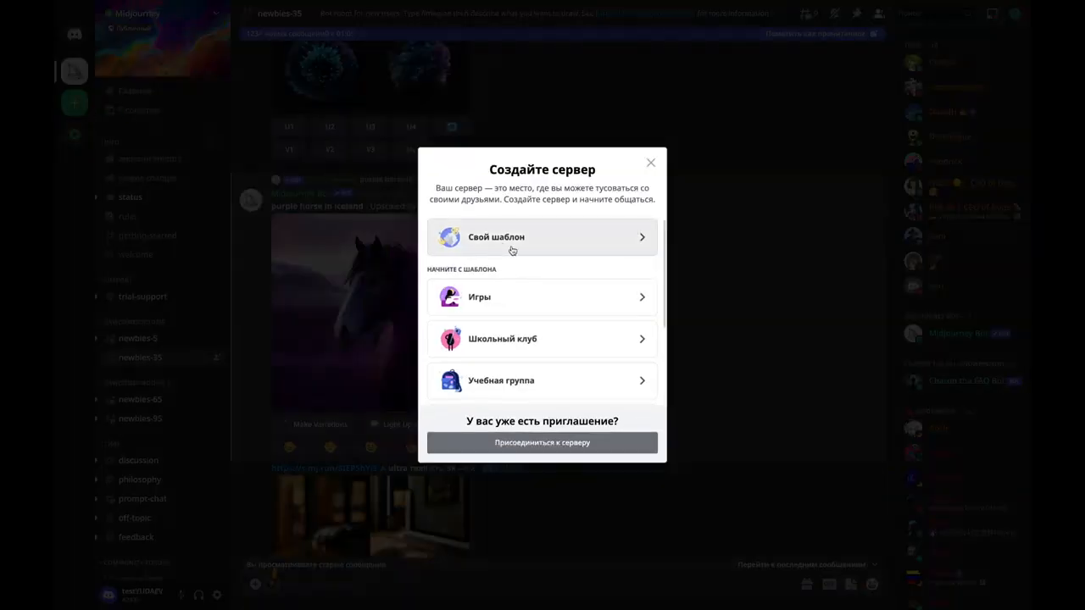
pyautogui.click(512, 237)
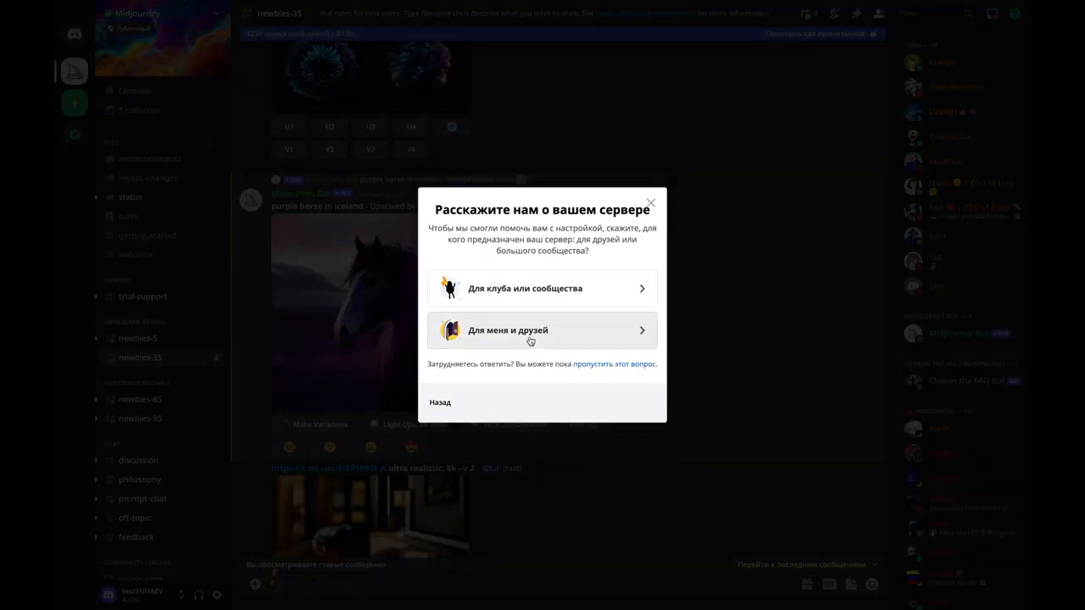
pyautogui.click(541, 331)
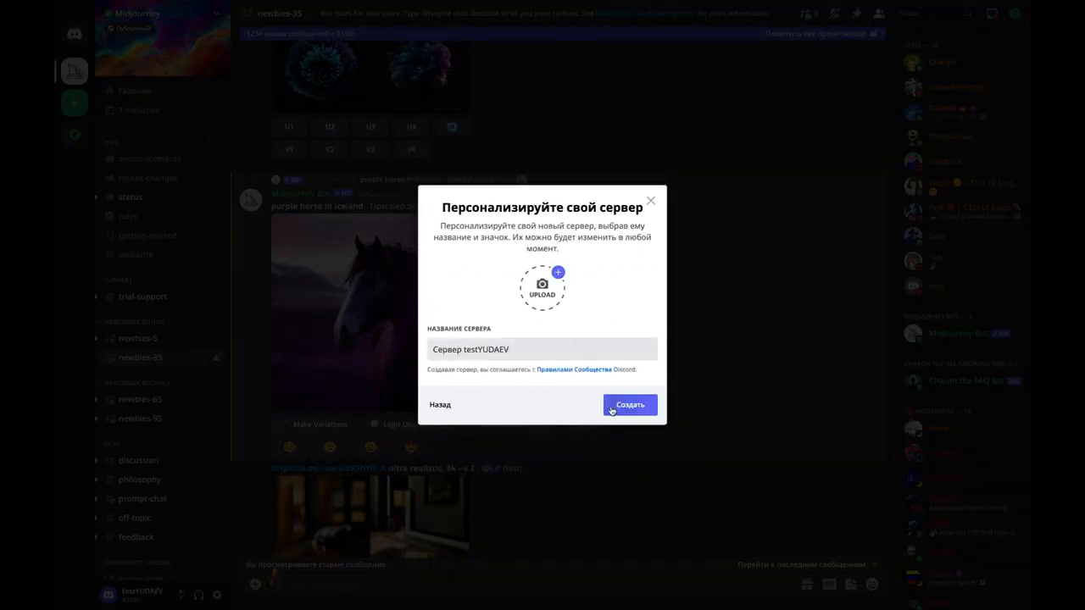
pyautogui.click(630, 405)
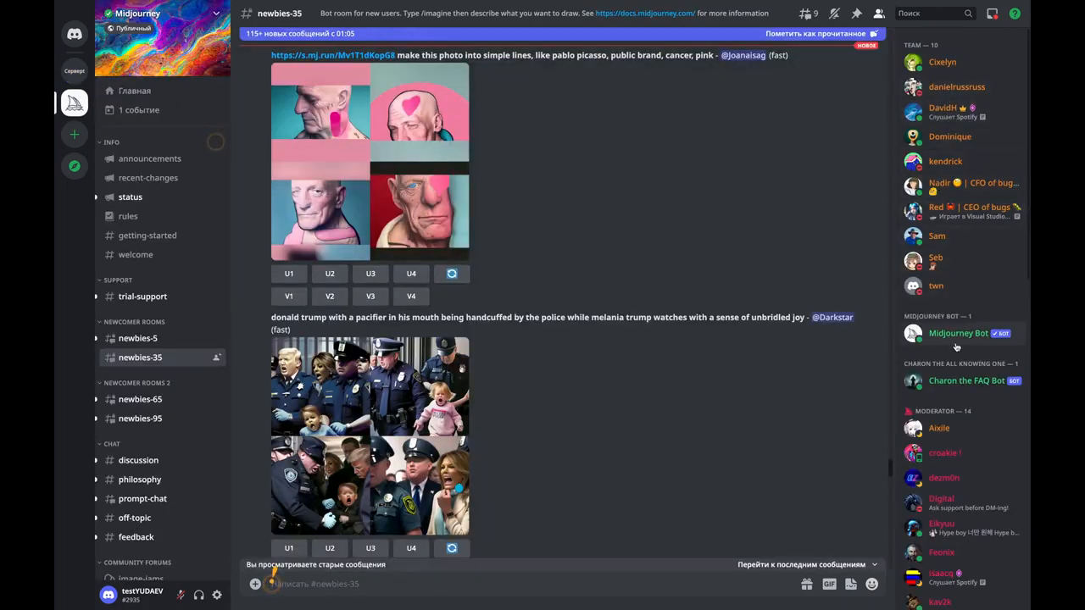
pyautogui.moveTo(958, 341)
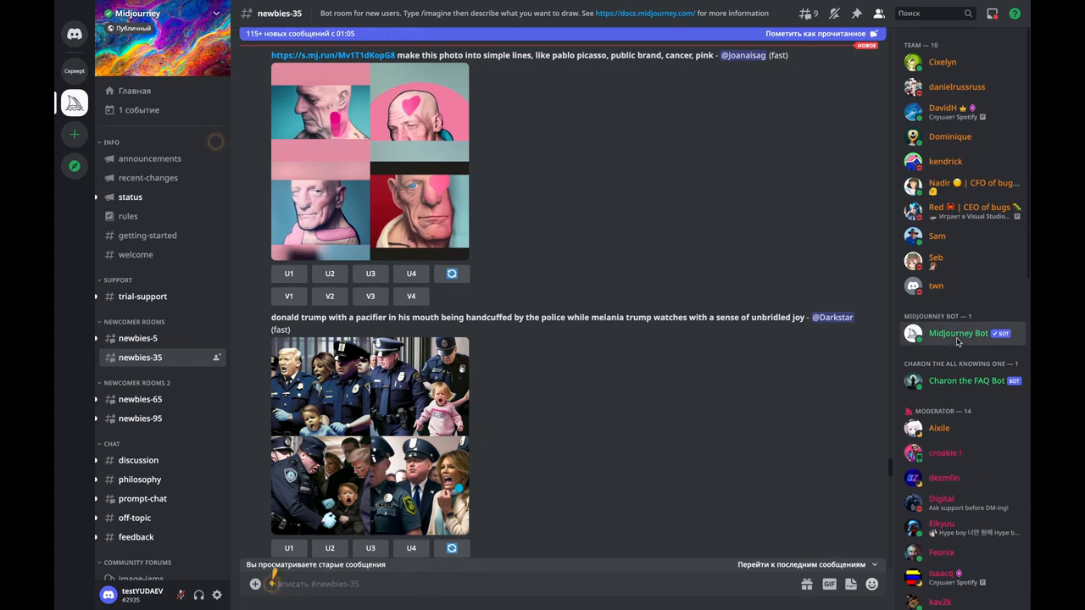
# Add Midjourney Bot from its profile to the new server and authorize its permissions
pyautogui.click(966, 333)
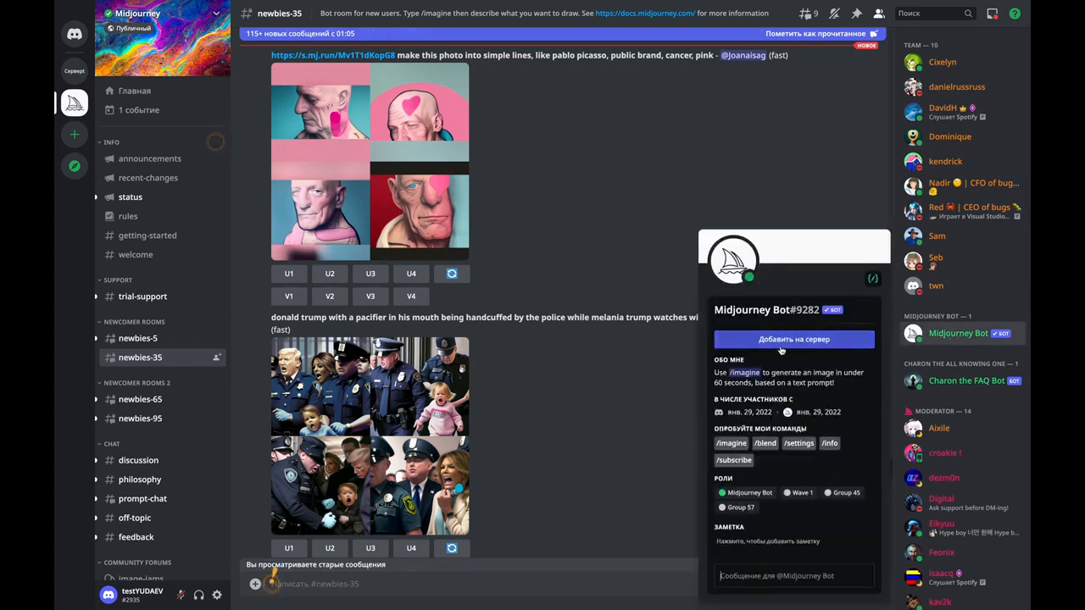
pyautogui.click(793, 339)
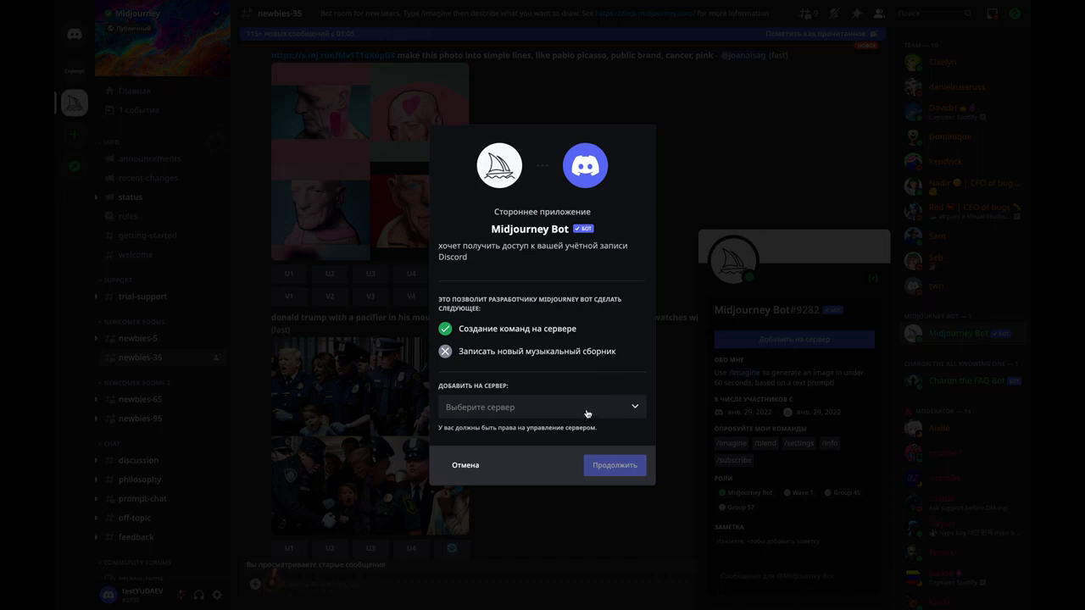
pyautogui.click(541, 407)
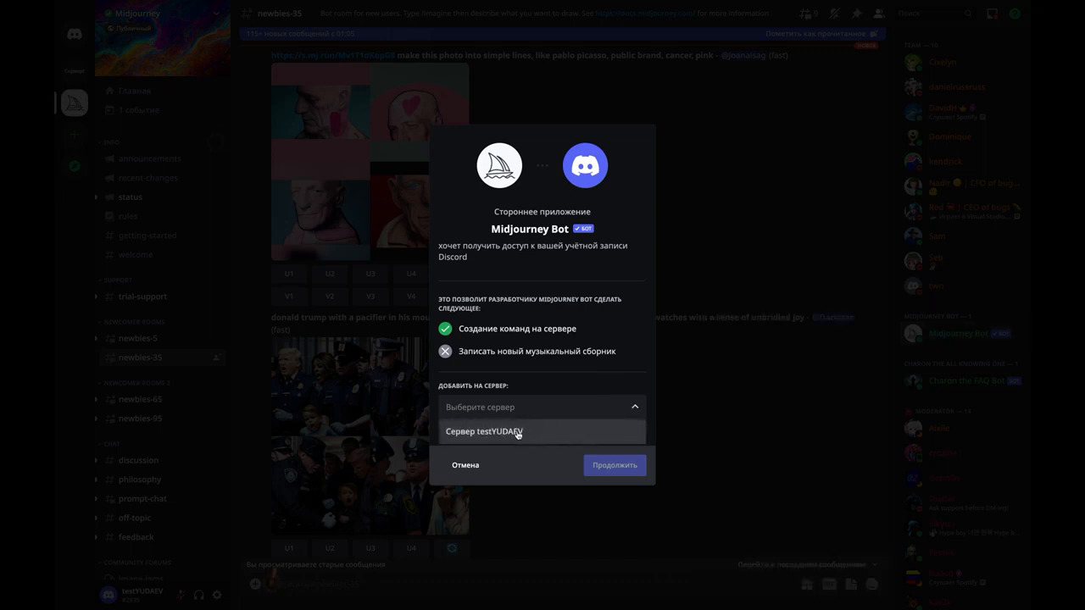
pyautogui.click(482, 432)
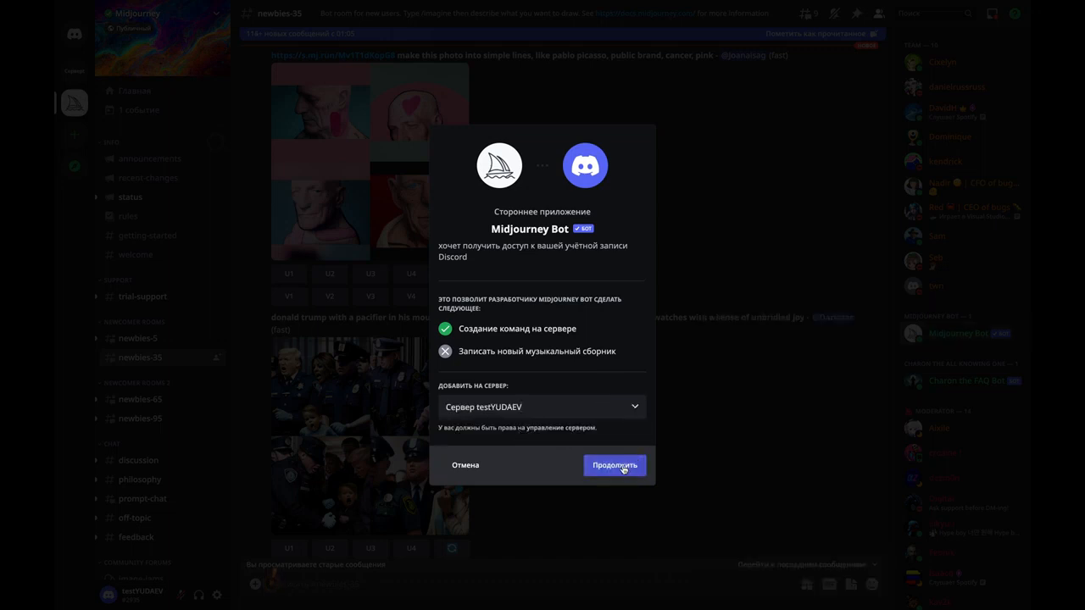
pyautogui.click(614, 465)
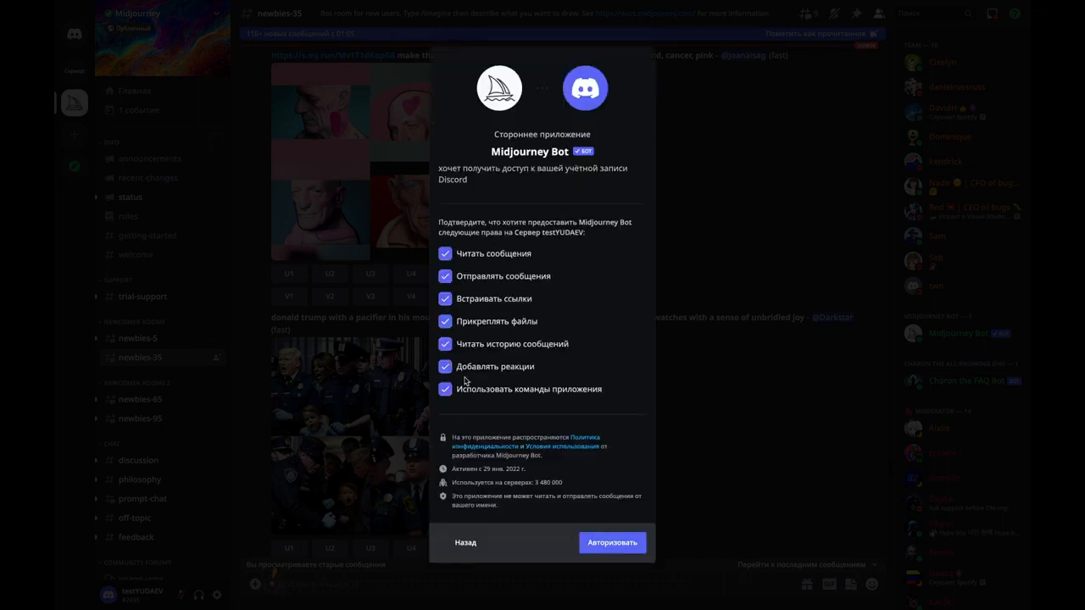
pyautogui.moveTo(606, 542)
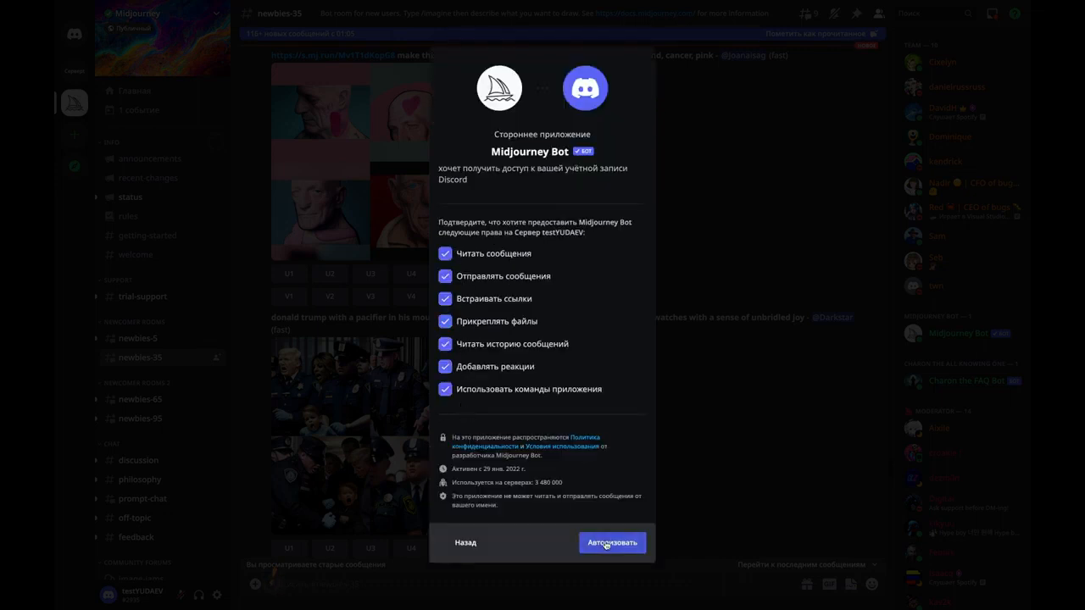
pyautogui.click(612, 542)
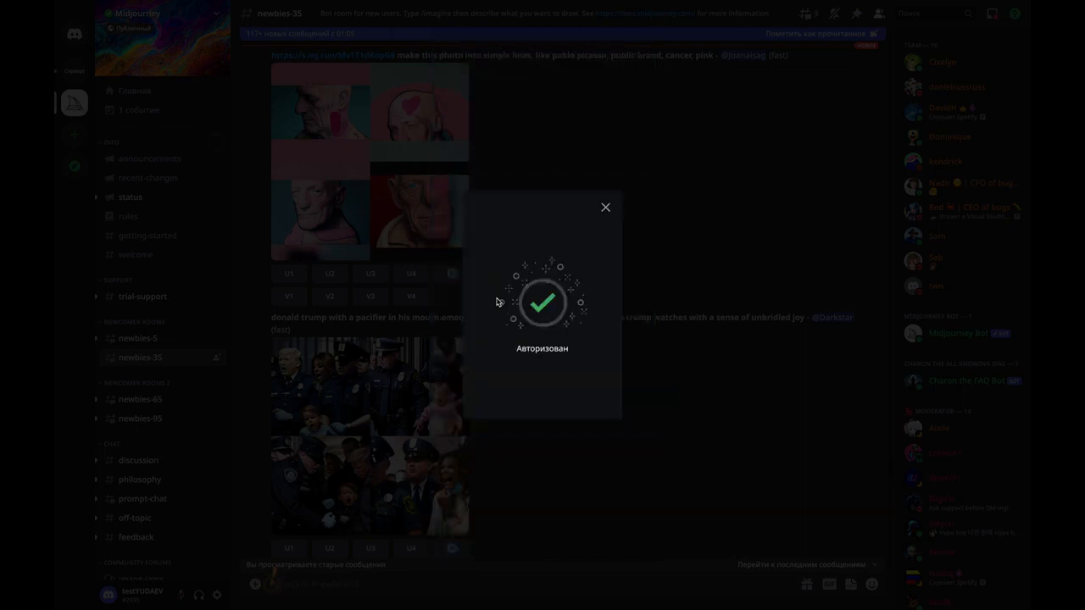
pyautogui.moveTo(564, 217)
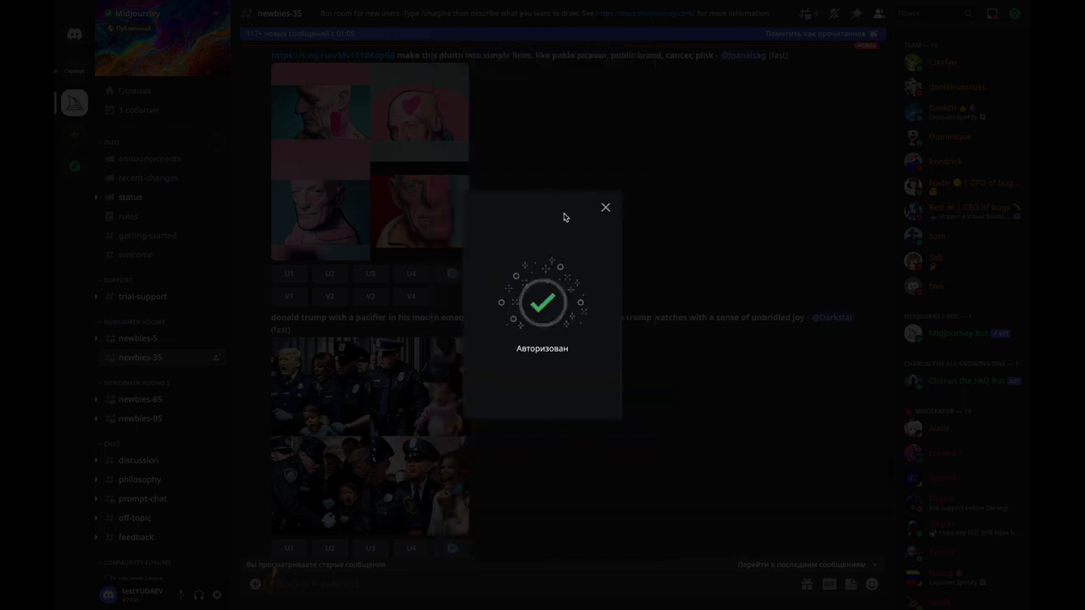
pyautogui.click(604, 207)
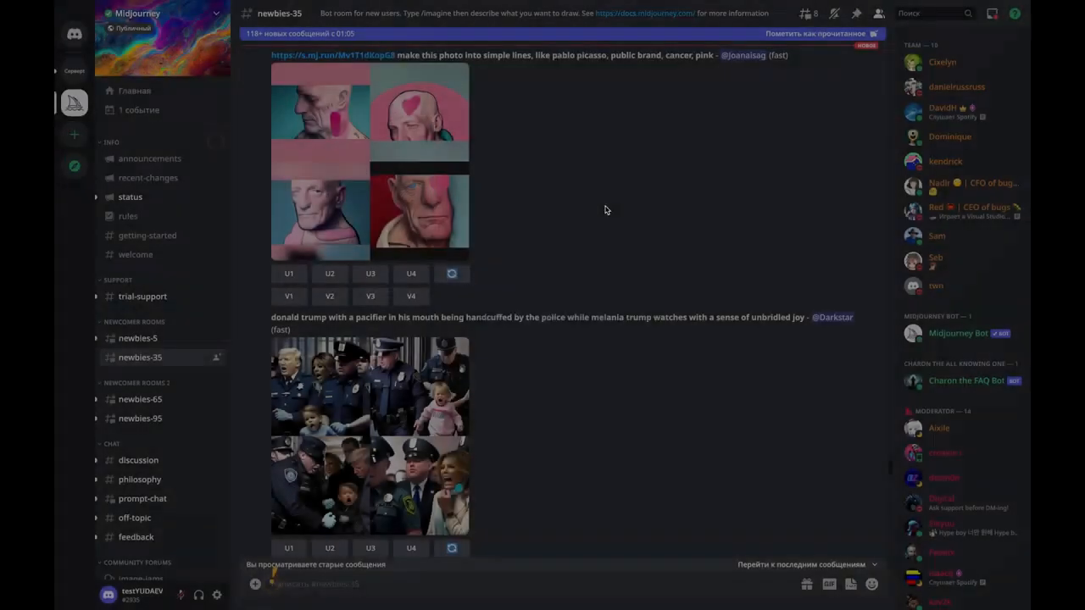
pyautogui.moveTo(75, 71)
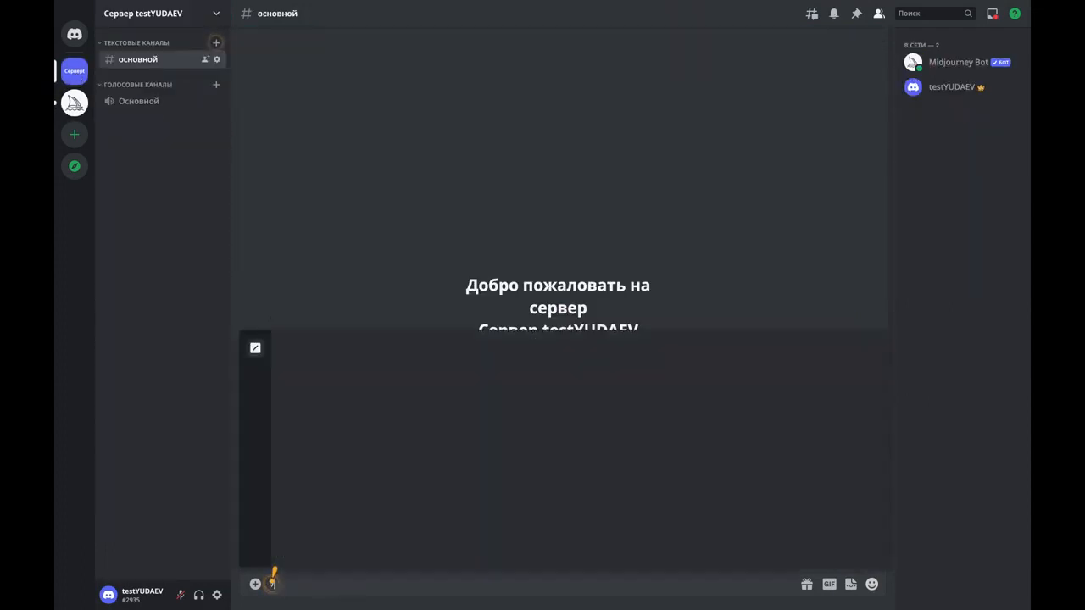
# Submit the /imagine prompt 'black playstation 5' to Midjourney Bot
pyautogui.write('/')
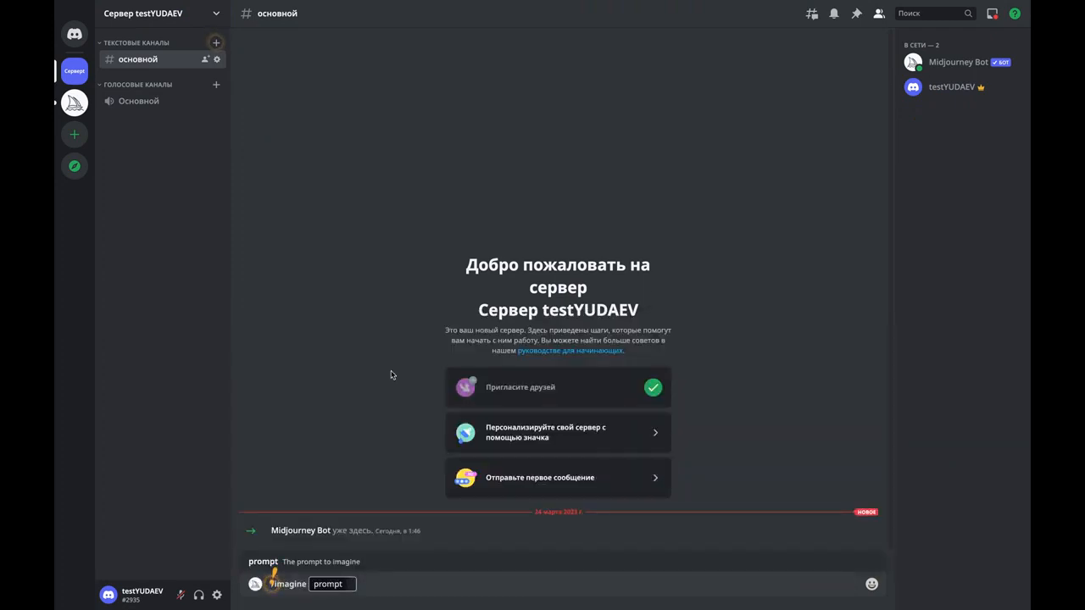
pyautogui.write('black playstation 5')
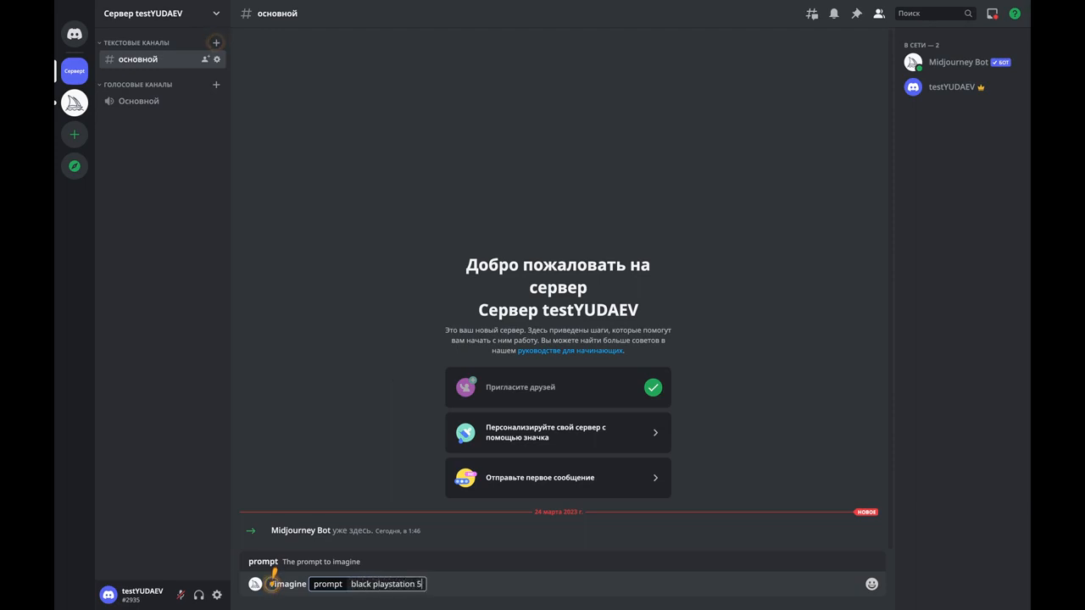
pyautogui.press('Enter')
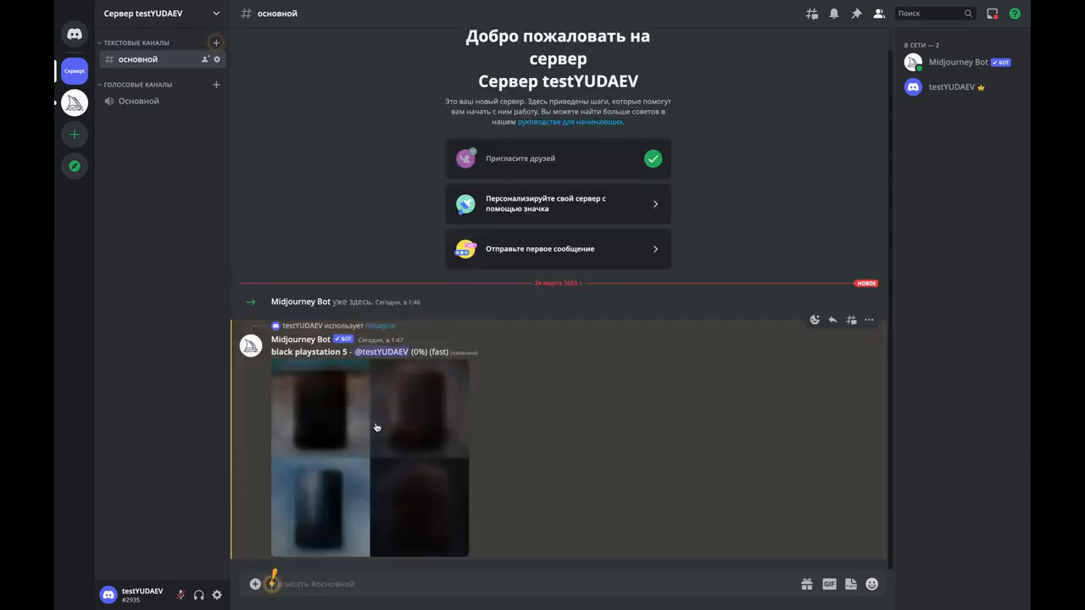
pyautogui.moveTo(373, 431)
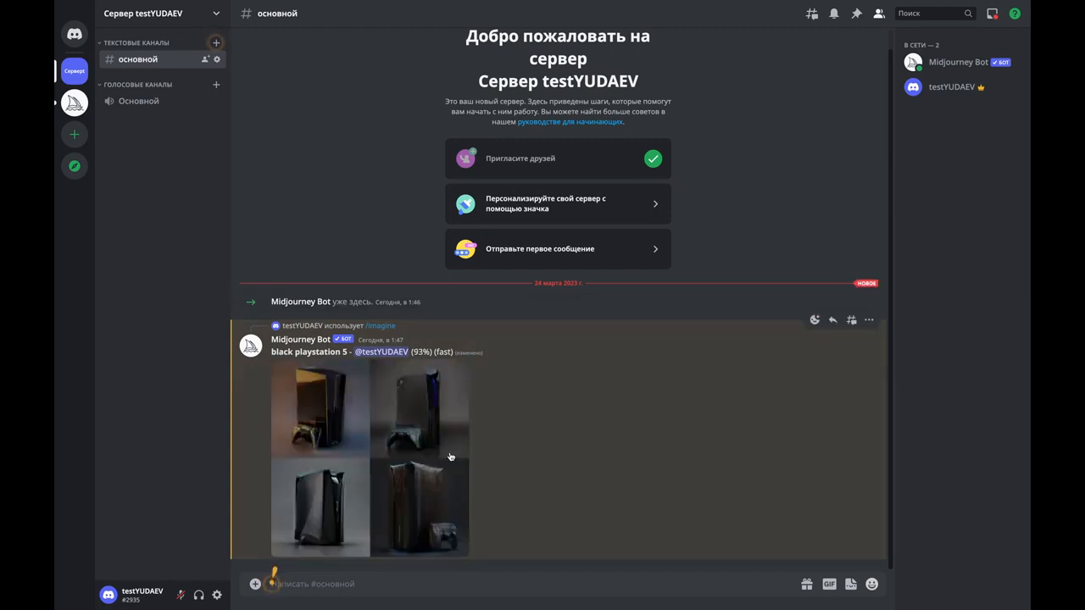
pyautogui.moveTo(503, 418)
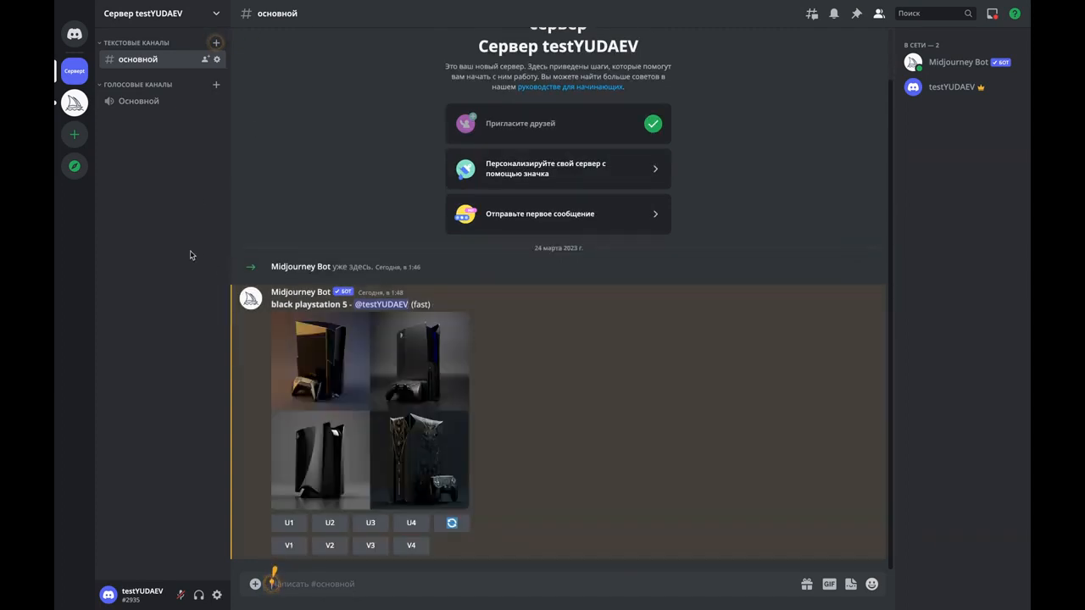
pyautogui.moveTo(231, 187)
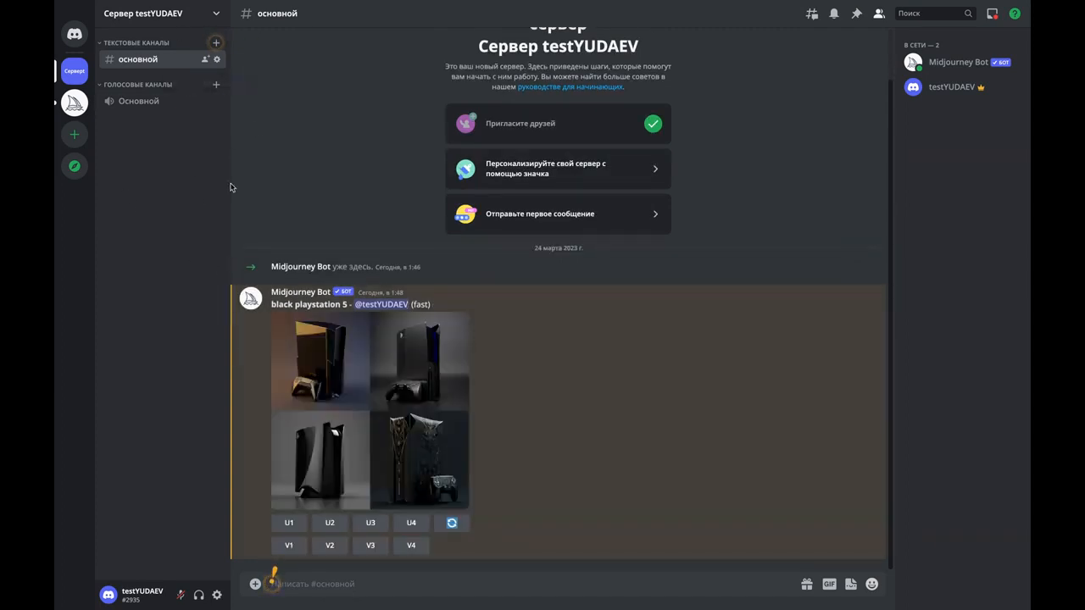
pyautogui.moveTo(361, 354)
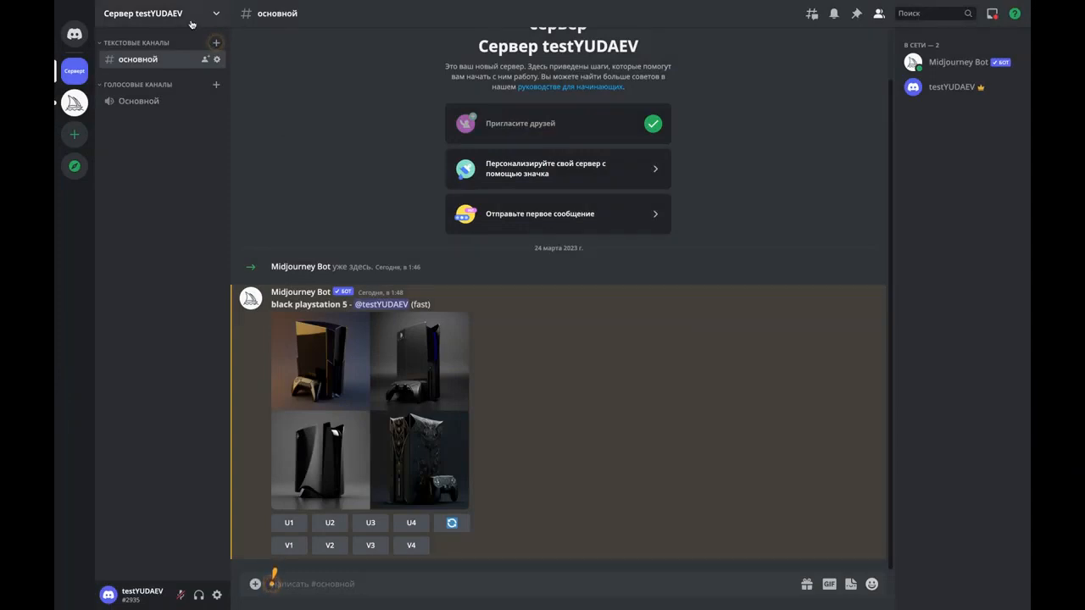
pyautogui.moveTo(215, 28)
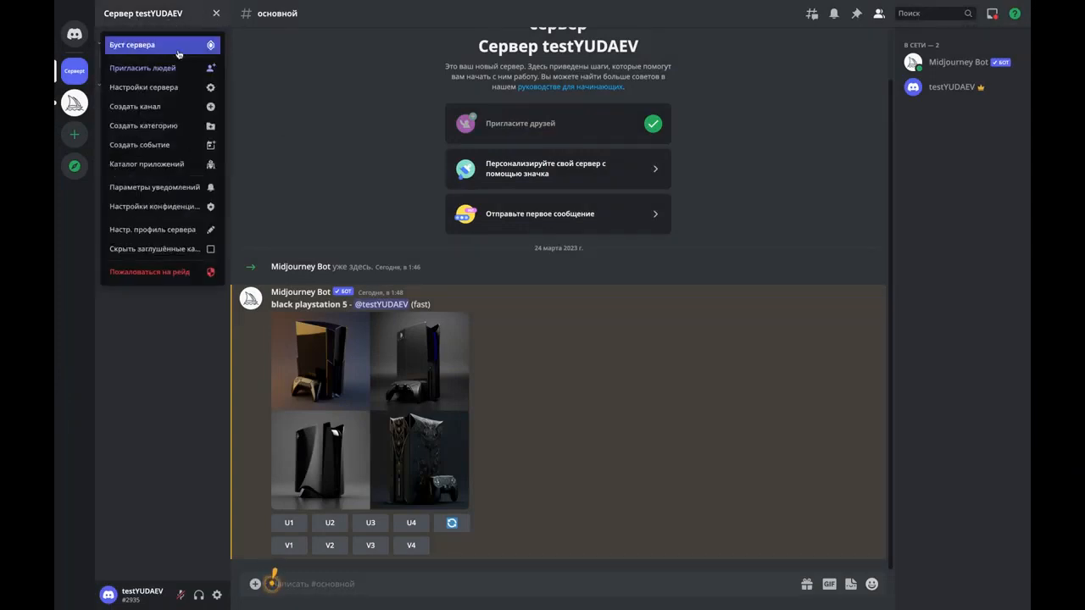
pyautogui.click(157, 66)
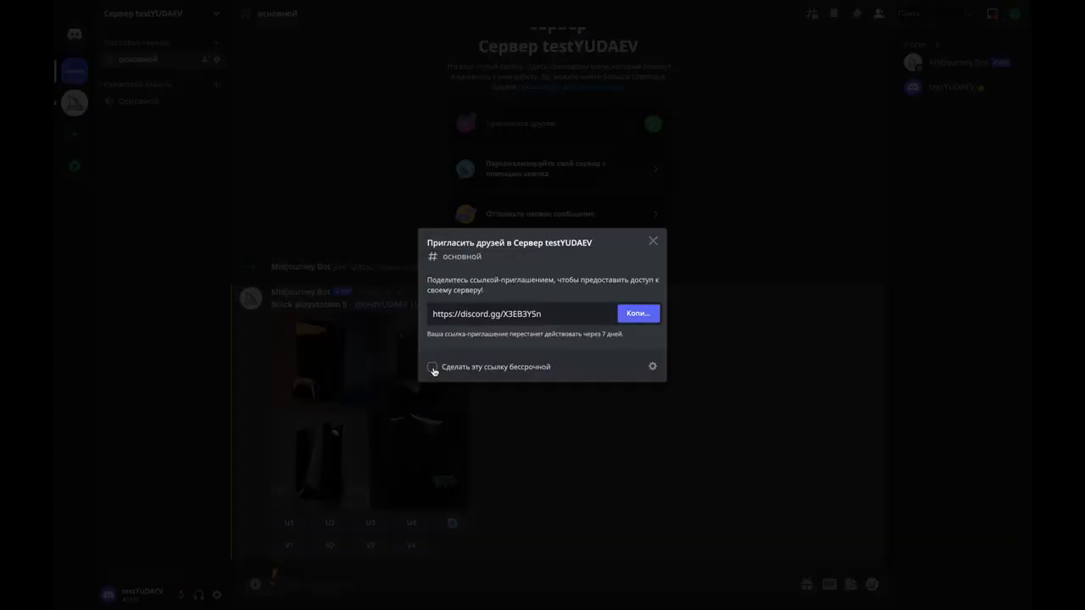
pyautogui.click(431, 367)
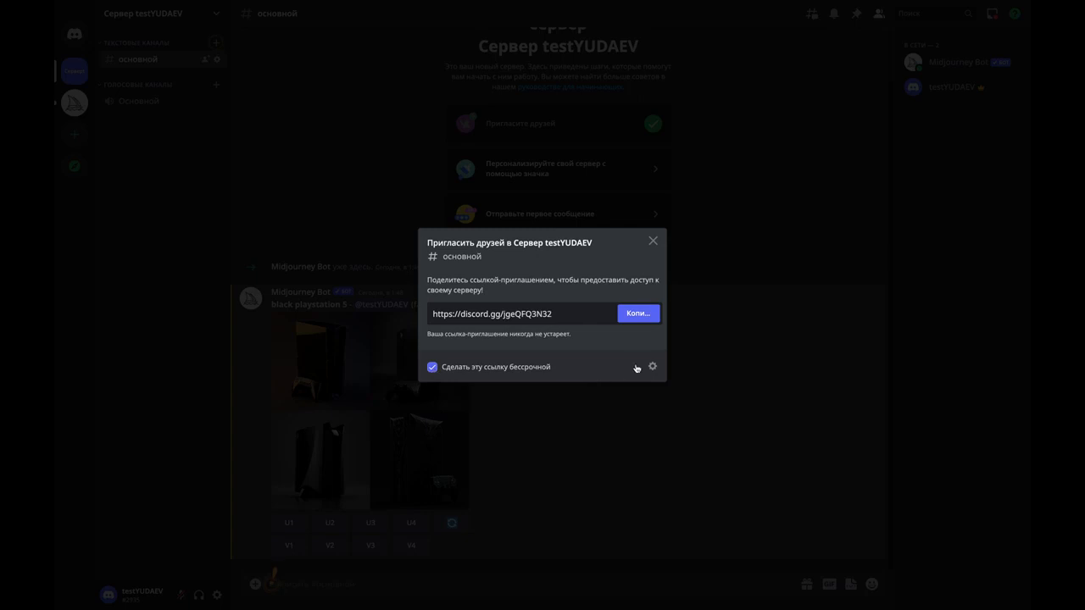
pyautogui.click(652, 367)
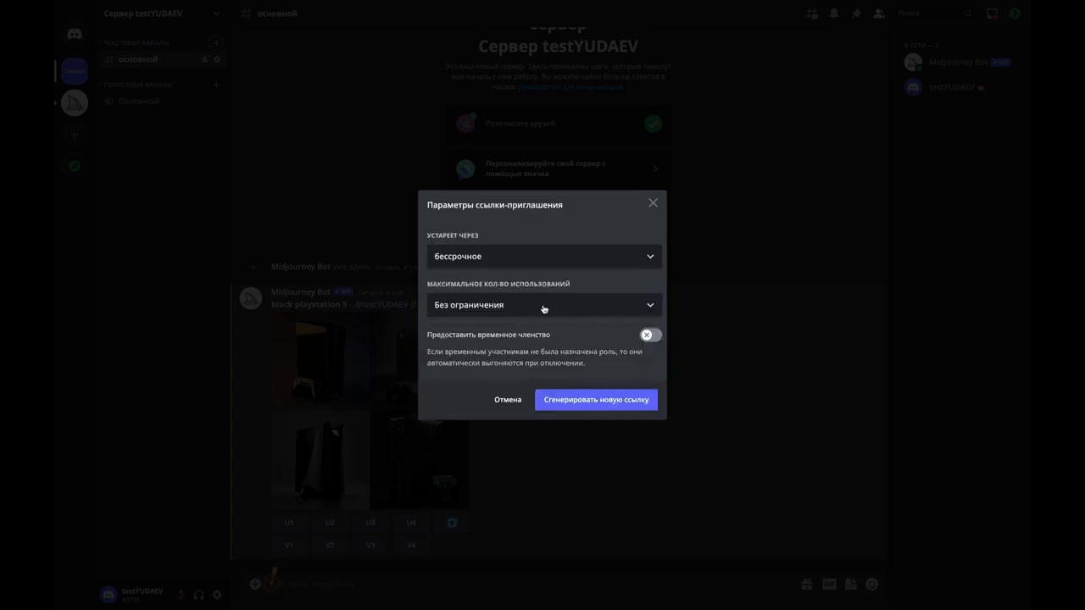
pyautogui.moveTo(574, 267)
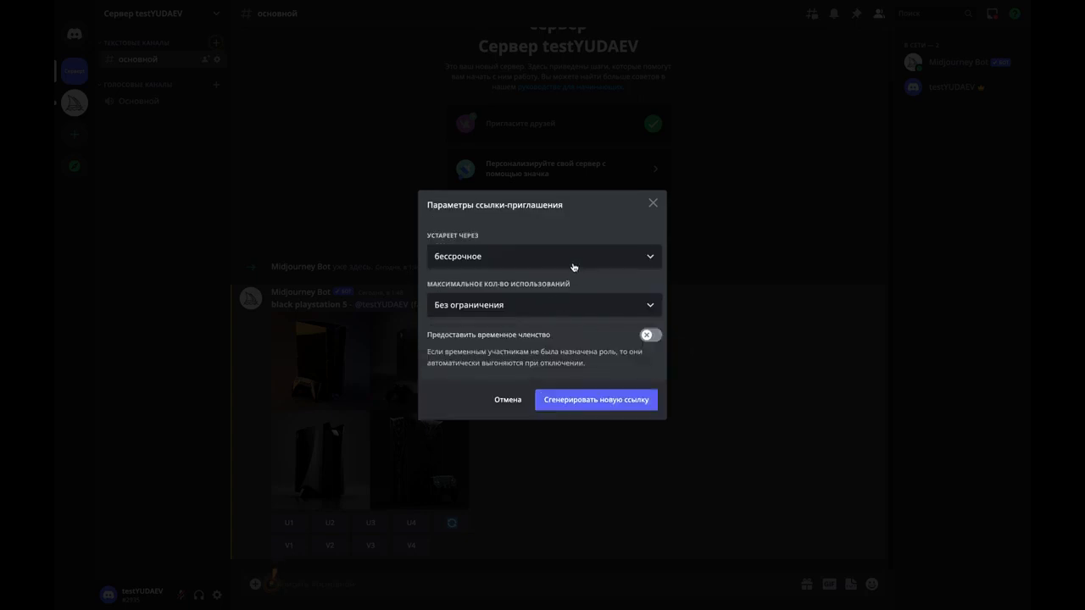
pyautogui.click(596, 399)
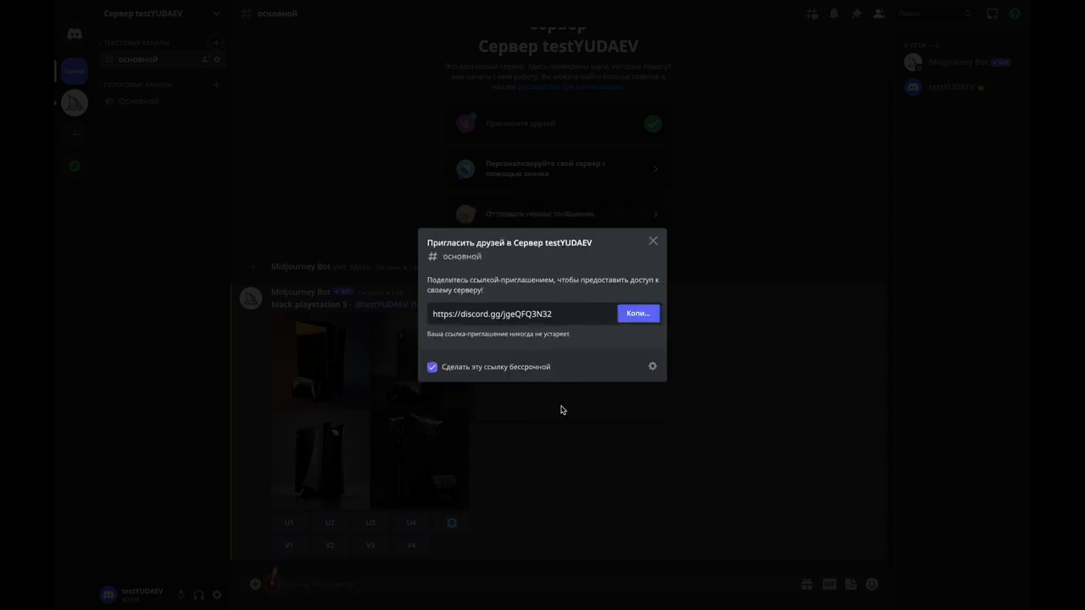
pyautogui.moveTo(619, 322)
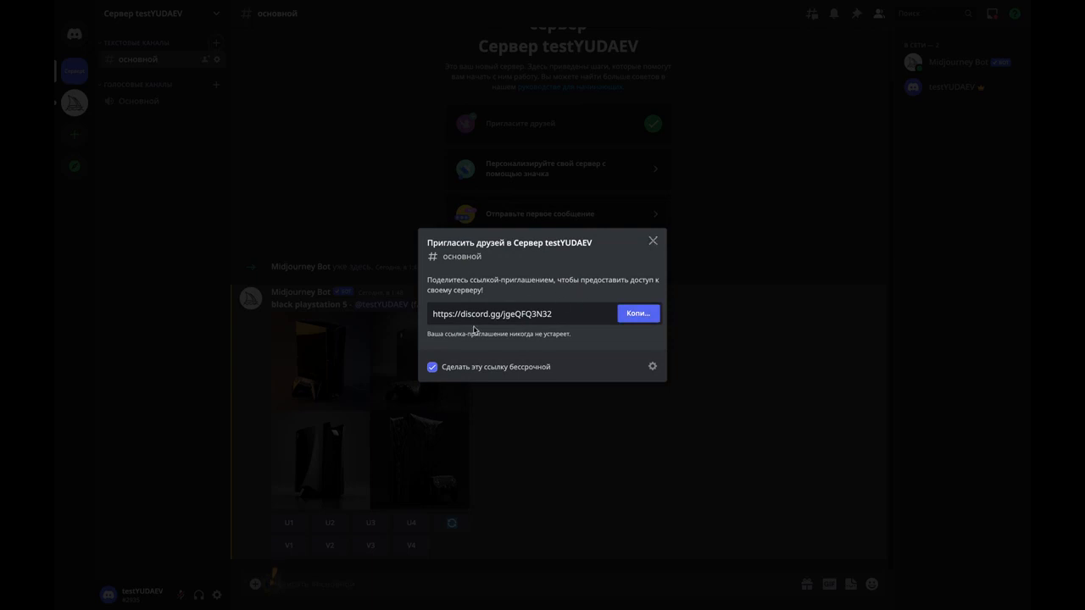
pyautogui.click(652, 241)
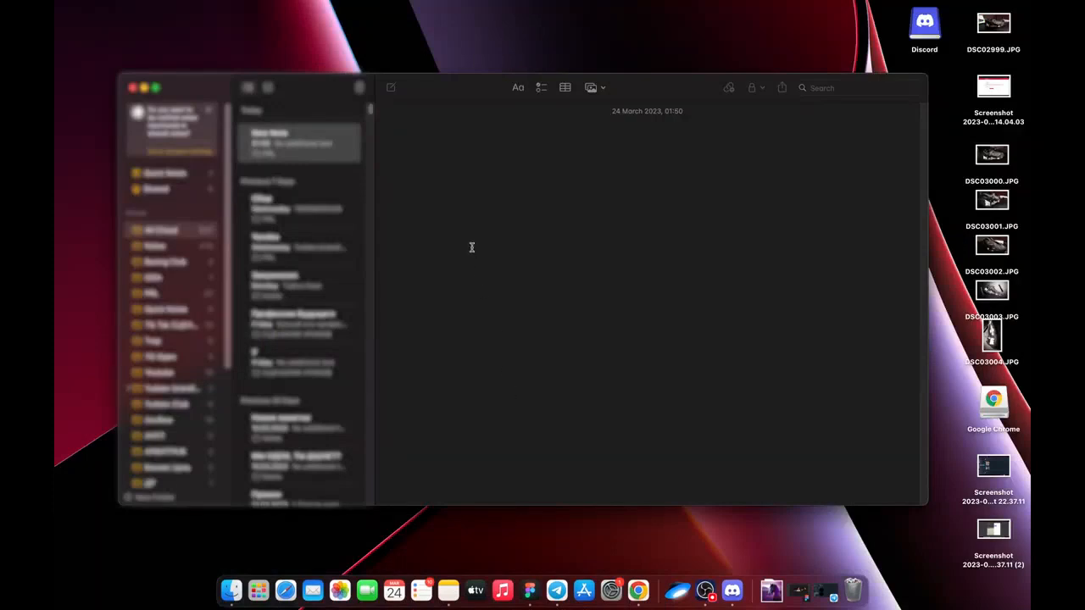
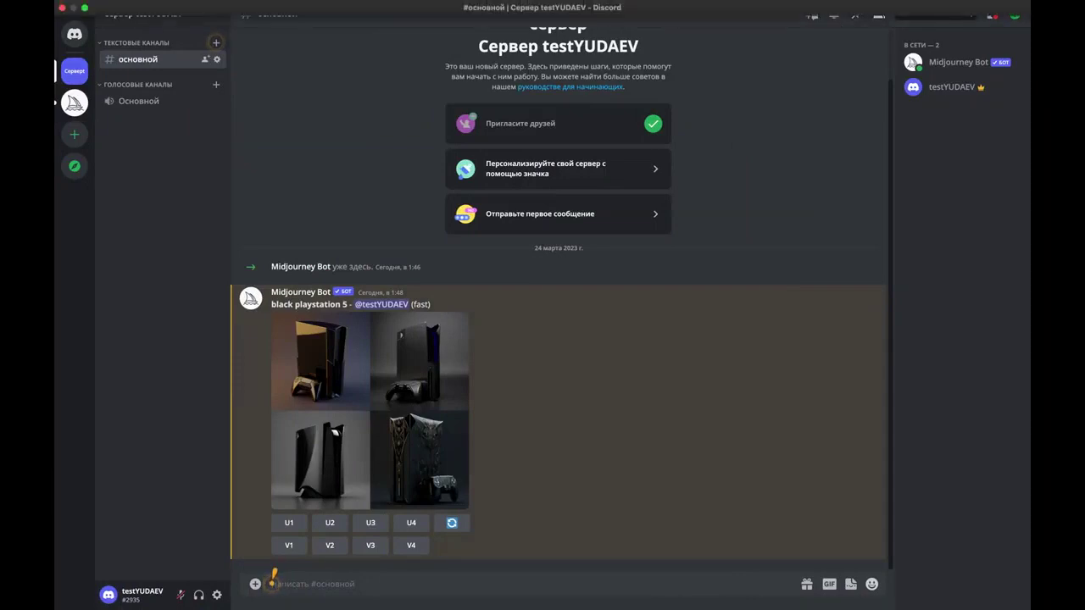
pyautogui.moveTo(217, 594)
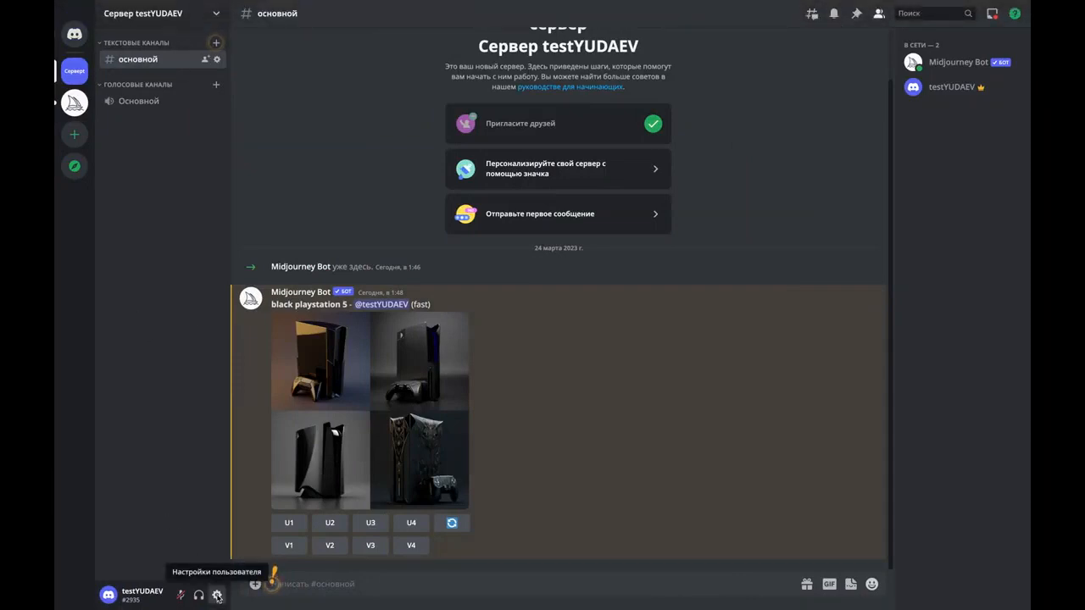
# Log out from User Settings and confirm in the Log Out dialog
pyautogui.click(217, 594)
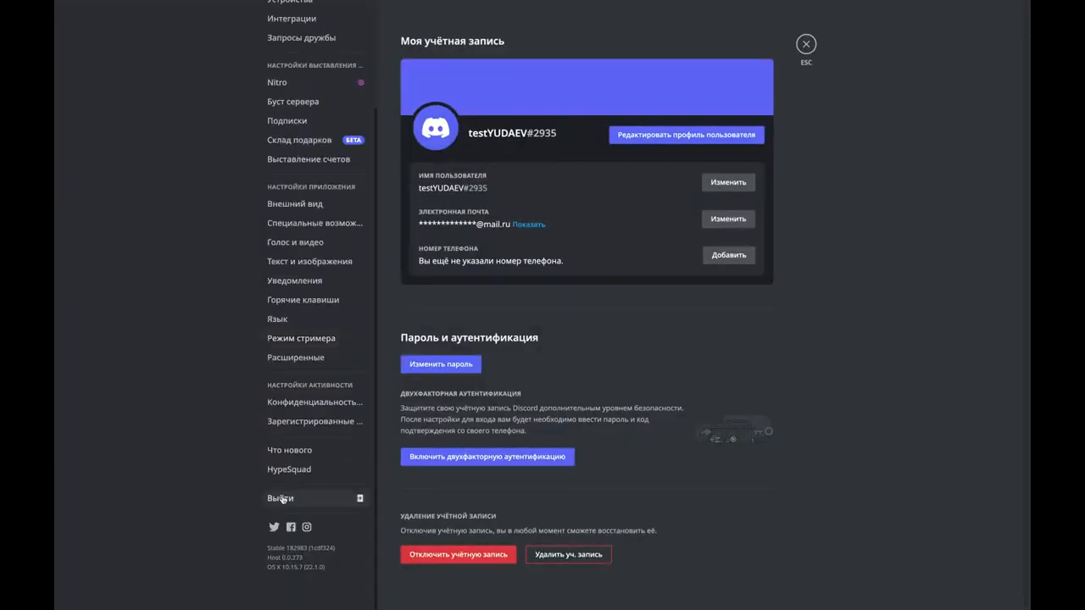
pyautogui.click(280, 497)
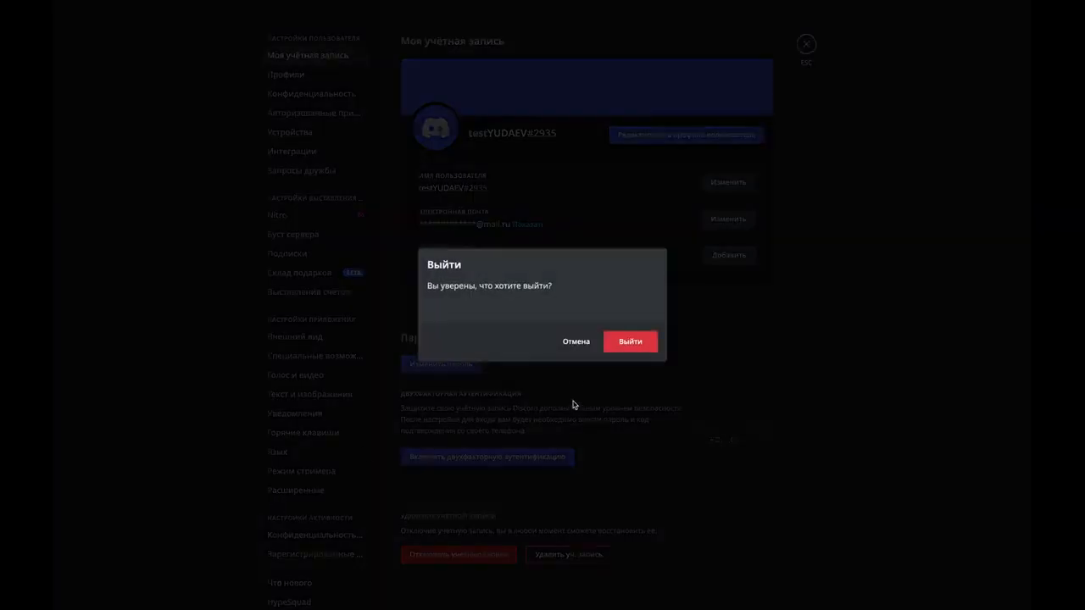
pyautogui.click(630, 341)
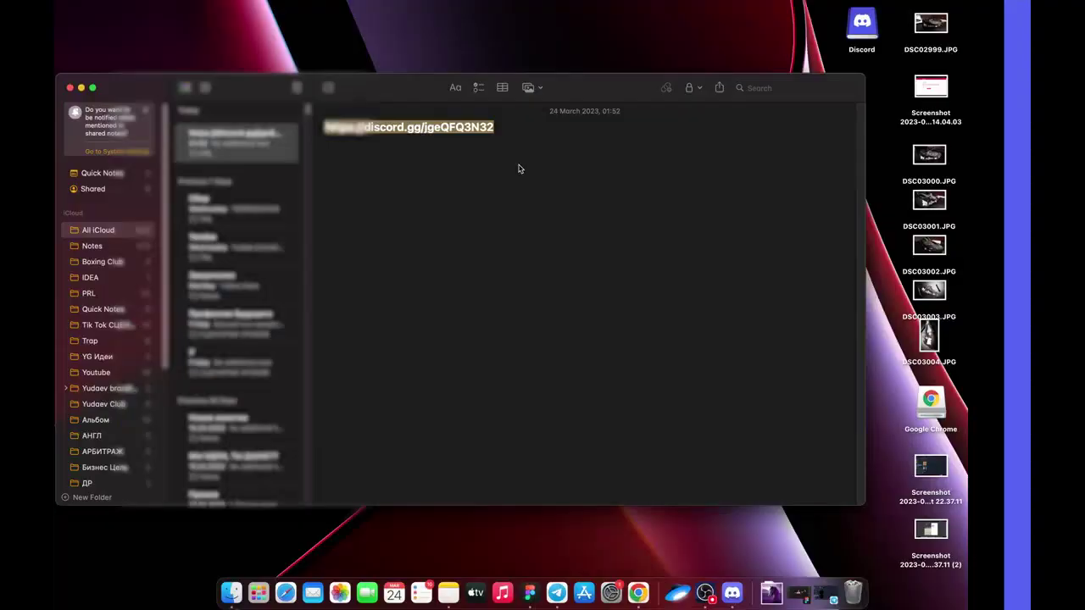
pyautogui.click(424, 127)
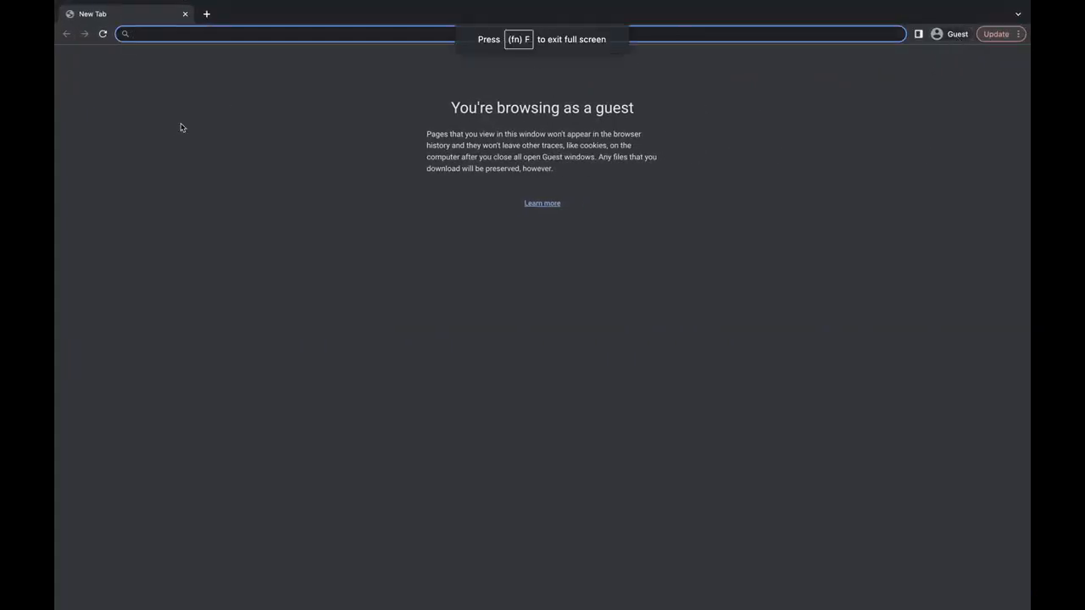
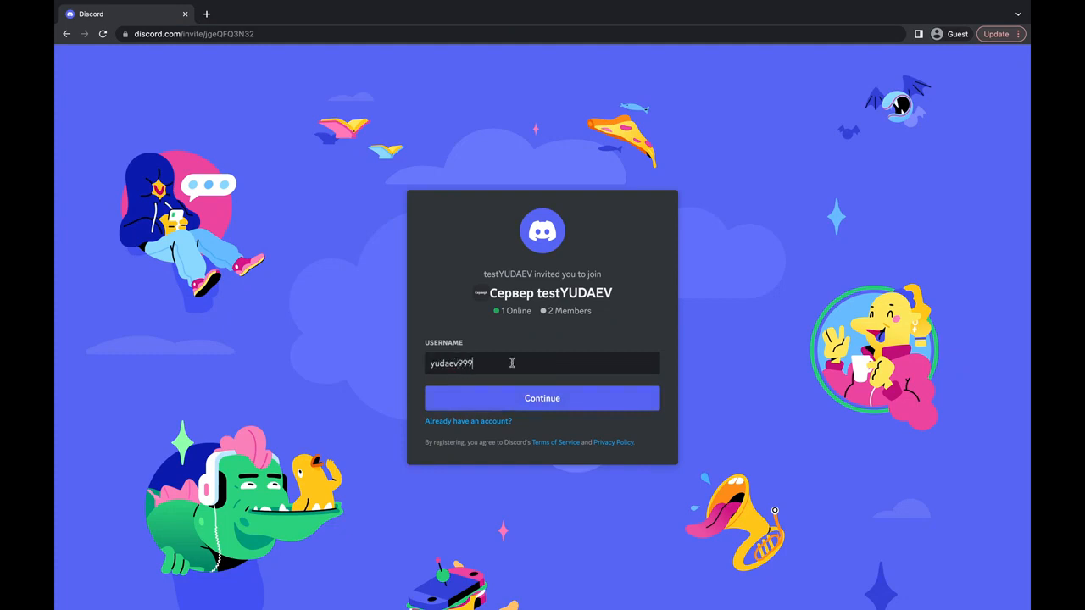
pyautogui.click(541, 398)
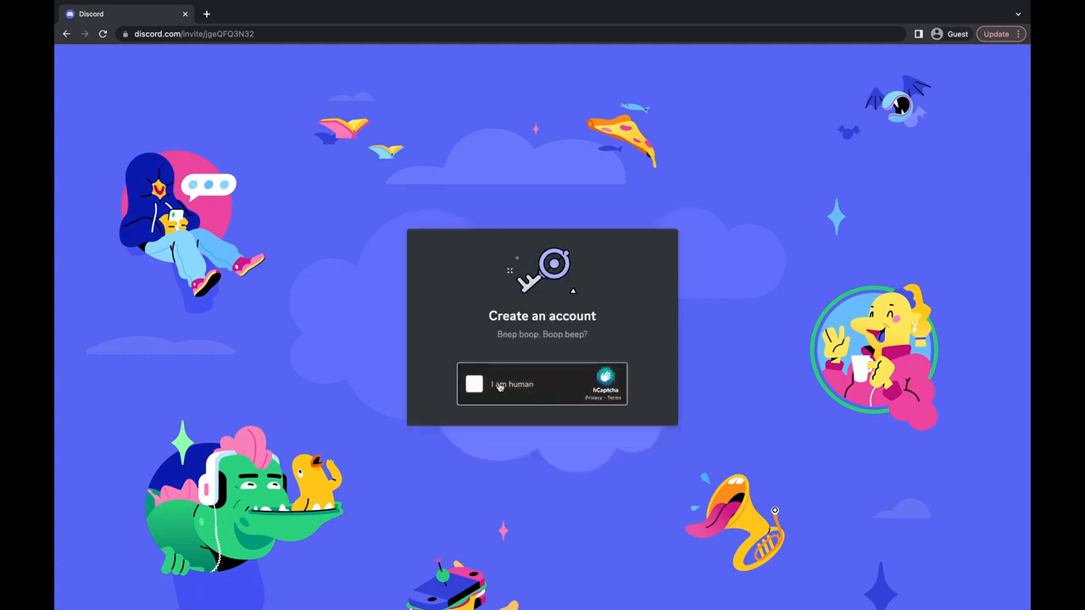
pyautogui.click(473, 384)
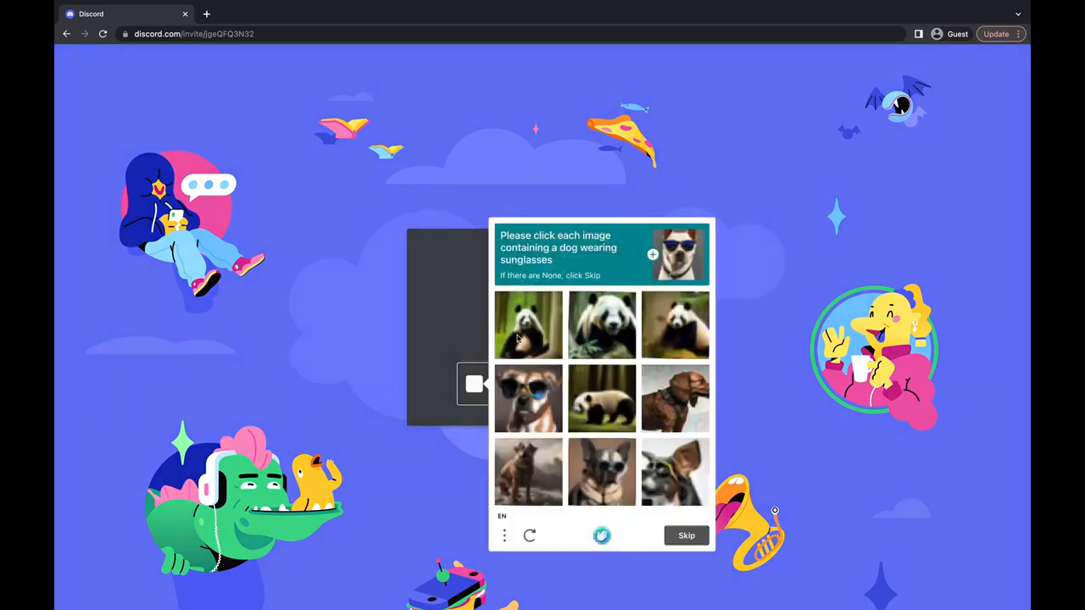
pyautogui.moveTo(603, 339)
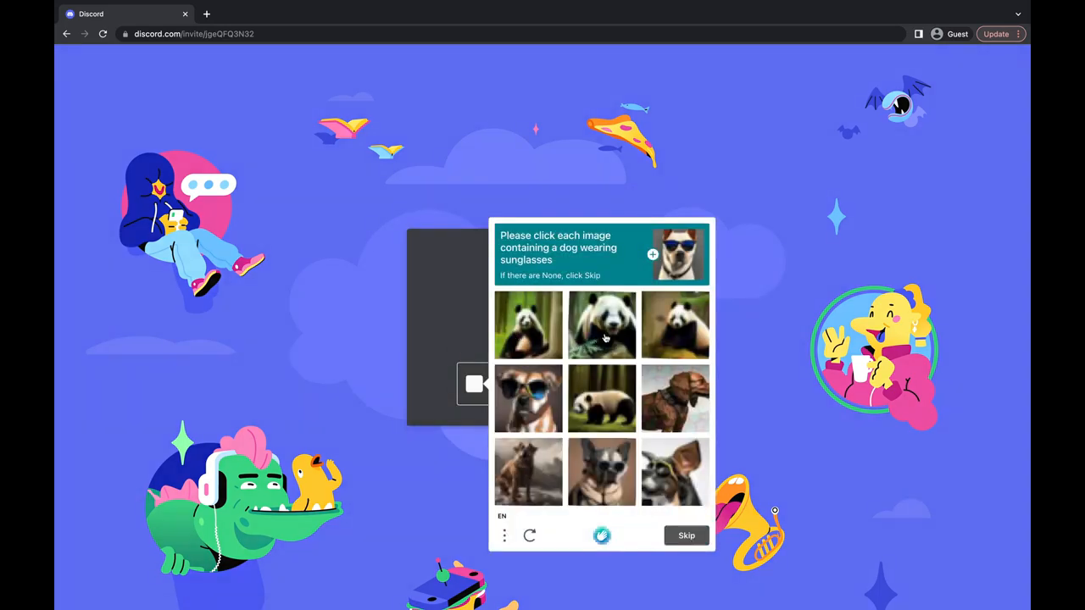
pyautogui.click(602, 472)
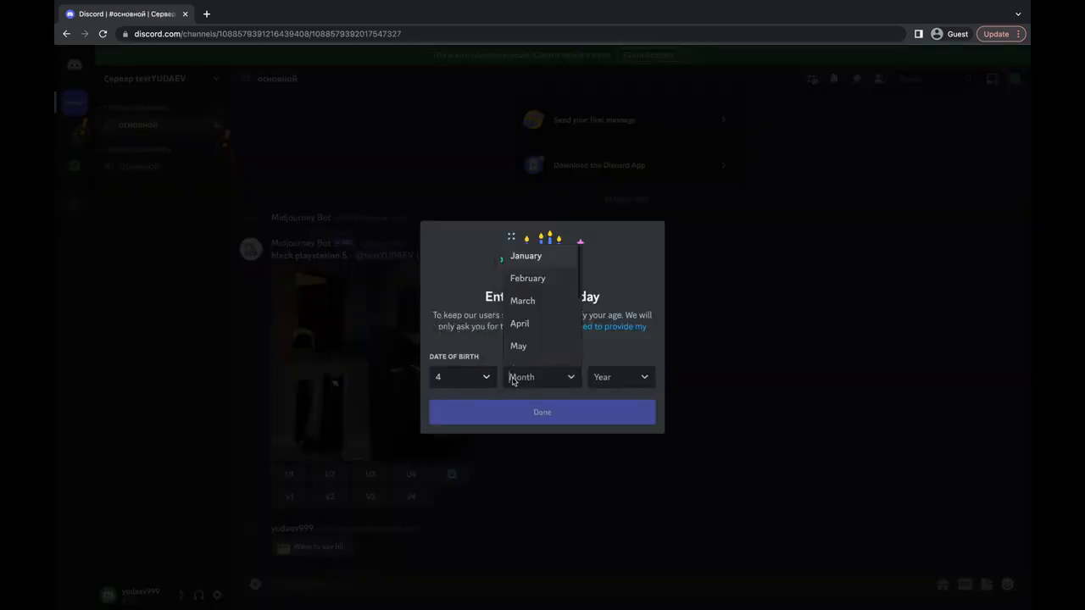
# Enter birth date March 1996, submit it, and dismiss the Finish signing up popup
pyautogui.click(621, 377)
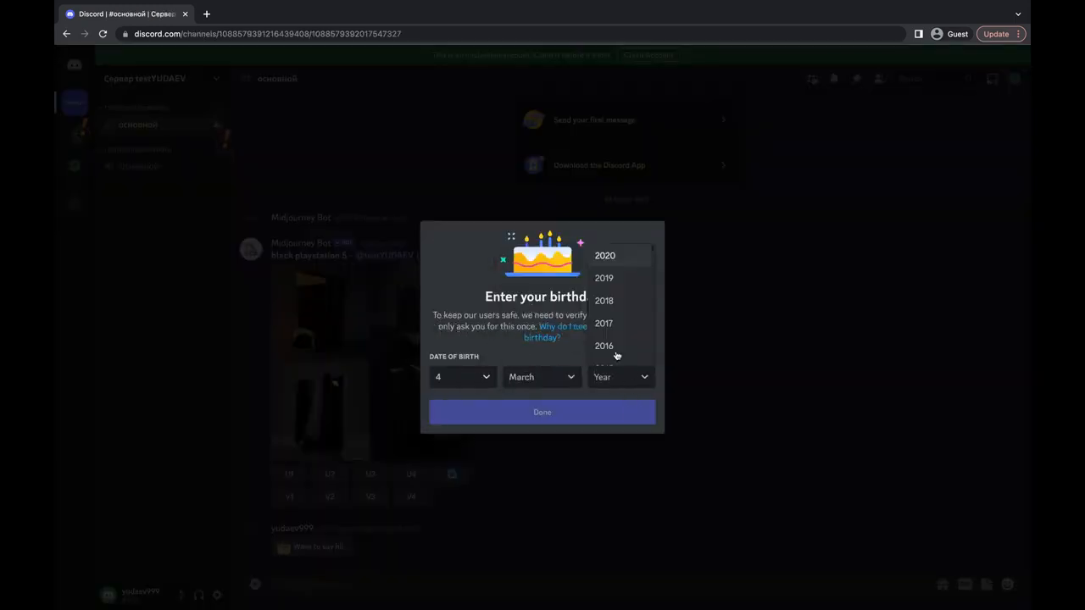
pyautogui.click(542, 412)
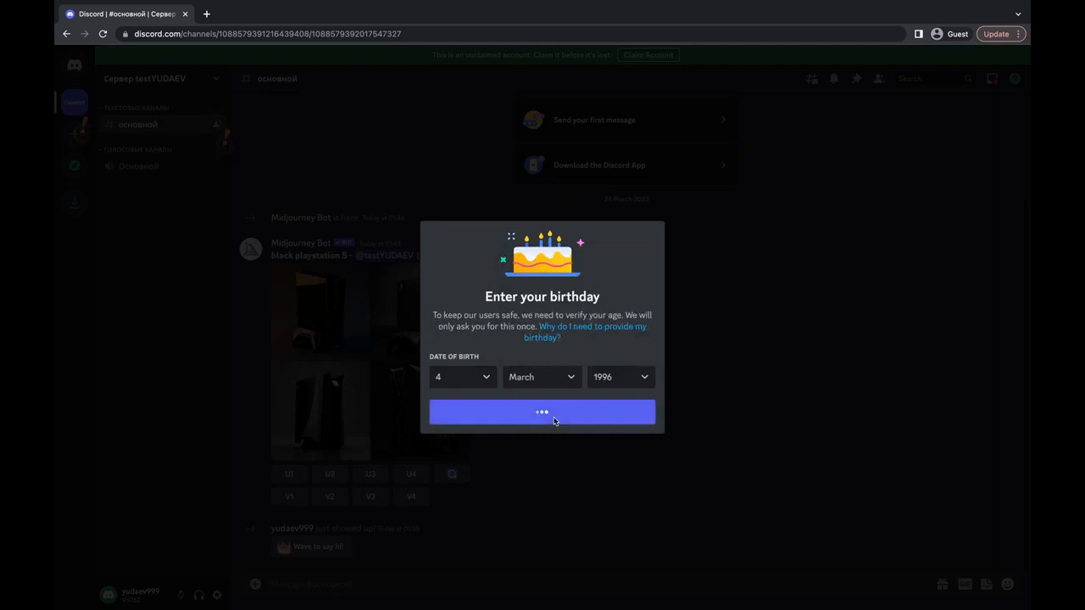
pyautogui.click(542, 412)
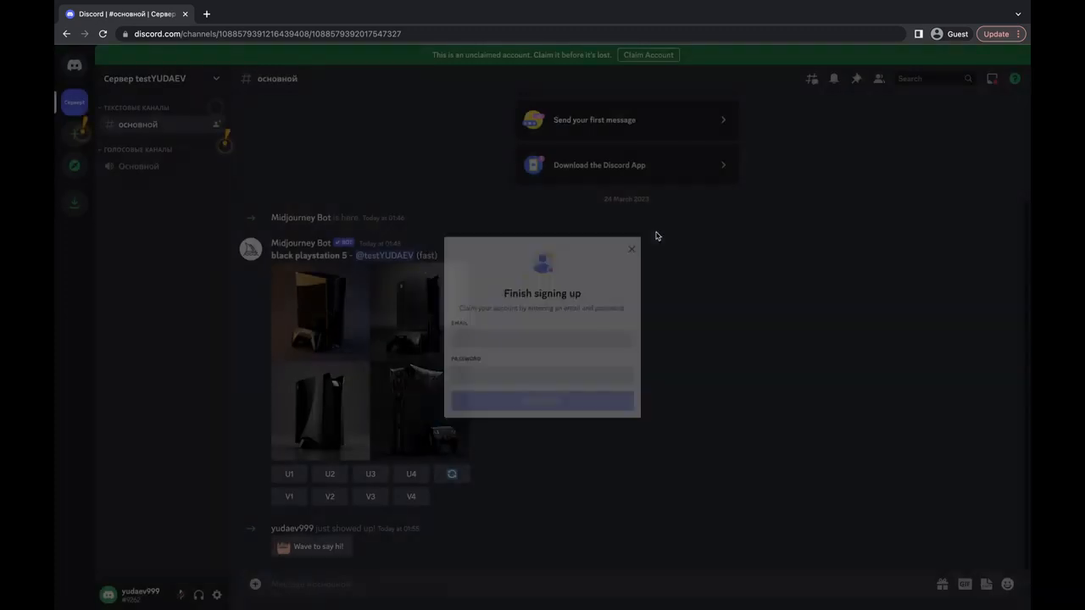
pyautogui.click(630, 248)
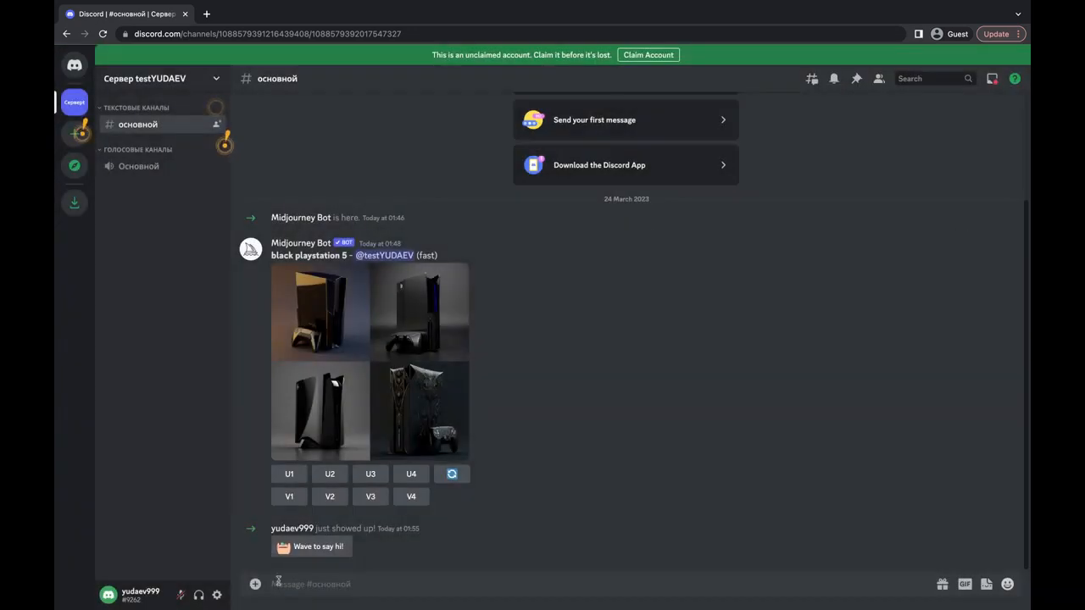
pyautogui.moveTo(325, 304)
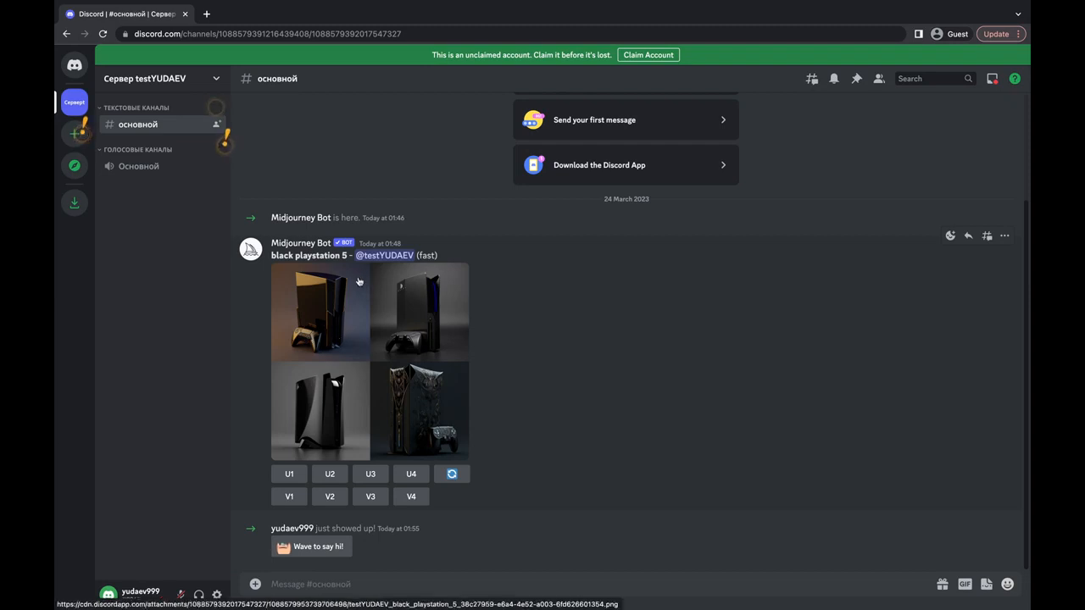
pyautogui.moveTo(377, 318)
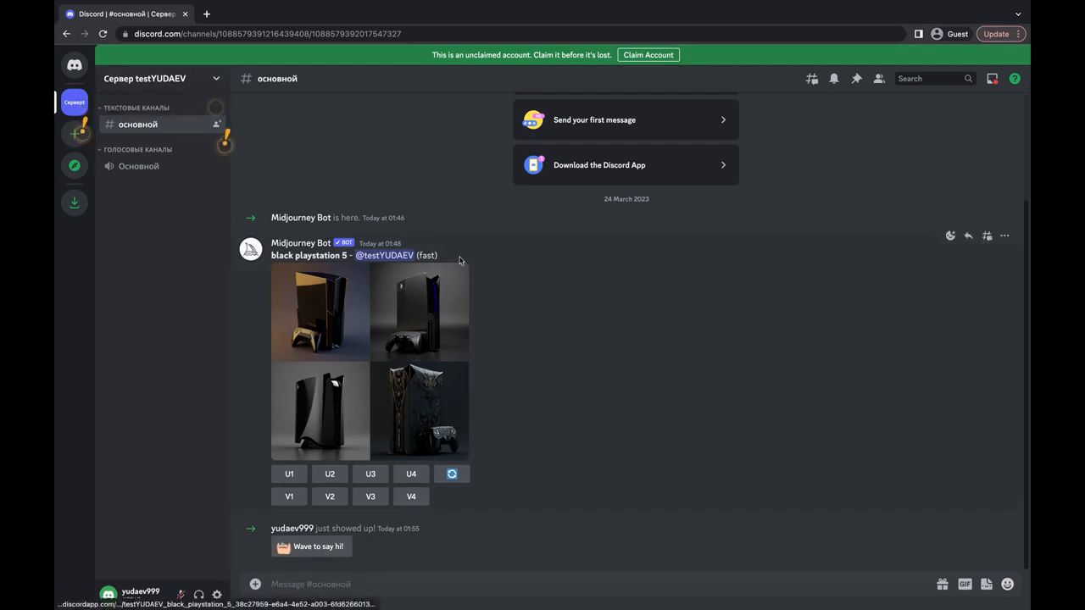
# Submit /imagine 'pink fur laptop' and accept Midjourney's terms of service
pyautogui.click(356, 584)
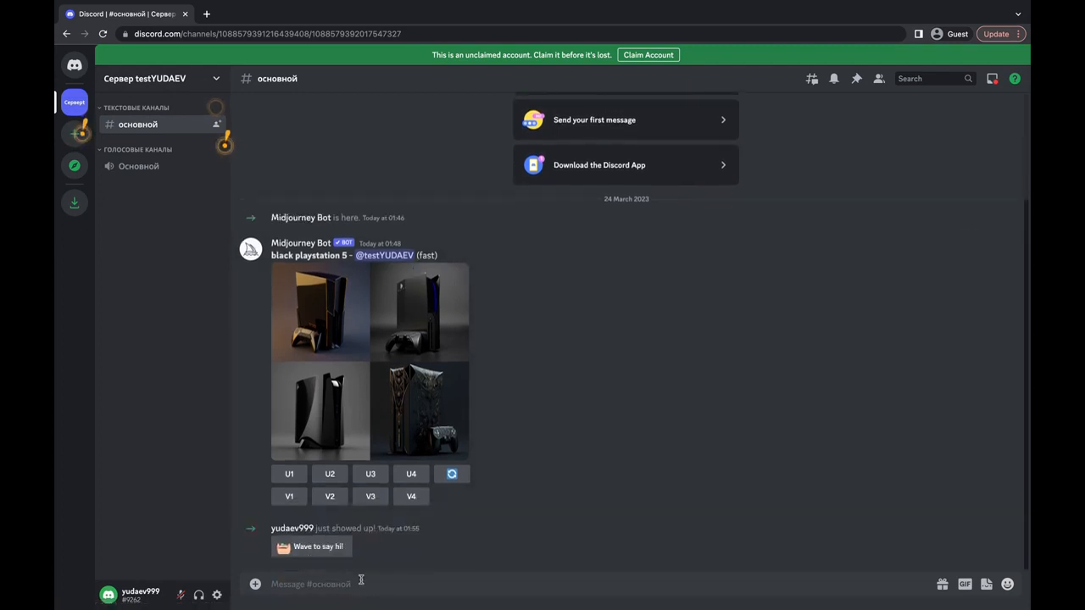
pyautogui.write('/imagine prompt')
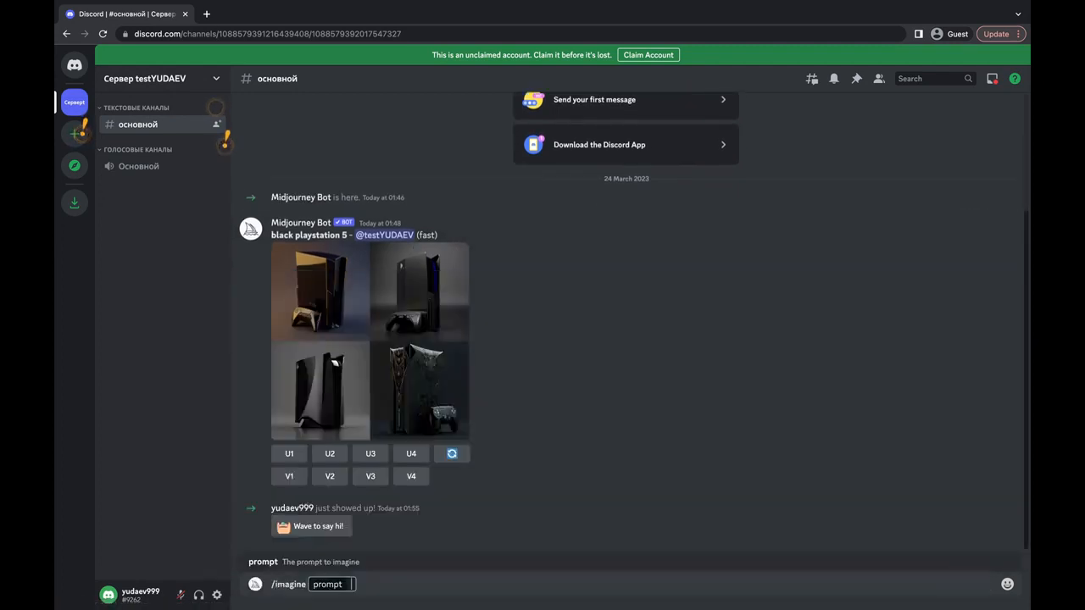
pyautogui.write('pink')
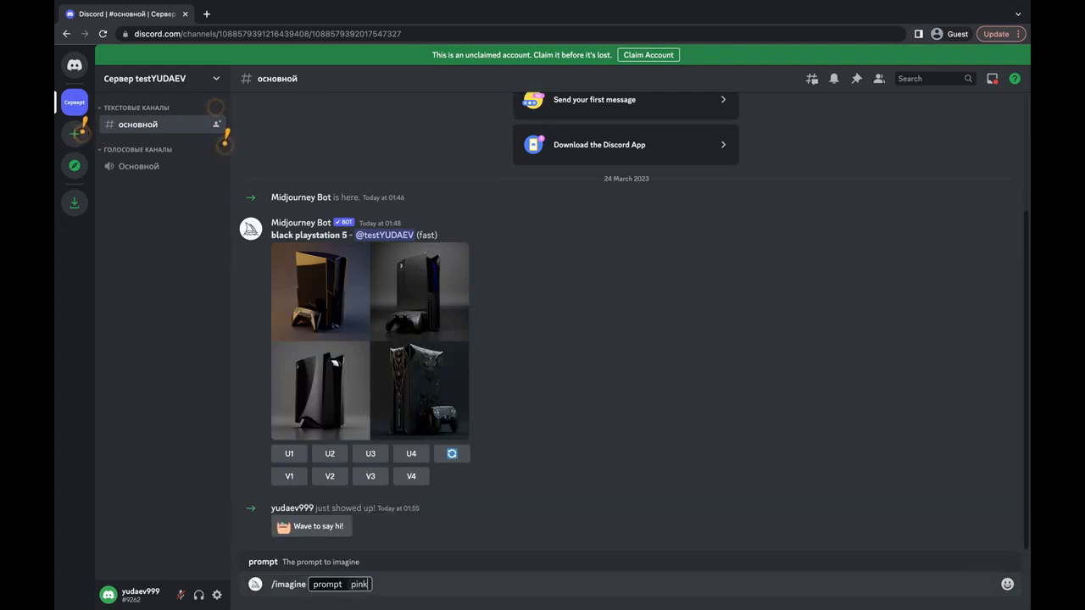
pyautogui.write('laptop')
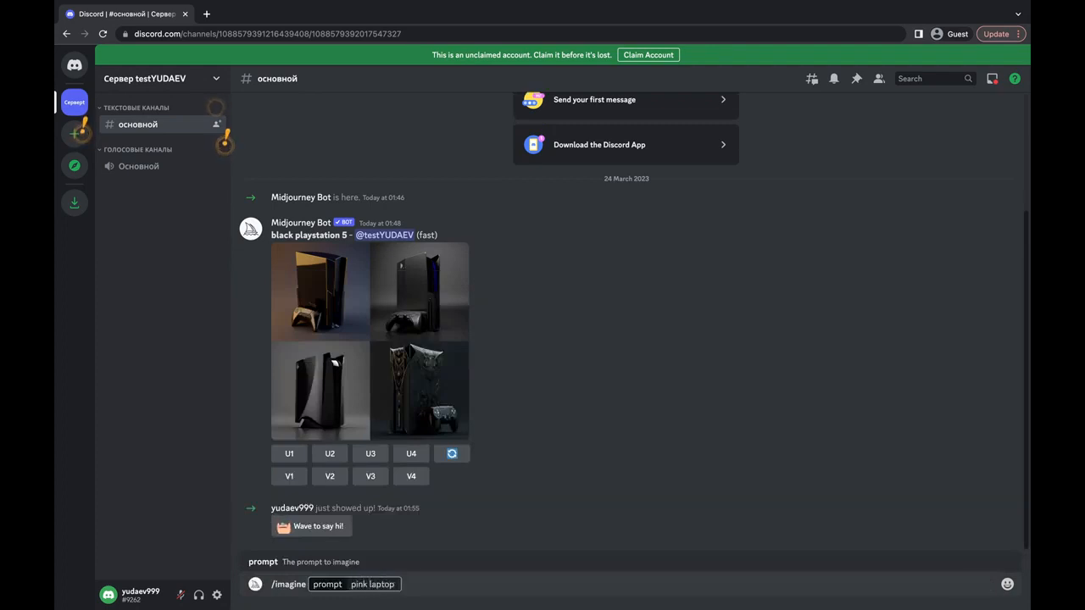
pyautogui.write('fur')
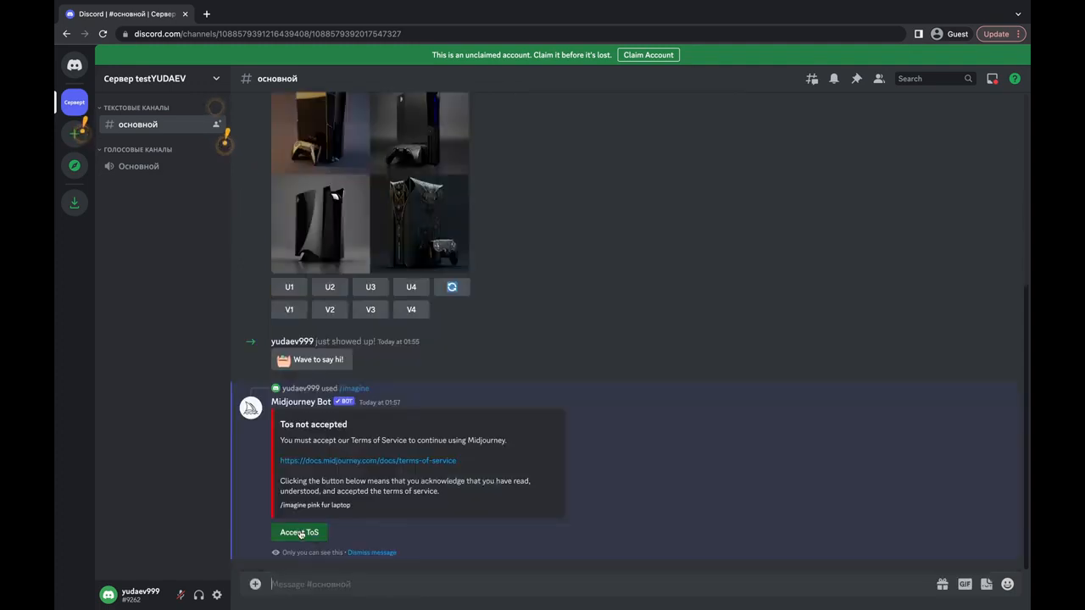
pyautogui.click(298, 532)
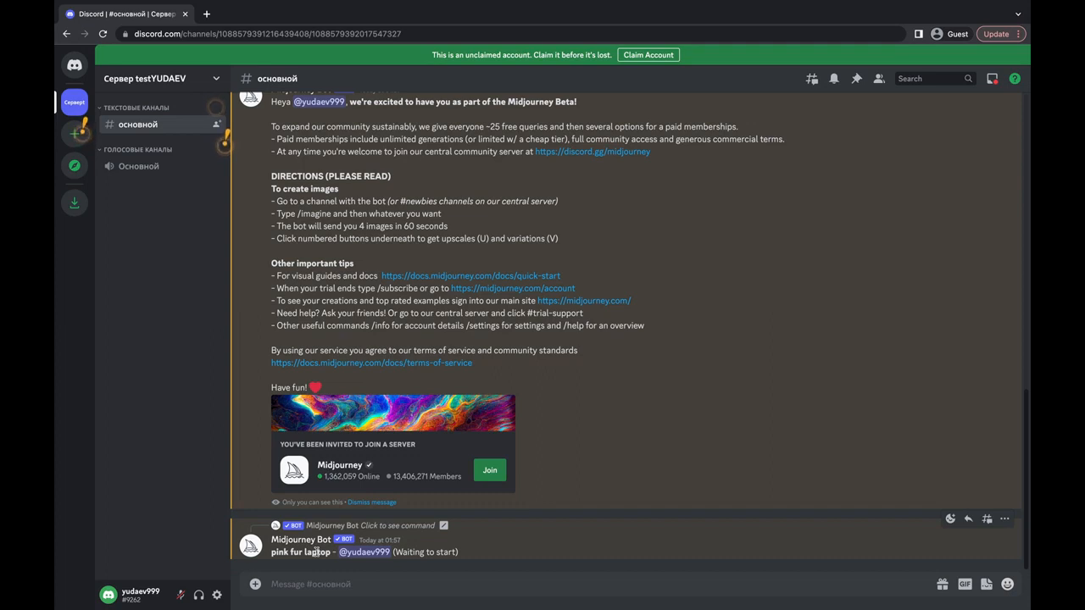
pyautogui.moveTo(567, 471)
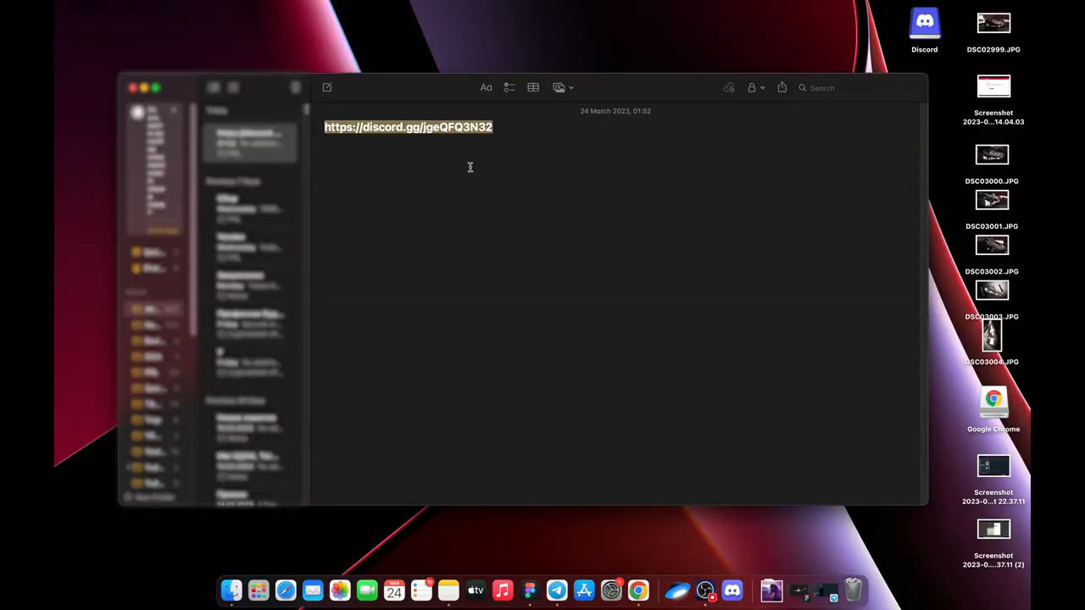
# Switch from the Notes window back to the Discord channel
pyautogui.click(576, 299)
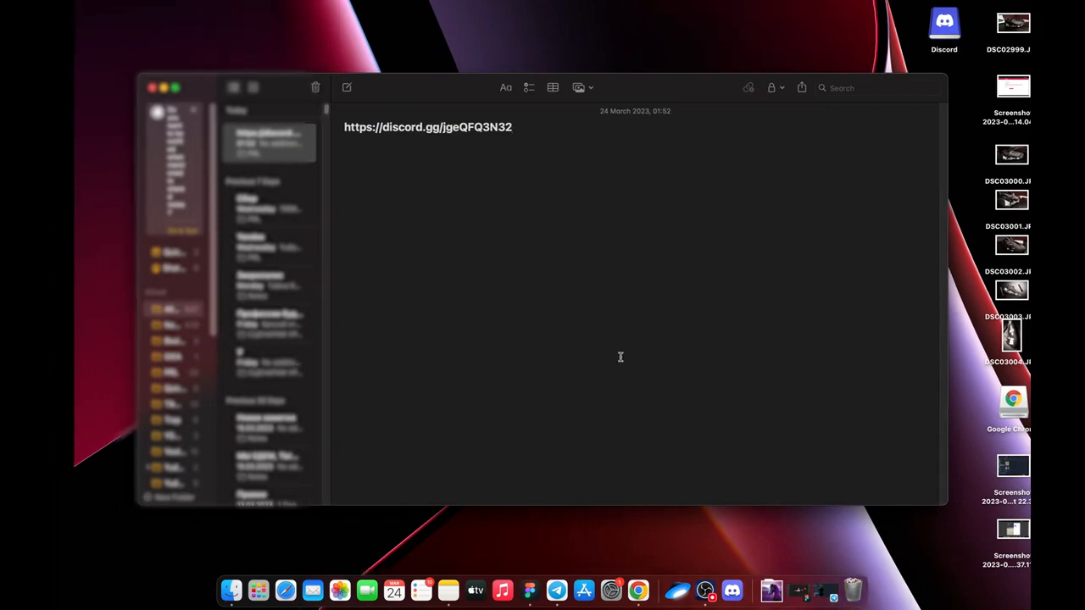
pyautogui.click(428, 127)
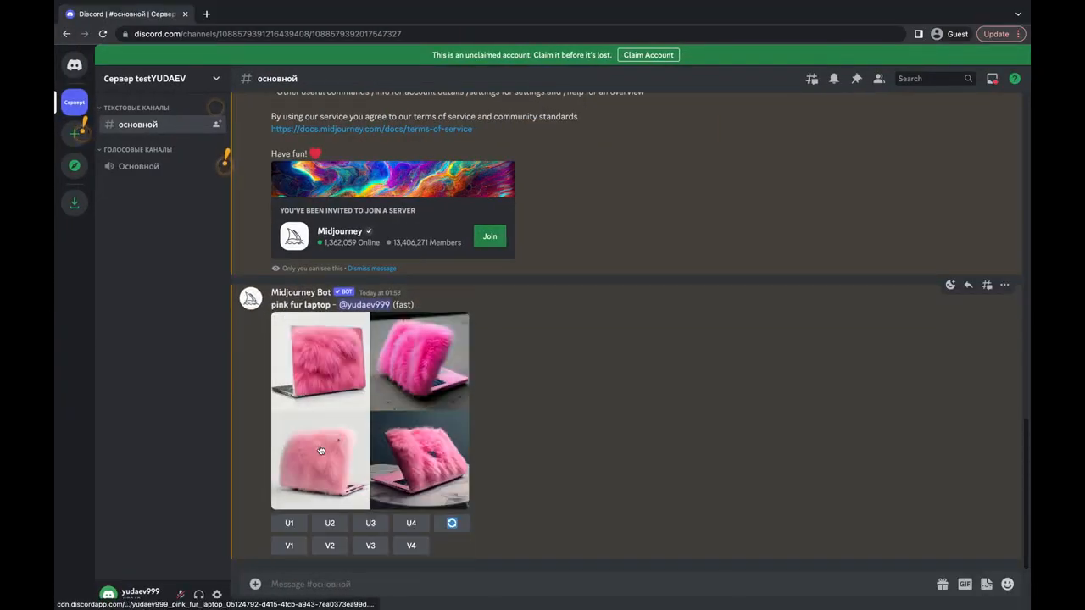
# Upscale pink fur laptop image U4, open it full size, and save it
pyautogui.click(321, 450)
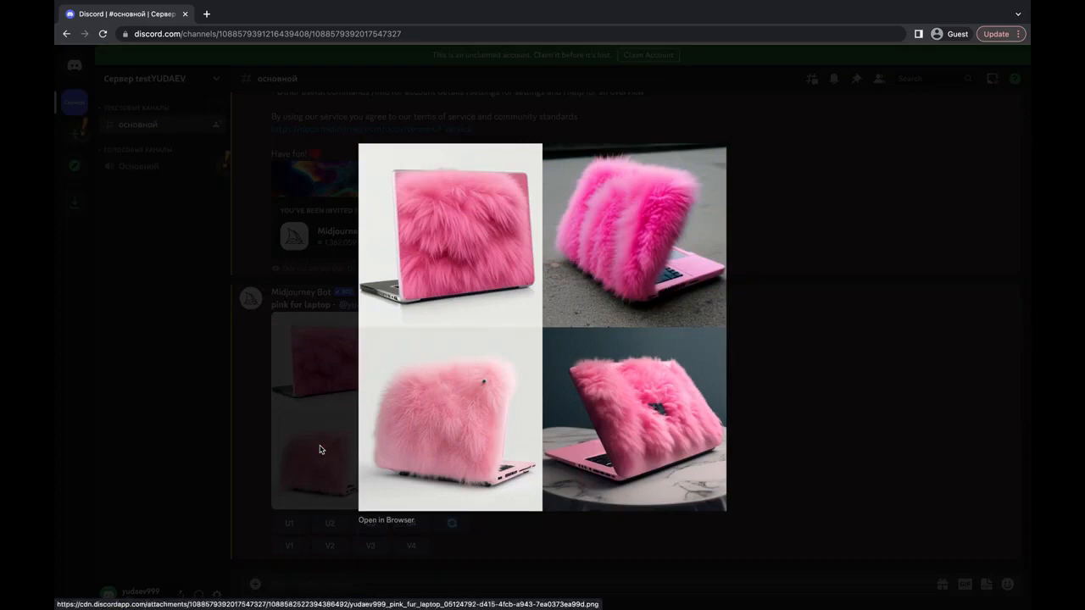
pyautogui.moveTo(612, 397)
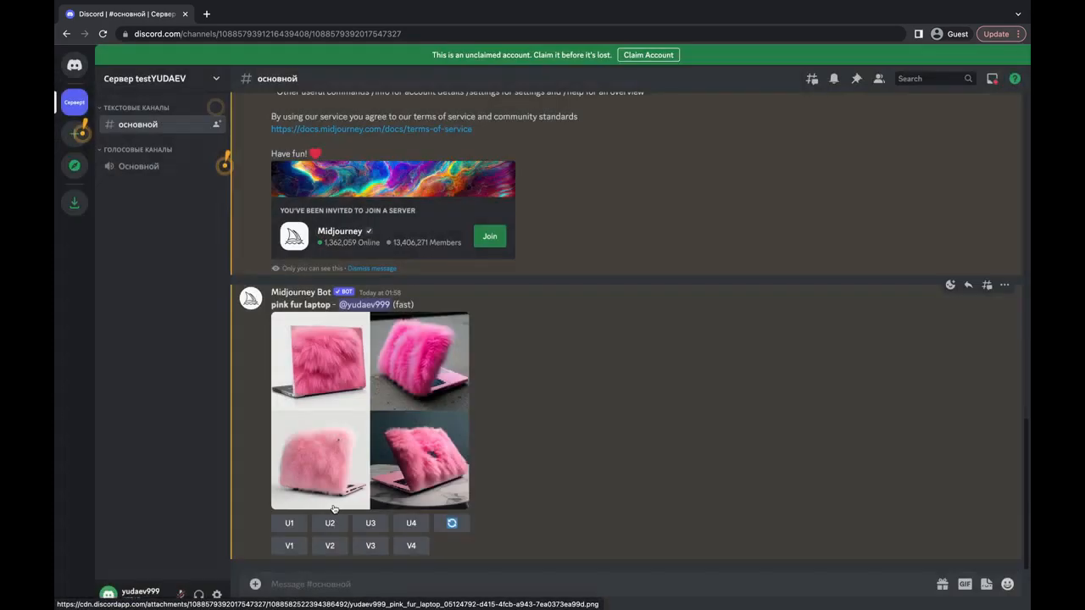
pyautogui.click(411, 523)
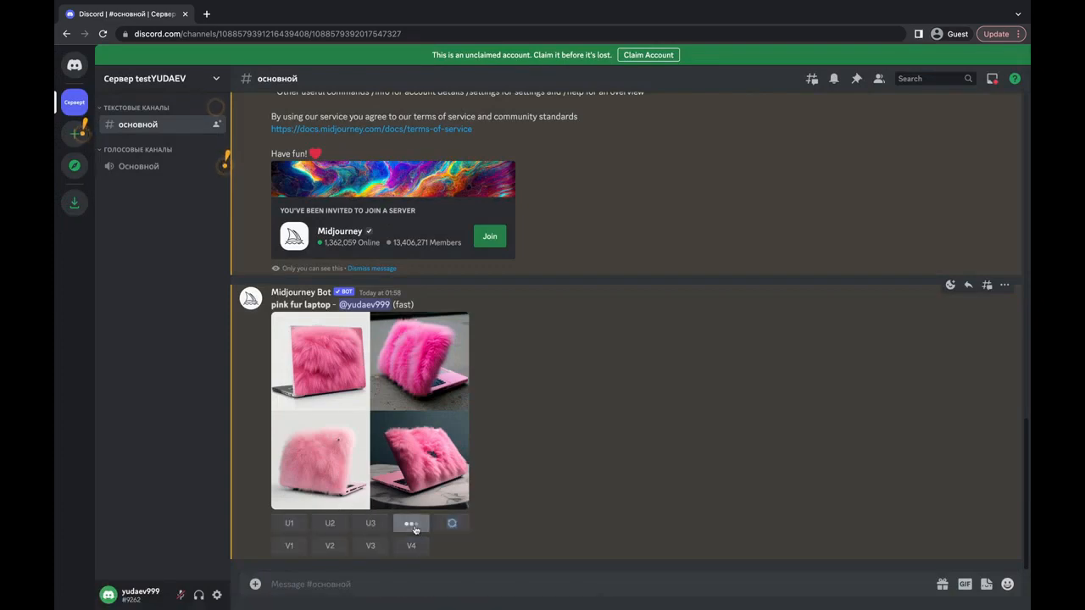
pyautogui.click(411, 523)
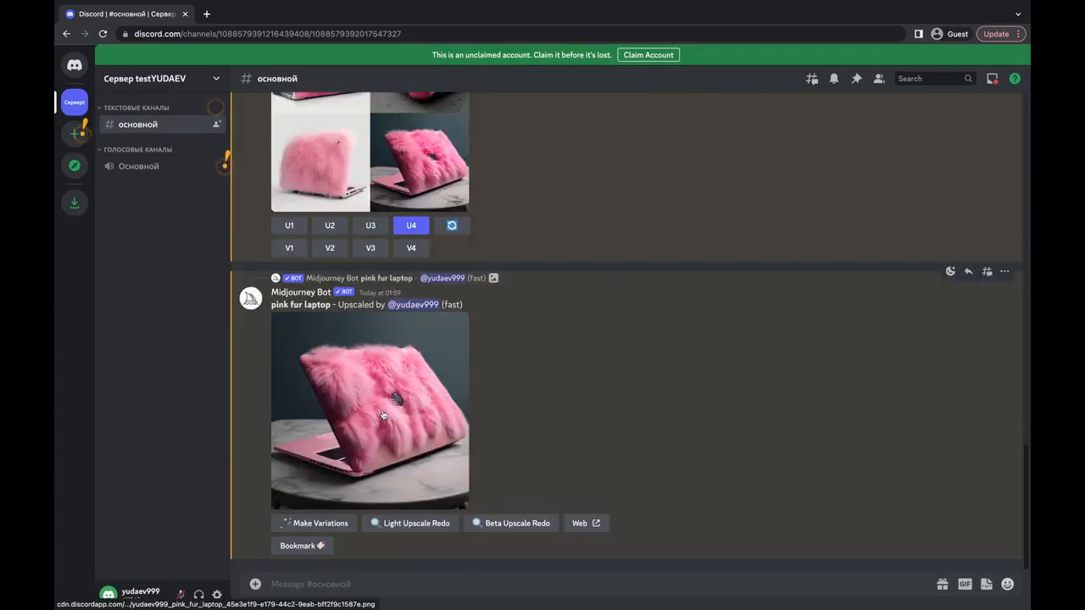
pyautogui.click(383, 415)
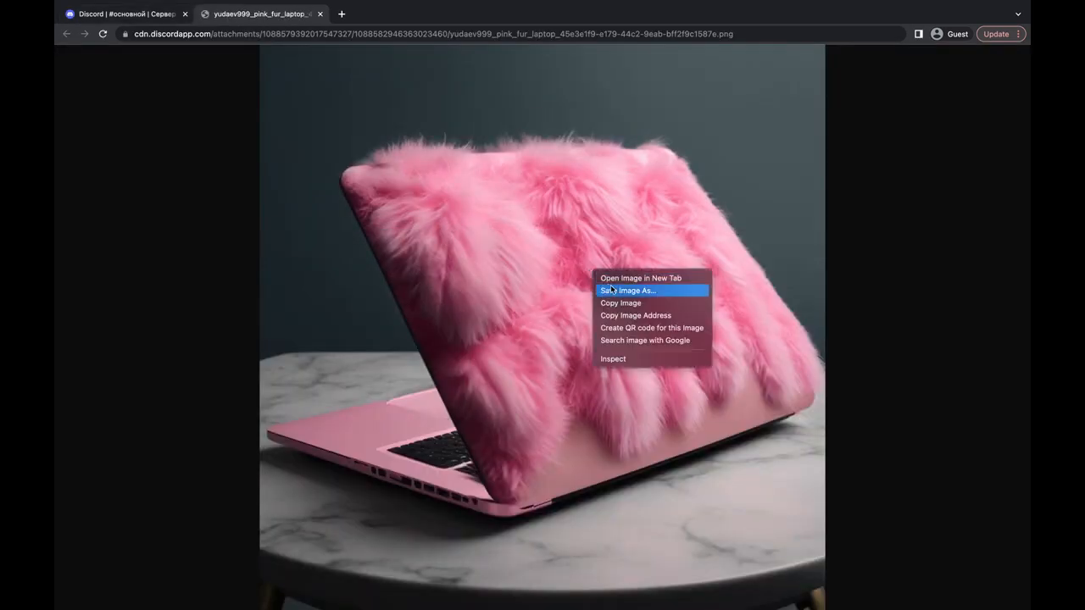
pyautogui.click(627, 290)
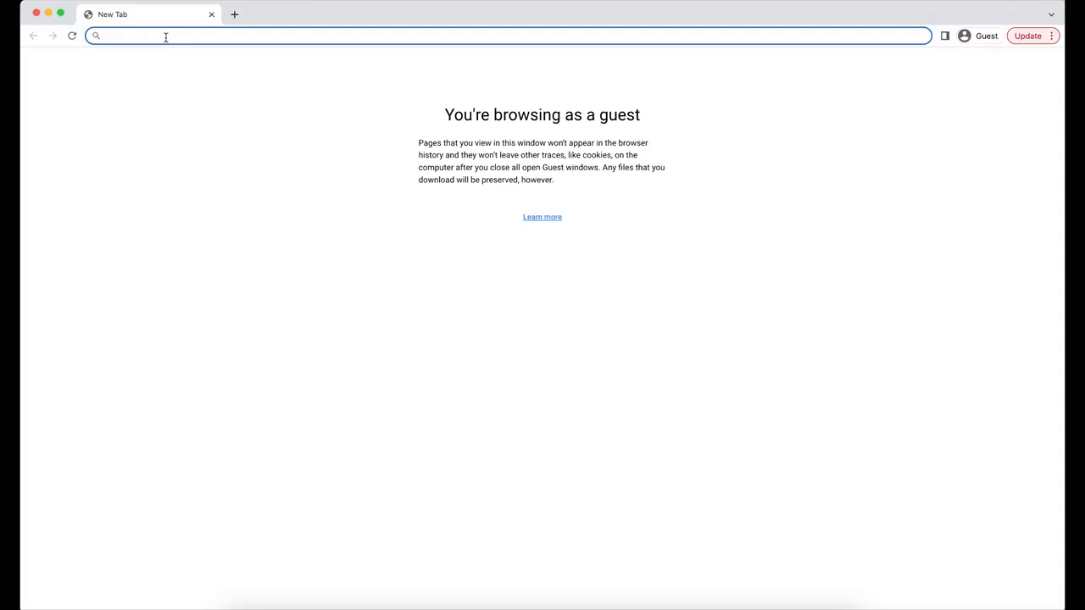
# Search Google for 'noonshoot' and open the MidJourney Prompt Tool result
pyautogui.write('noonshoot&oq=noonshoot&aqs=chrome..69i57.7243j0j1&sourceid=chrome&ie=UTF-8')
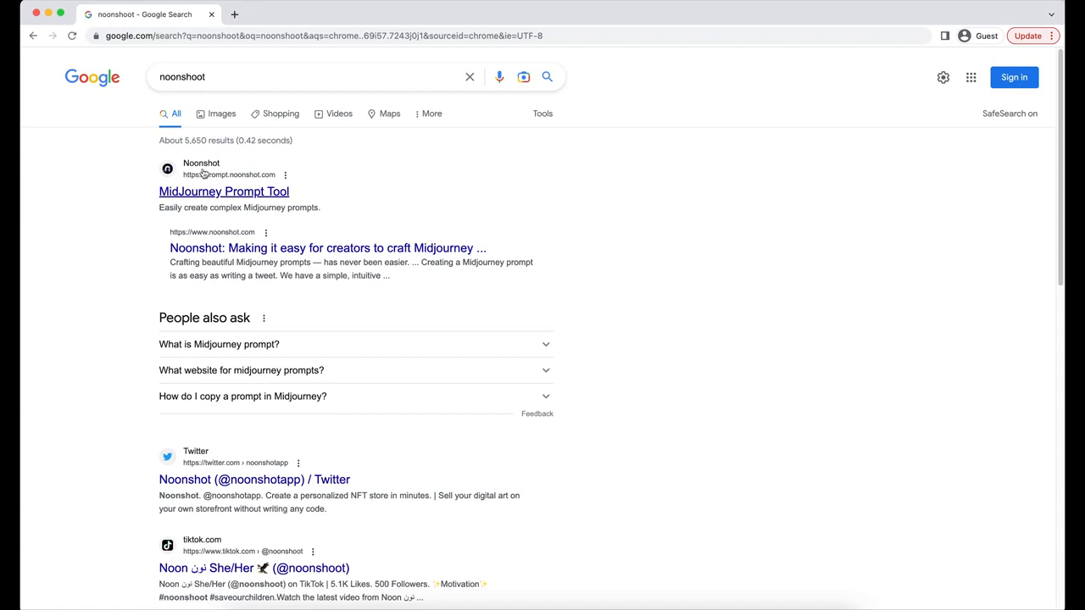
pyautogui.click(223, 190)
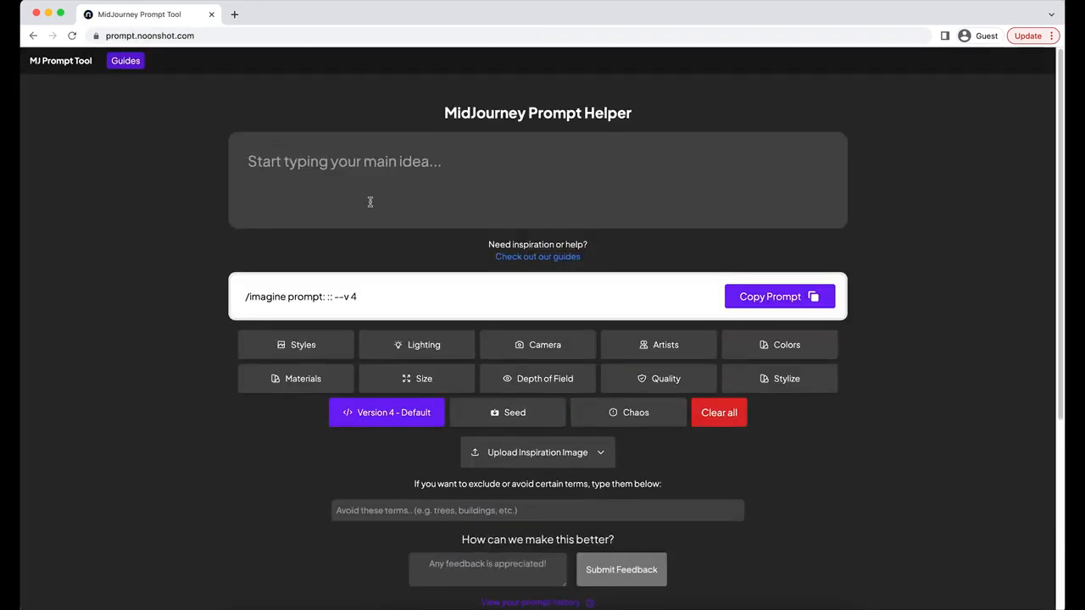
pyautogui.moveTo(355, 284)
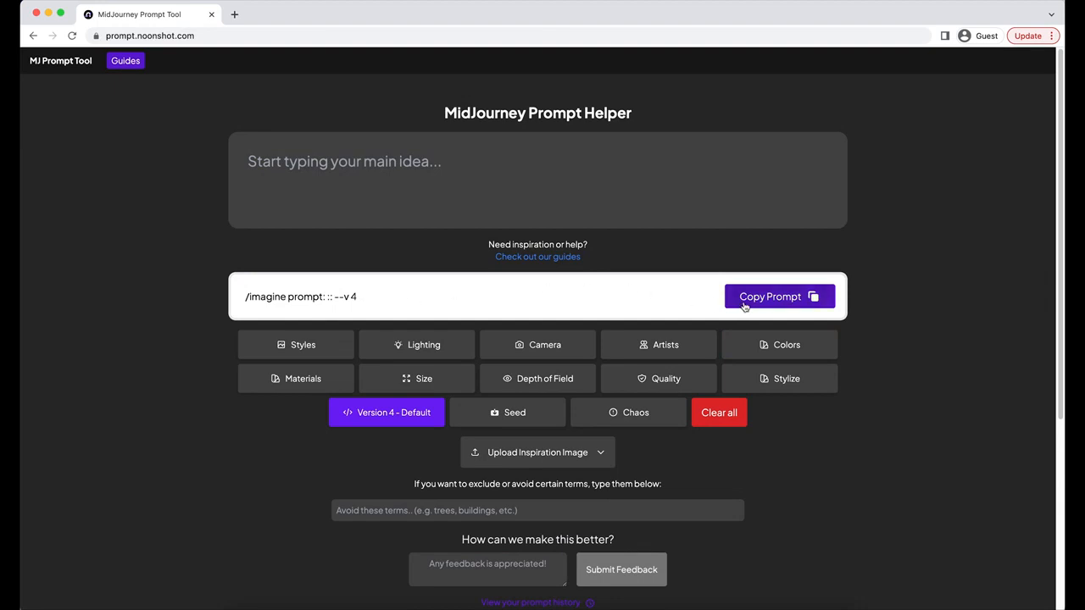
pyautogui.moveTo(290, 345)
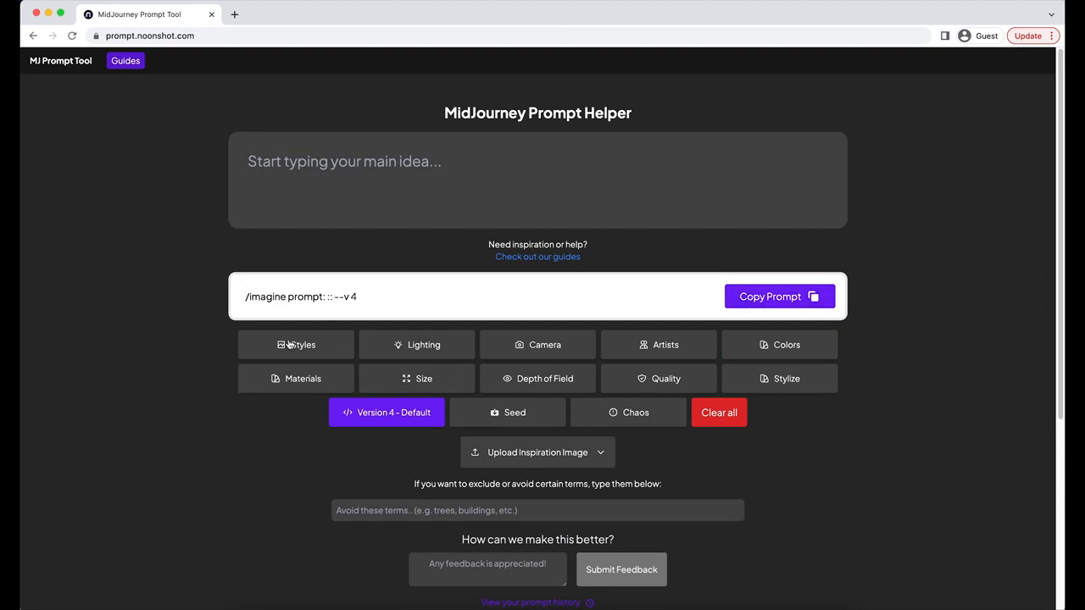
pyautogui.moveTo(360, 356)
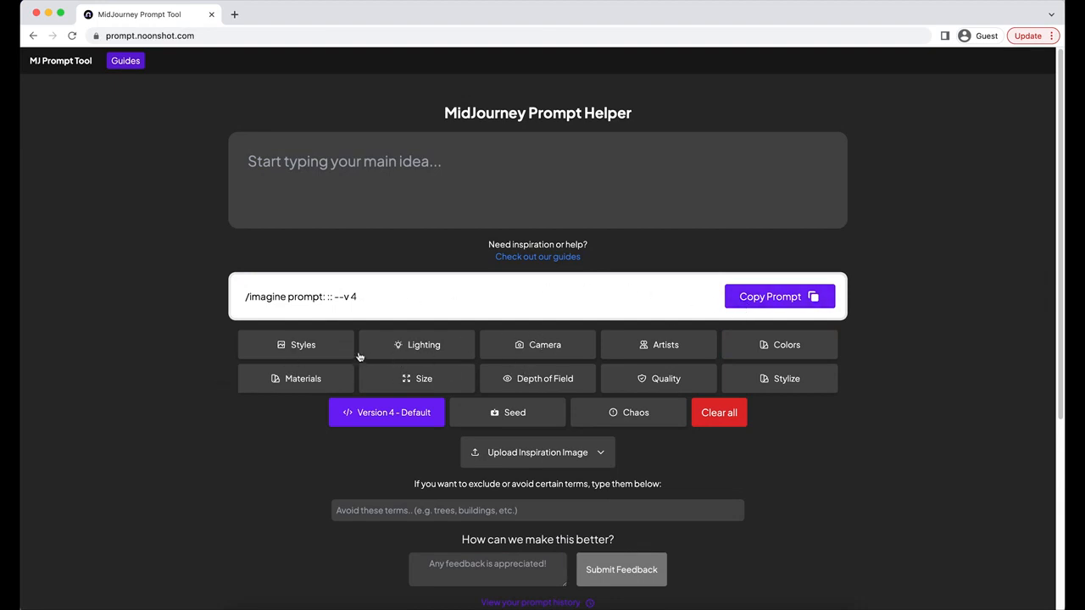
pyautogui.moveTo(311, 385)
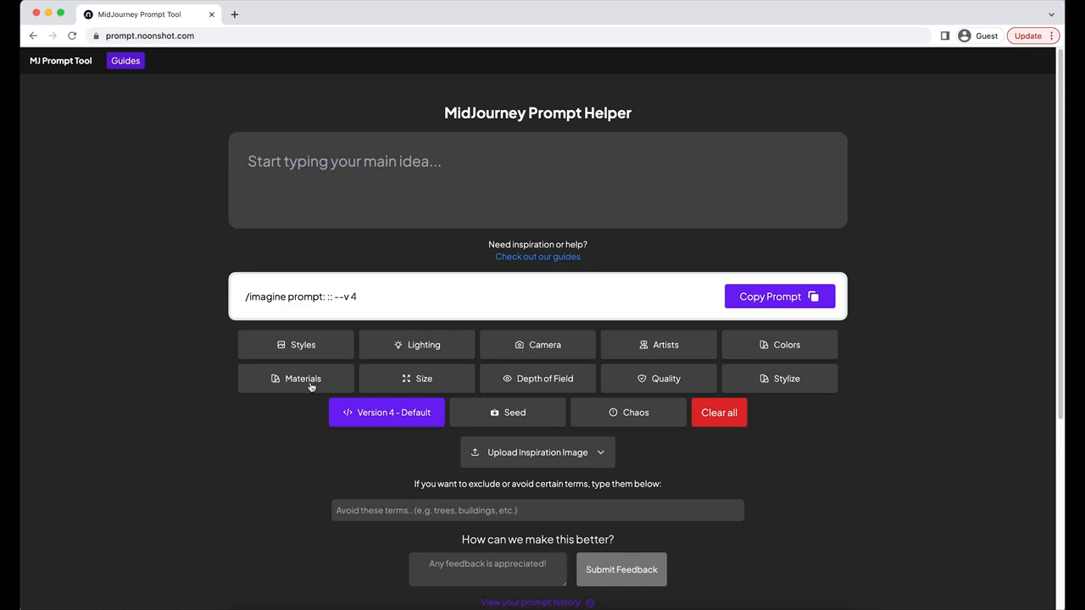
pyautogui.moveTo(658, 377)
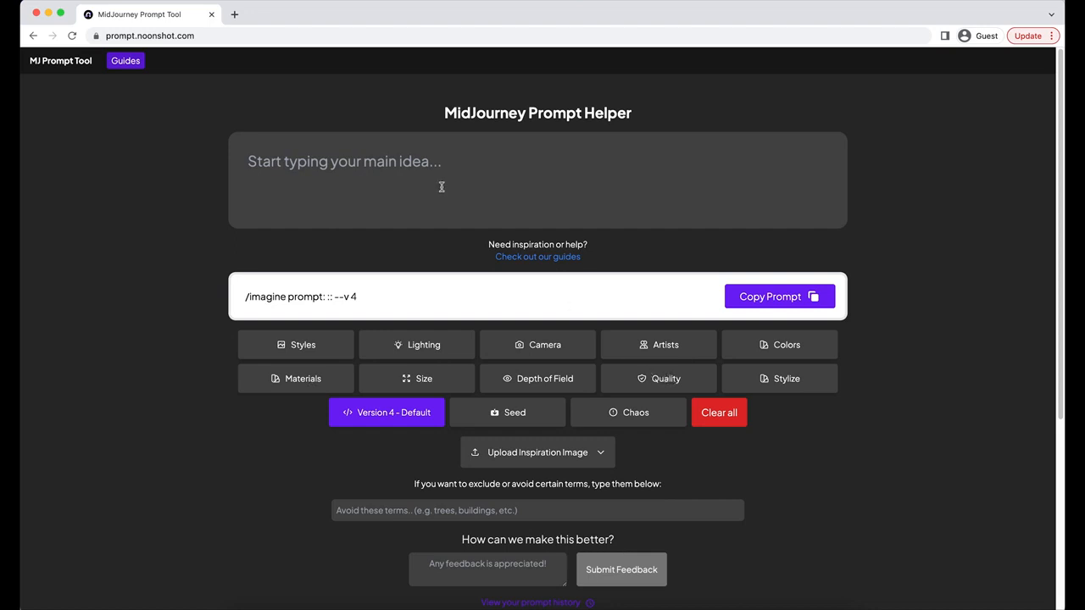
# Enter 'orange shoes nike sport' as the Prompt Helper's main idea
pyautogui.write('orange')
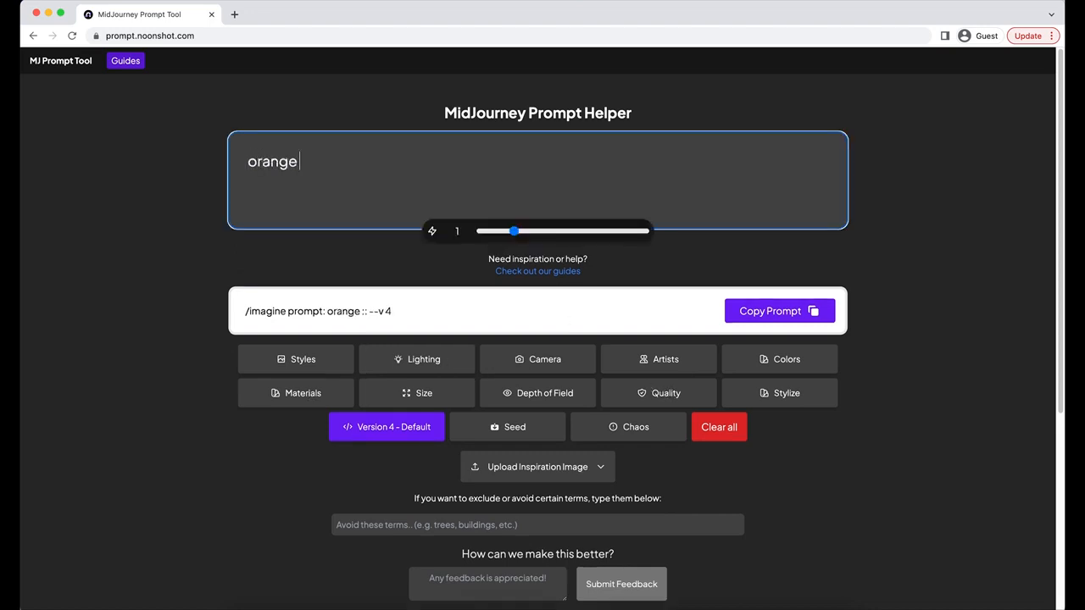
pyautogui.write('shoes nike sp')
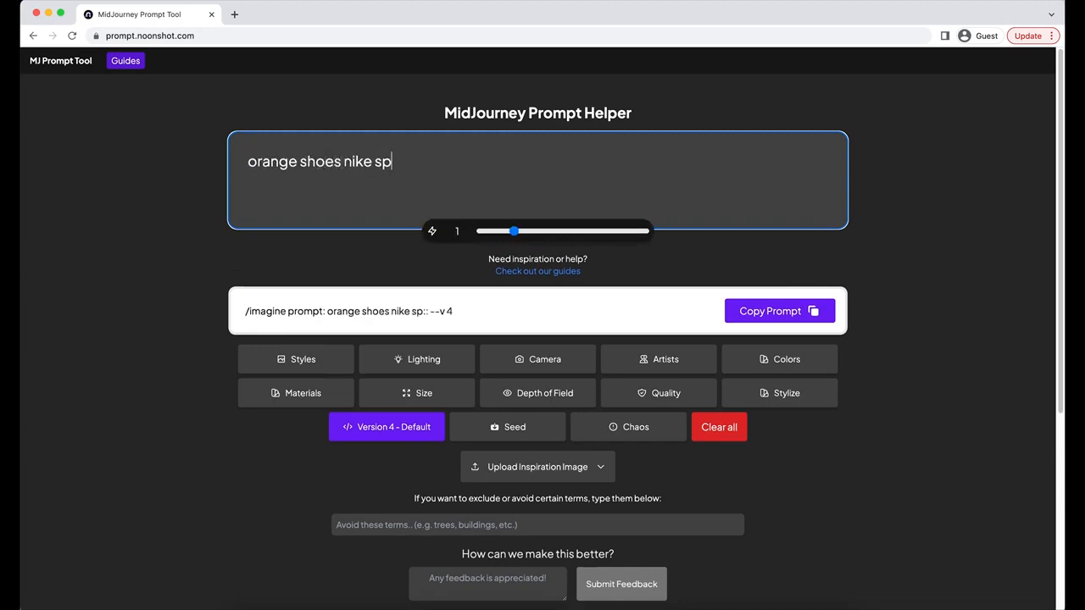
pyautogui.write('ort')
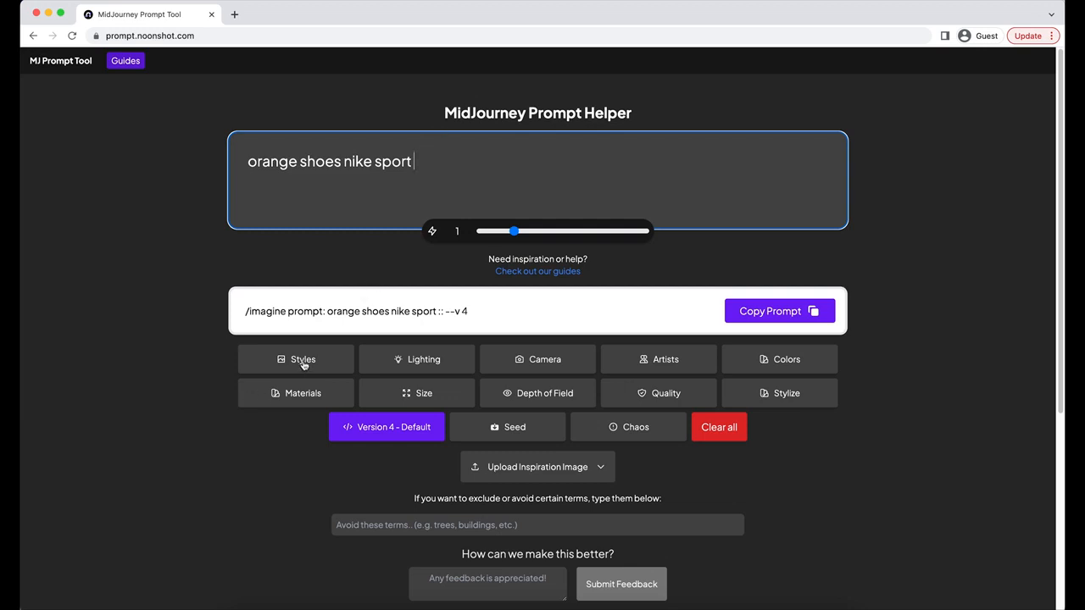
# Choose the Neon style at weight 2, deselect Nebula, and confirm the style choice
pyautogui.click(302, 359)
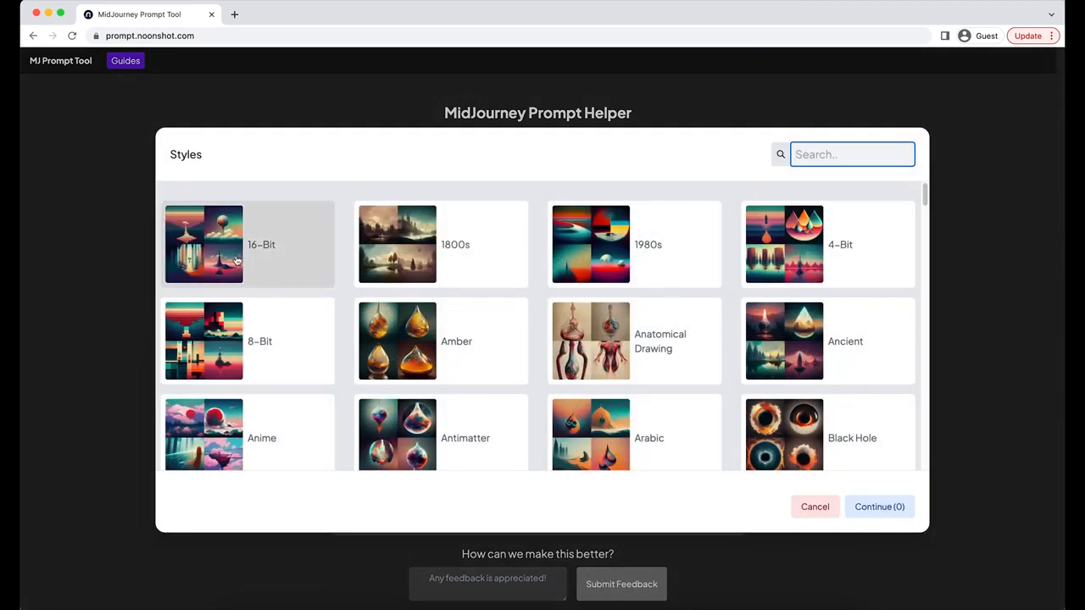
pyautogui.moveTo(415, 265)
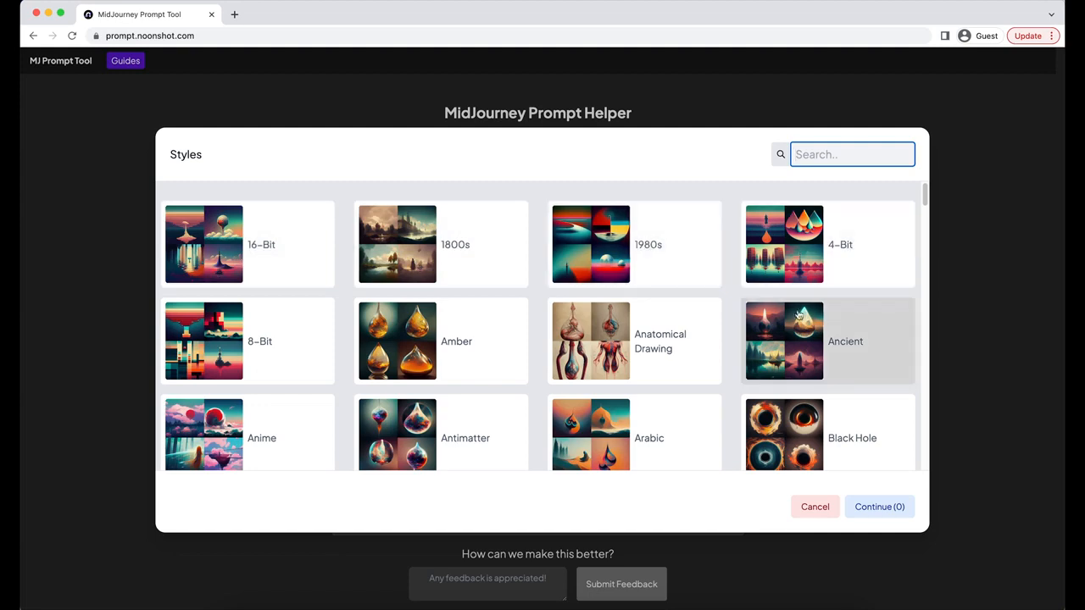
pyautogui.scroll(-3)
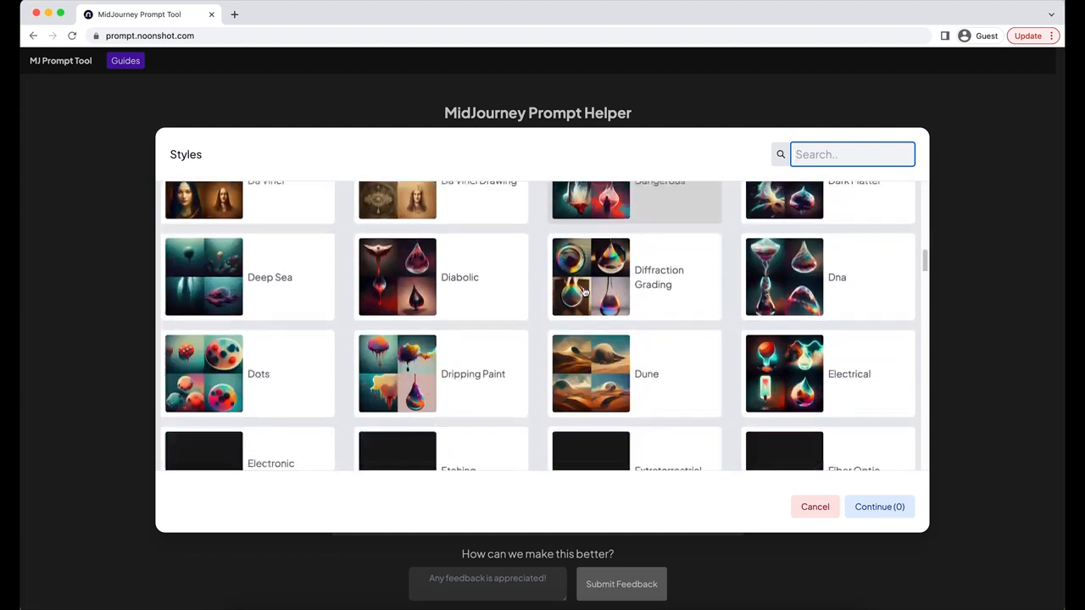
pyautogui.scroll(-3)
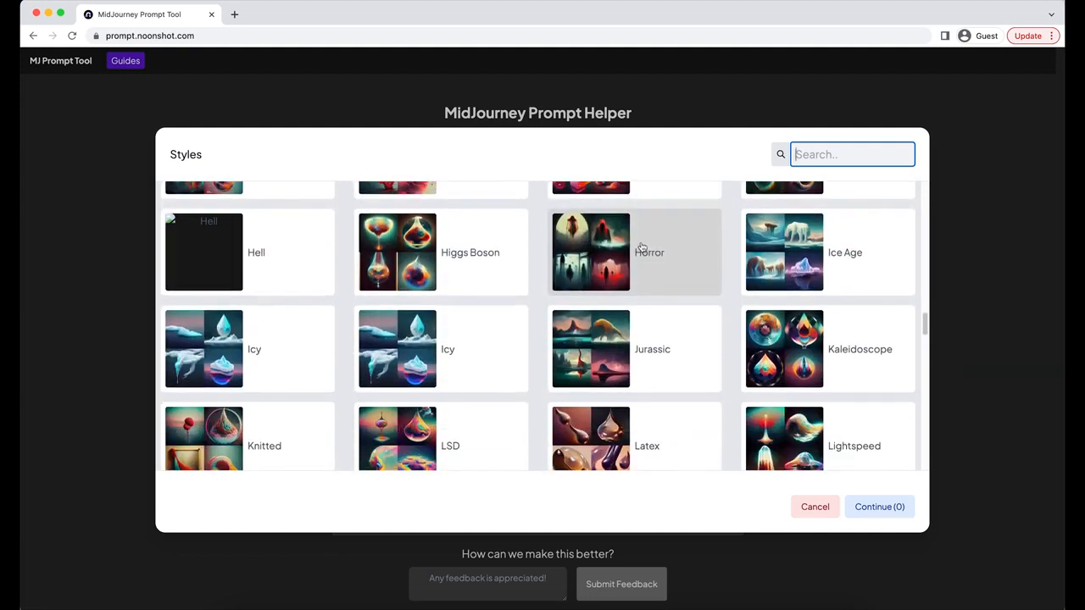
pyautogui.moveTo(592, 262)
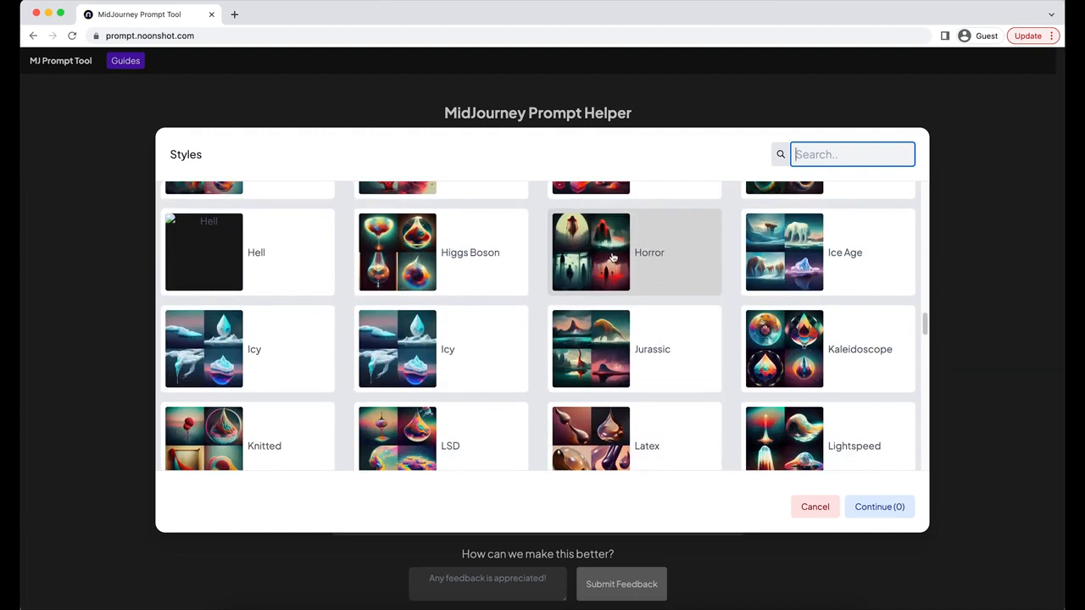
pyautogui.moveTo(820, 262)
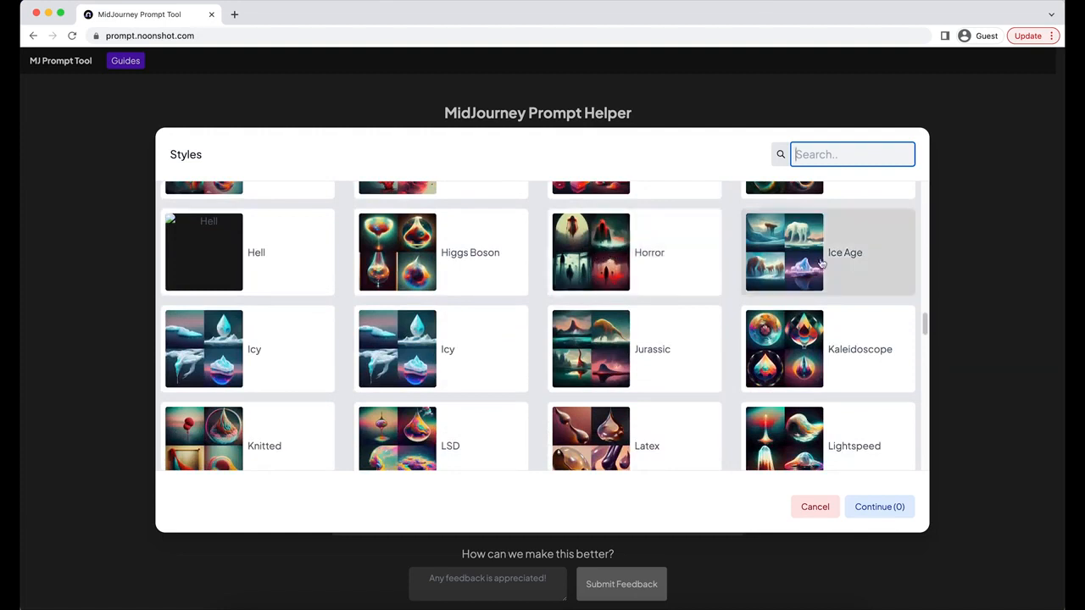
pyautogui.scroll(-3)
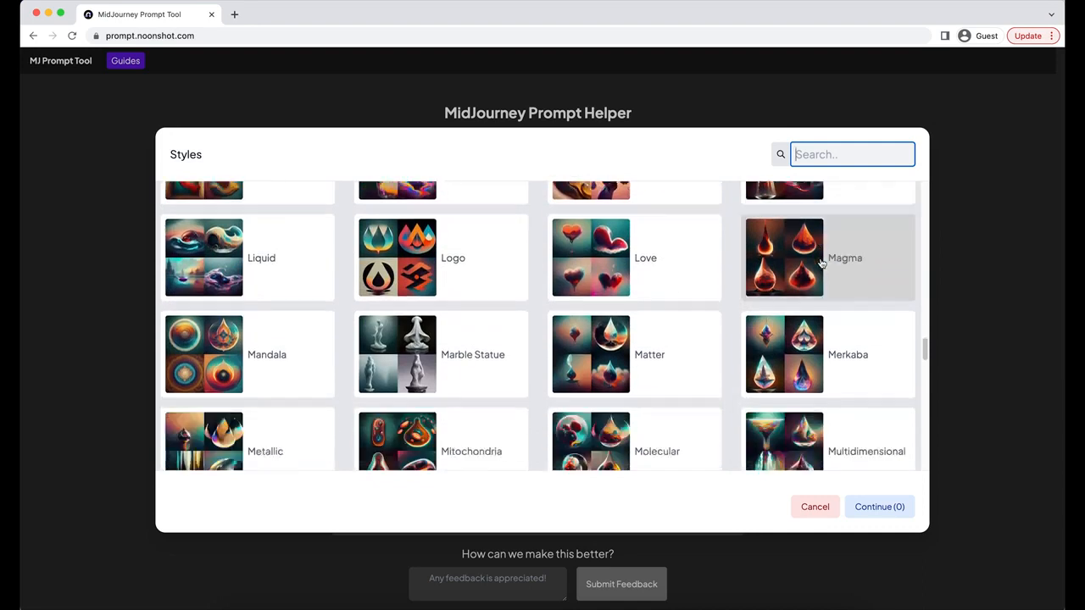
pyautogui.scroll(-3)
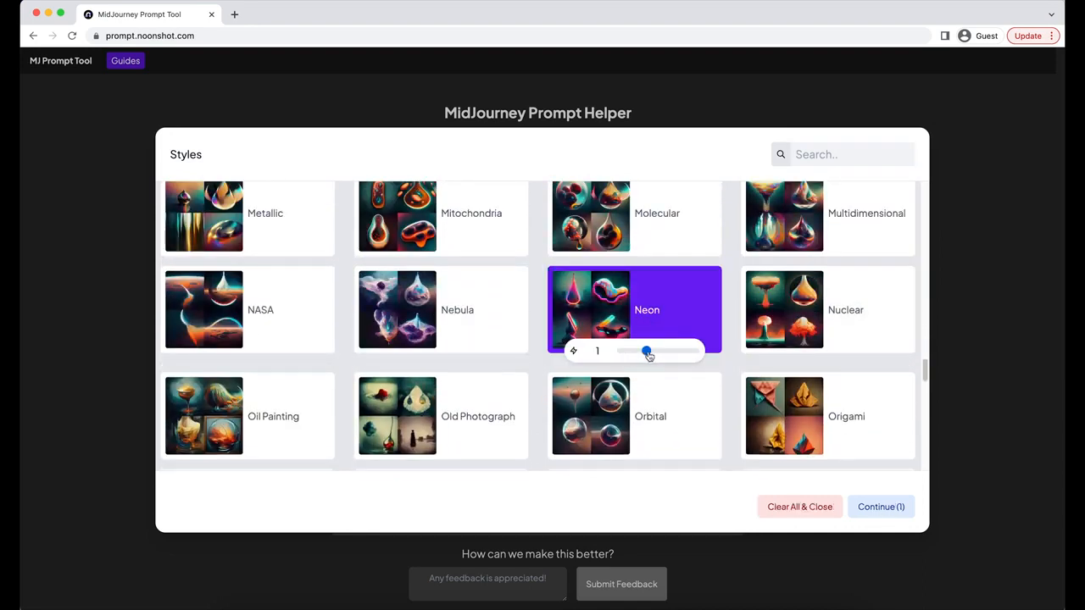
pyautogui.moveTo(647, 351); pyautogui.dragTo(676, 350)
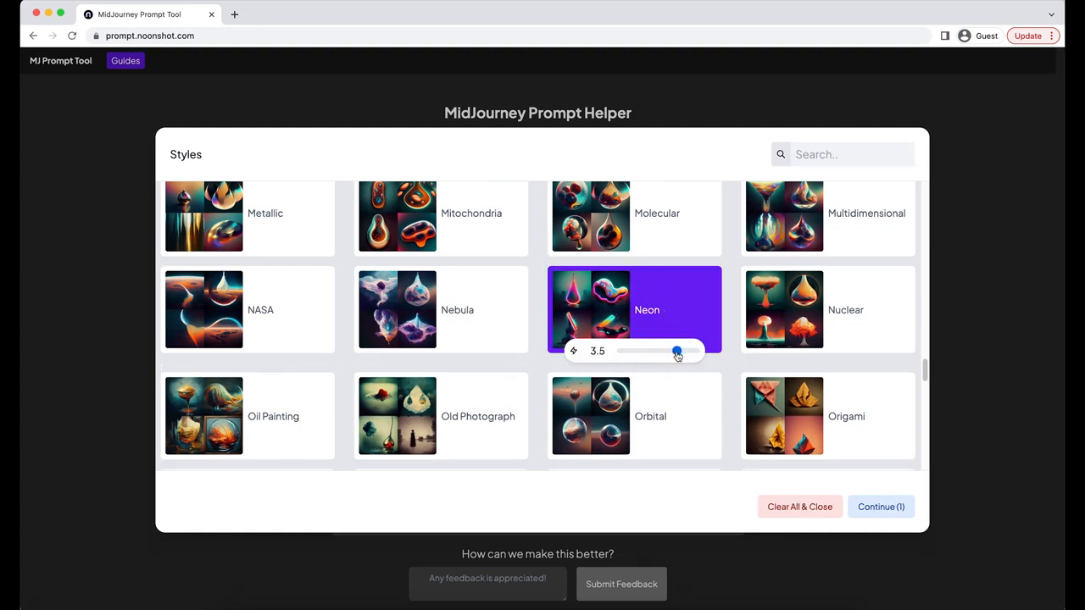
pyautogui.moveTo(675, 351); pyautogui.dragTo(694, 351)
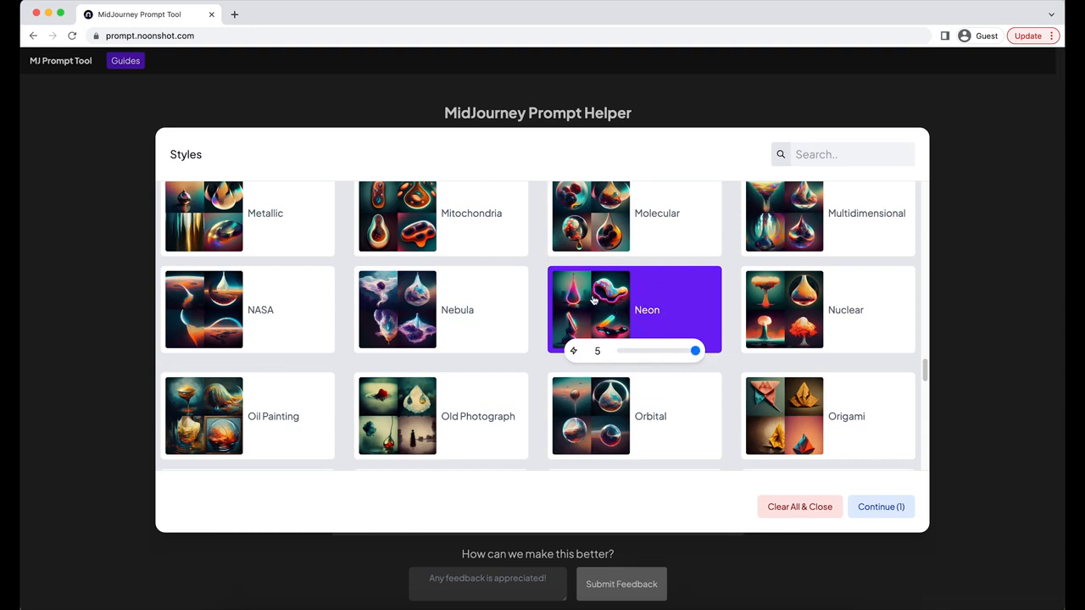
pyautogui.moveTo(694, 350); pyautogui.dragTo(659, 351)
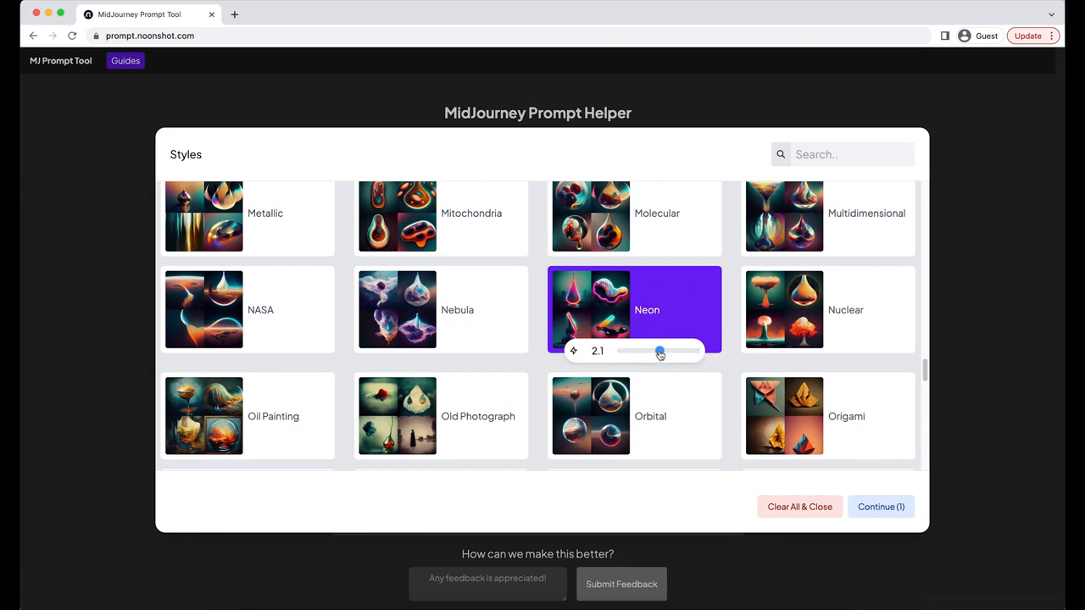
pyautogui.click(441, 309)
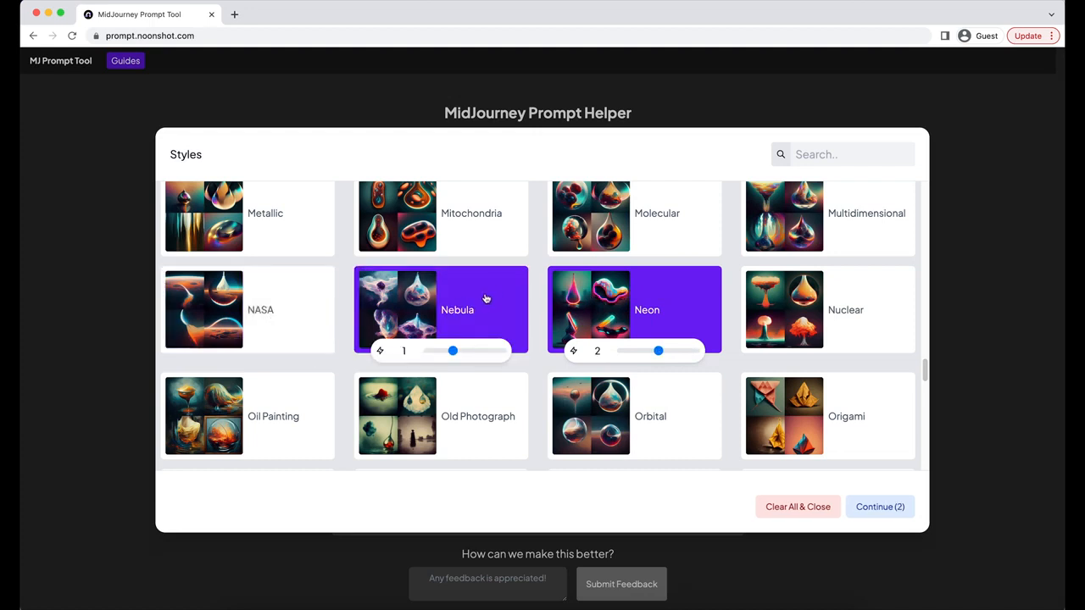
pyautogui.click(458, 309)
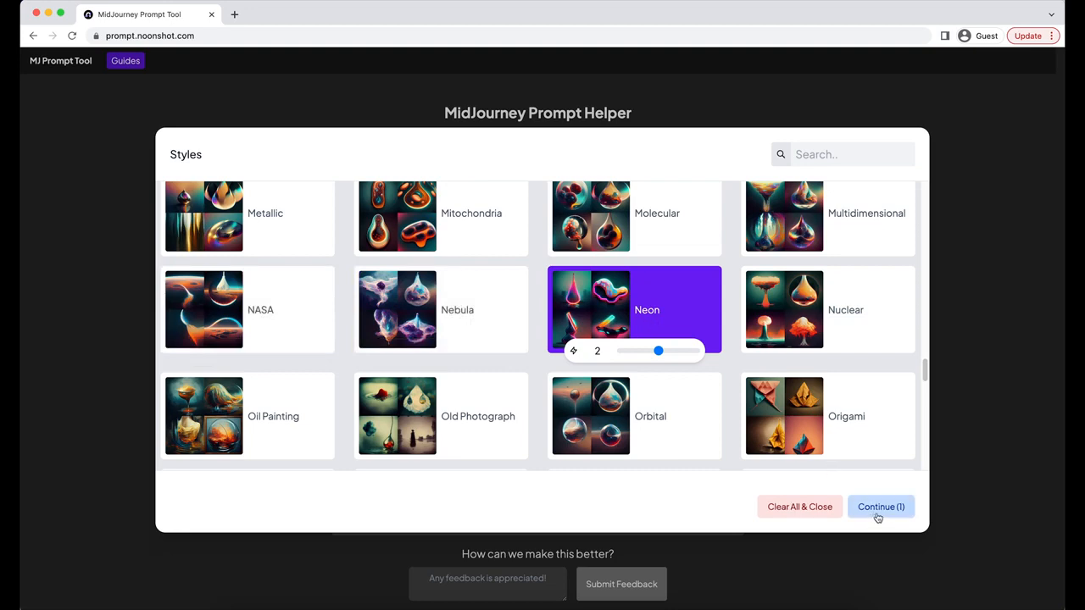
pyautogui.click(881, 506)
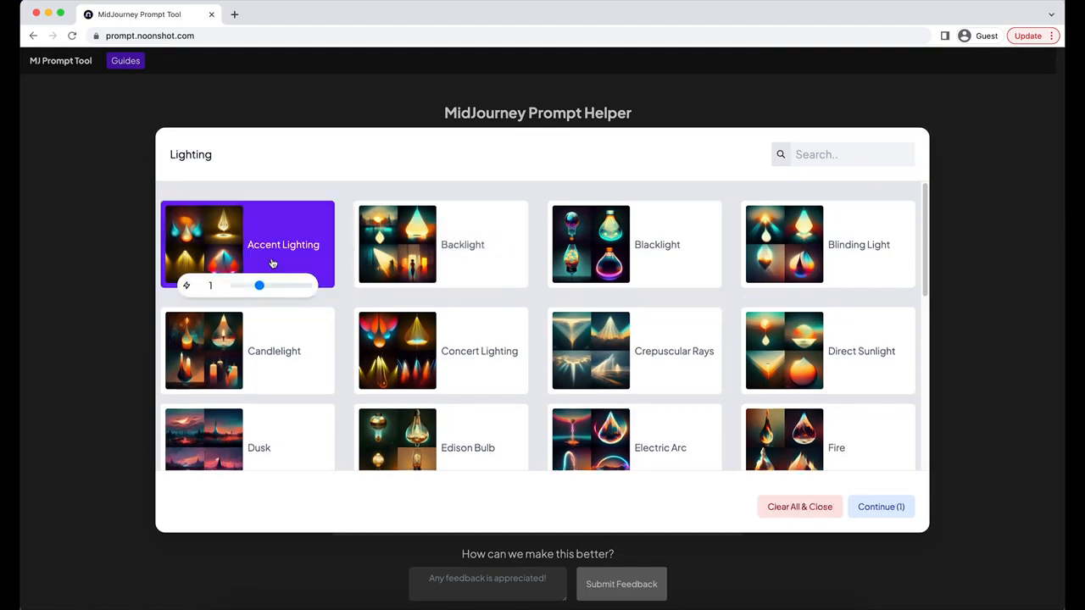
# Raise Accent Lighting to weight 3.2 and cancel the Camera/Lens dialog with no lens
pyautogui.moveTo(259, 285); pyautogui.dragTo(287, 285)
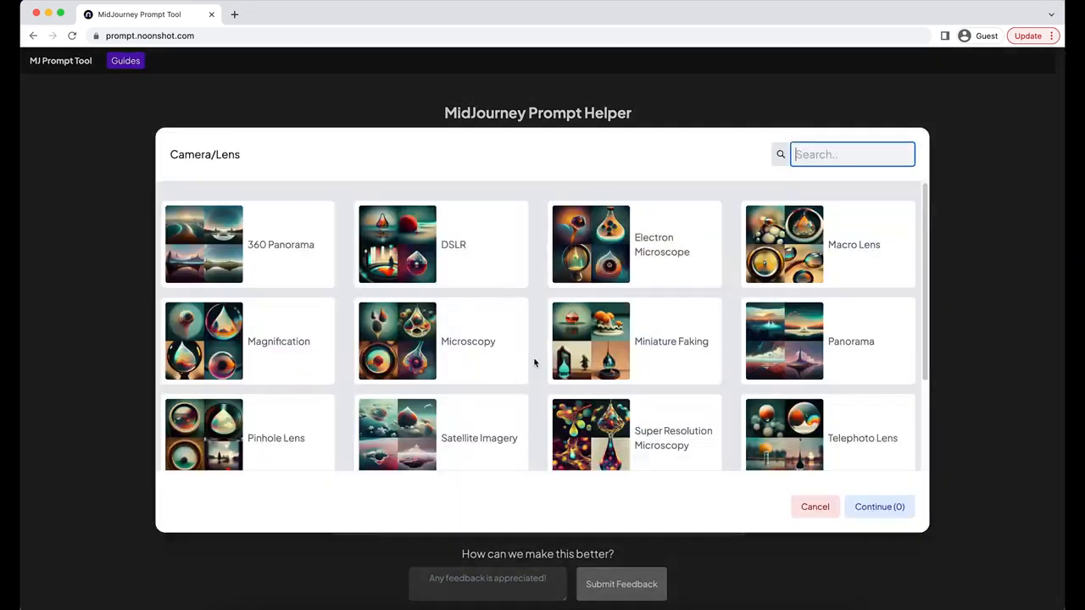
pyautogui.moveTo(502, 261)
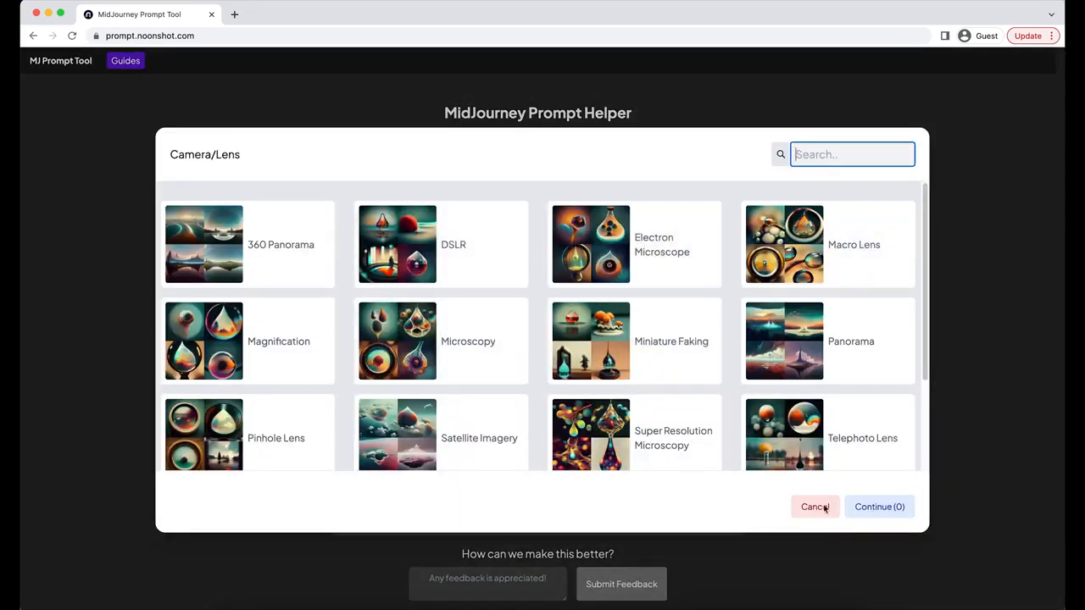
pyautogui.click(814, 507)
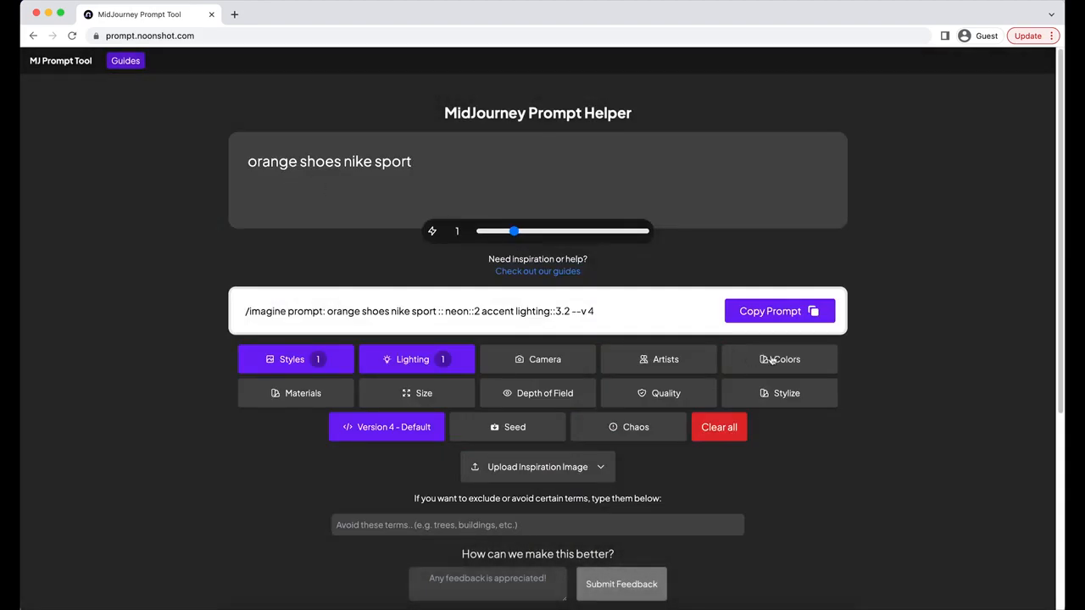
# Find Latex in the Materials grid and add it at weight 2.6
pyautogui.click(294, 393)
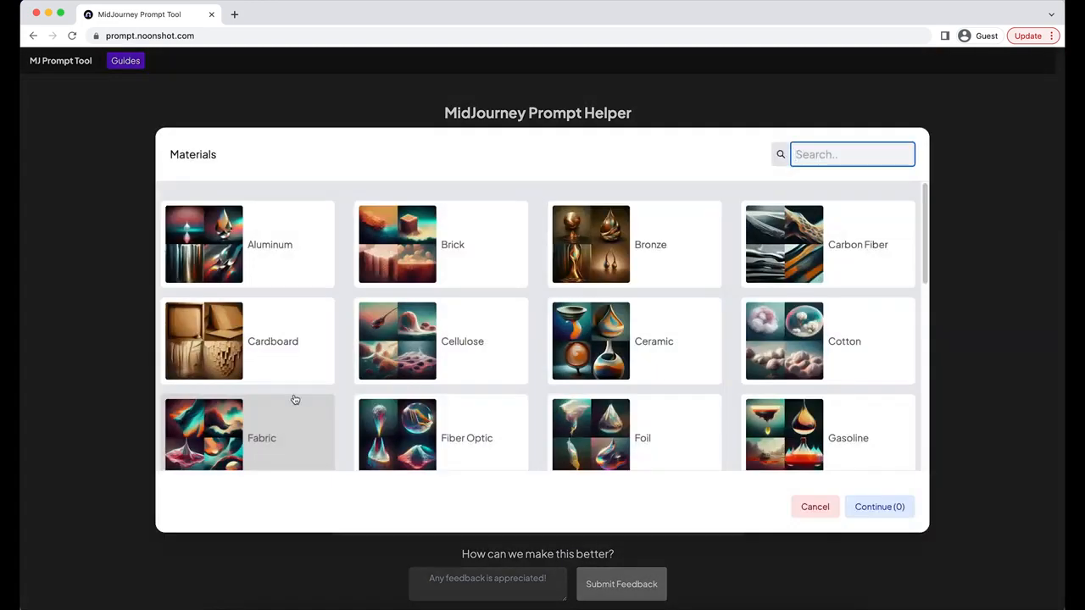
pyautogui.moveTo(272, 250)
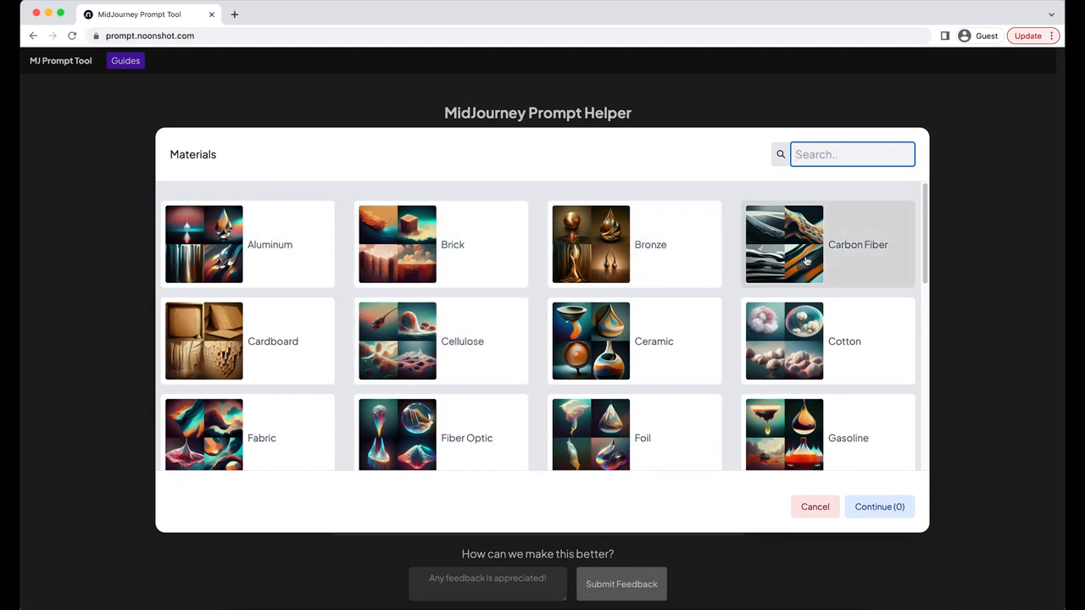
pyautogui.scroll(-3)
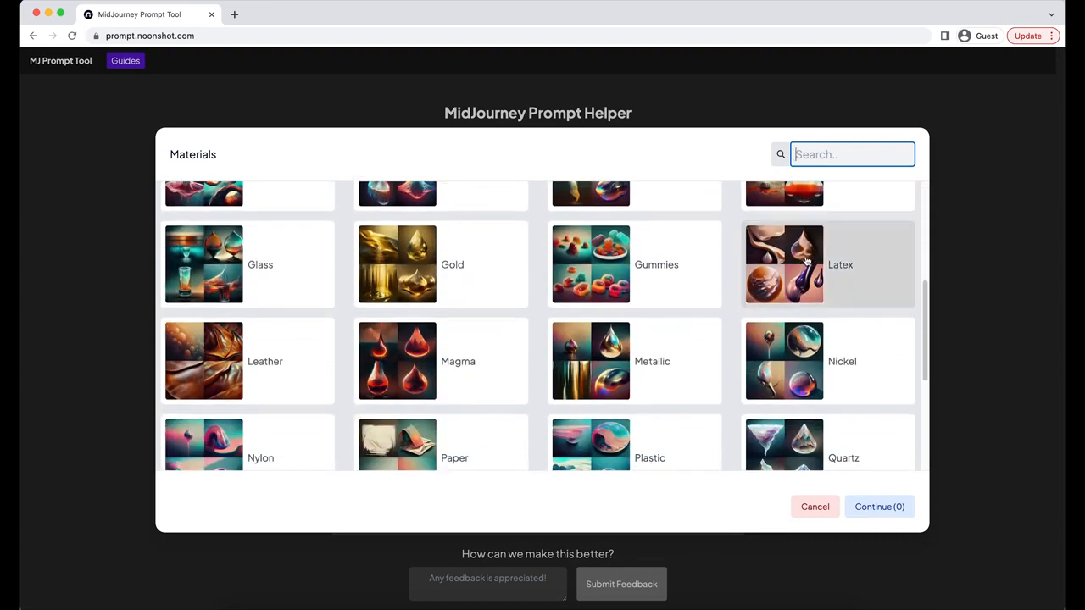
pyautogui.scroll(-3)
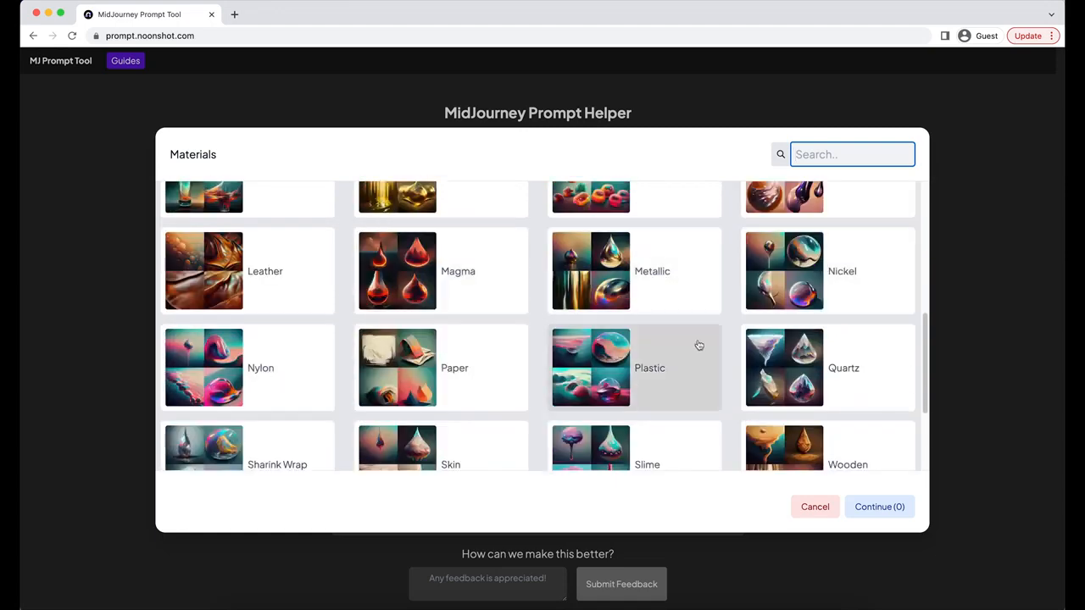
pyautogui.scroll(-3)
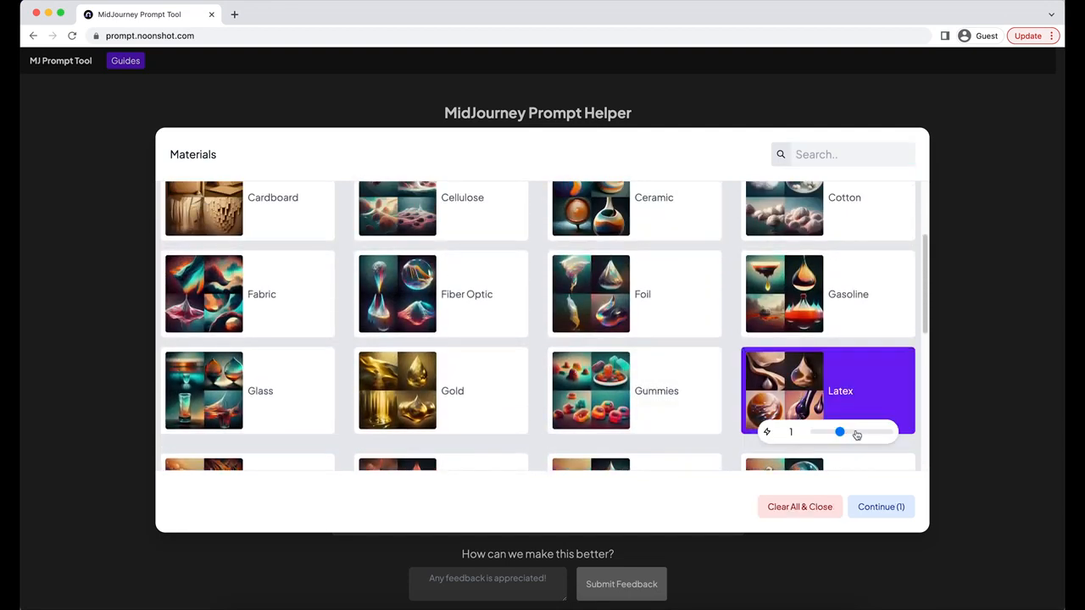
pyautogui.click(880, 506)
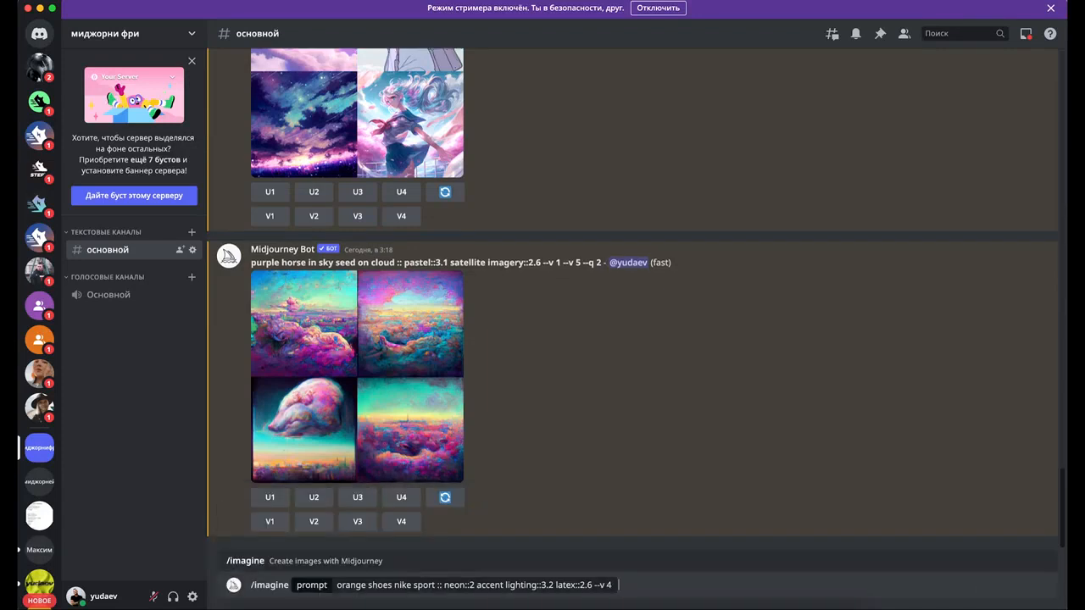
# Submit the orange Nike shoes /imagine prompt with neon, accent lighting and latex
pyautogui.press('Enter')
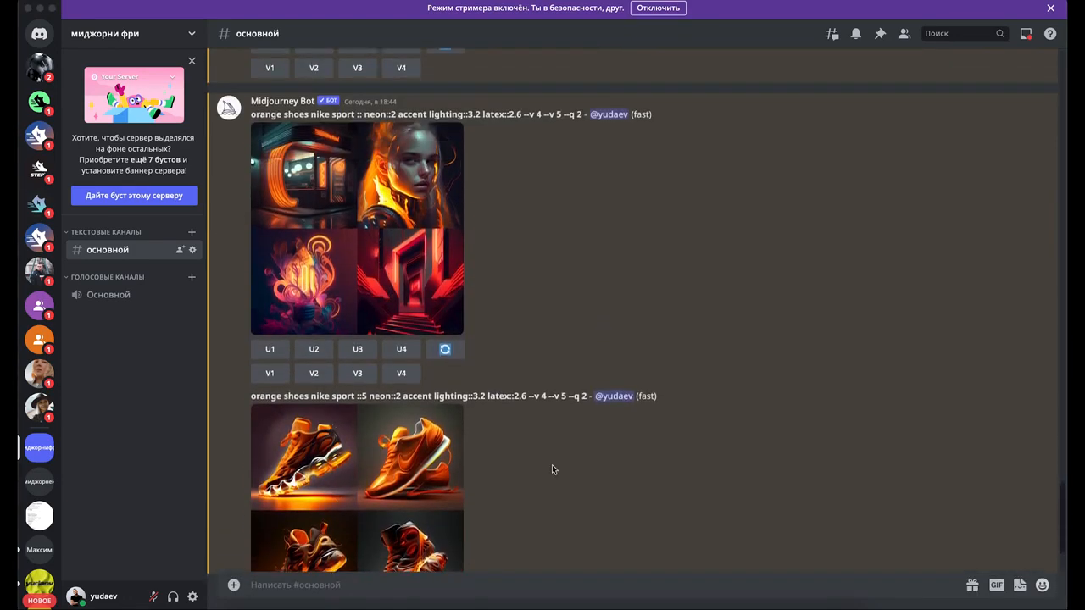
pyautogui.moveTo(609, 488)
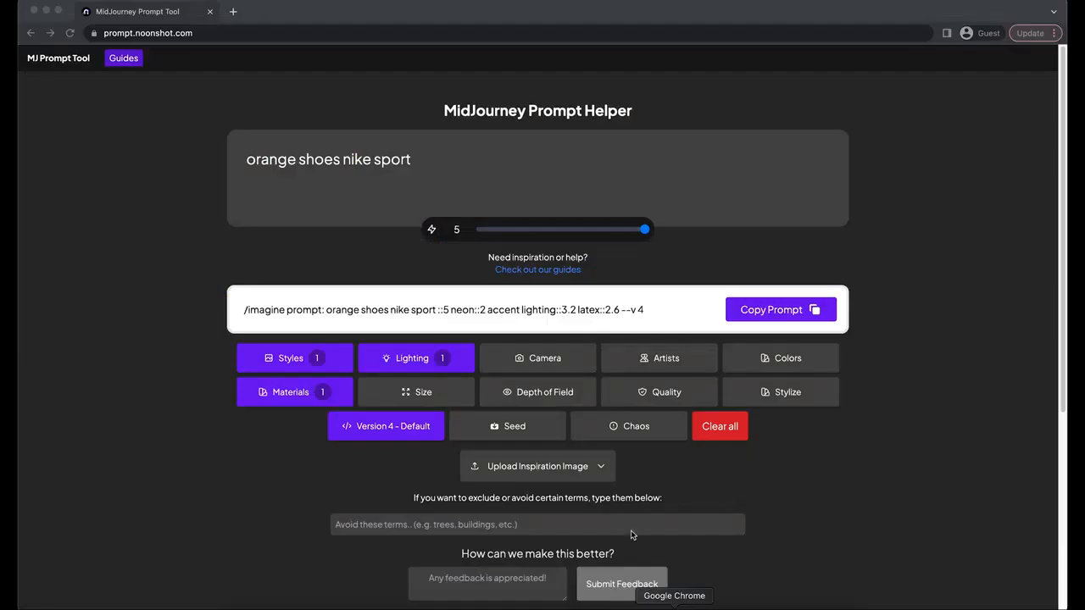
pyautogui.moveTo(342, 166)
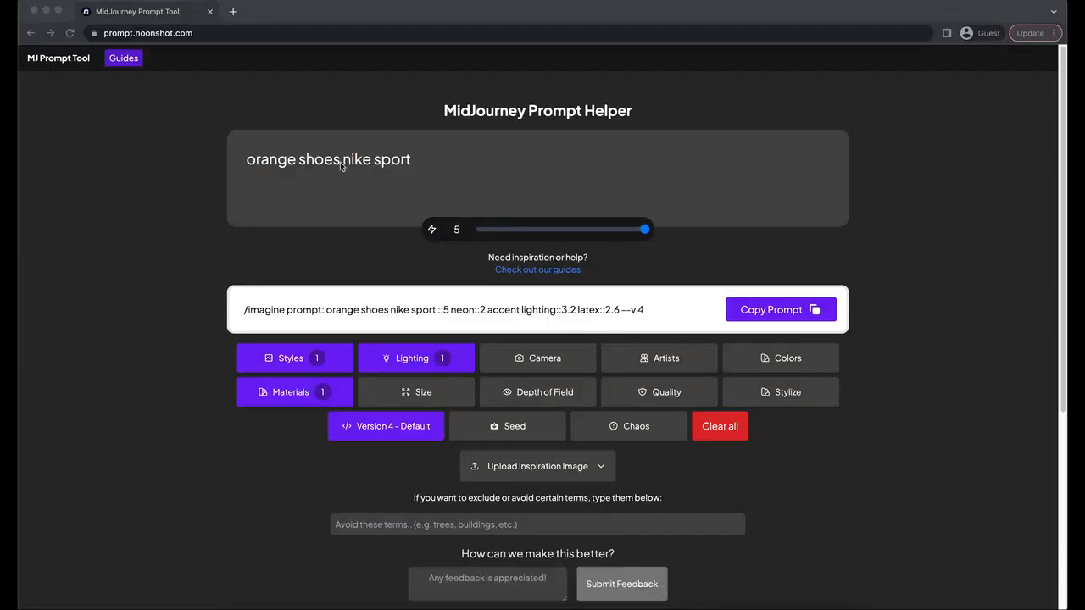
pyautogui.moveTo(599, 238)
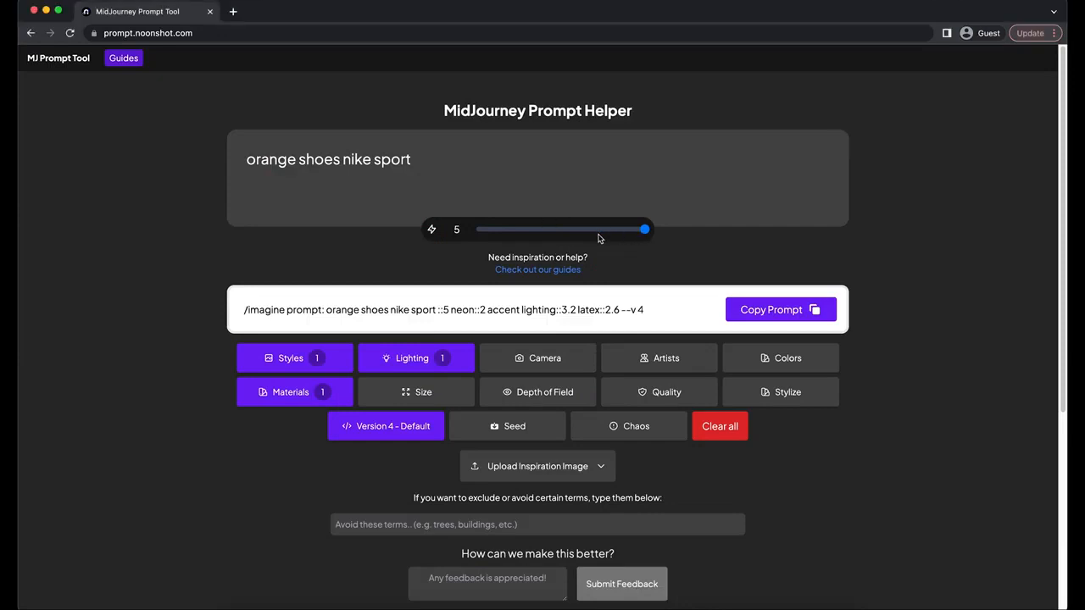
pyautogui.moveTo(671, 233)
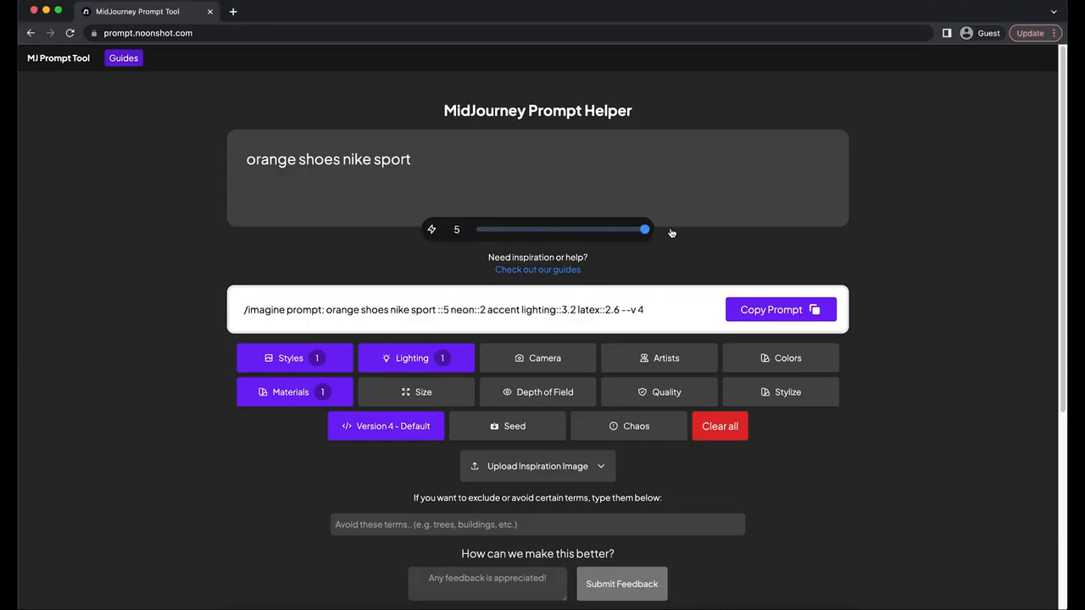
pyautogui.moveTo(658, 233)
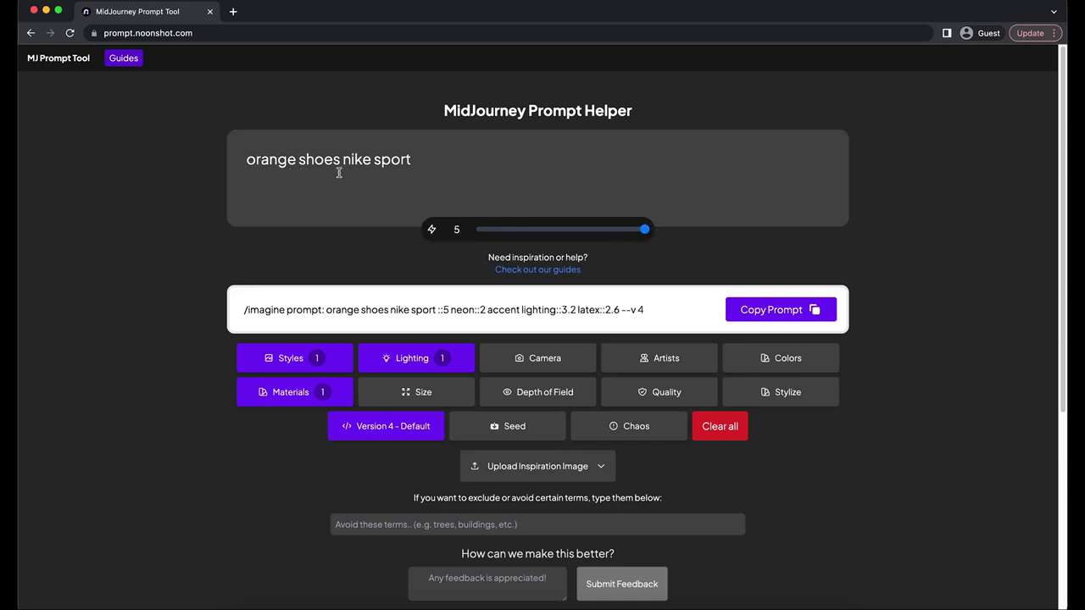
pyautogui.moveTo(492, 305)
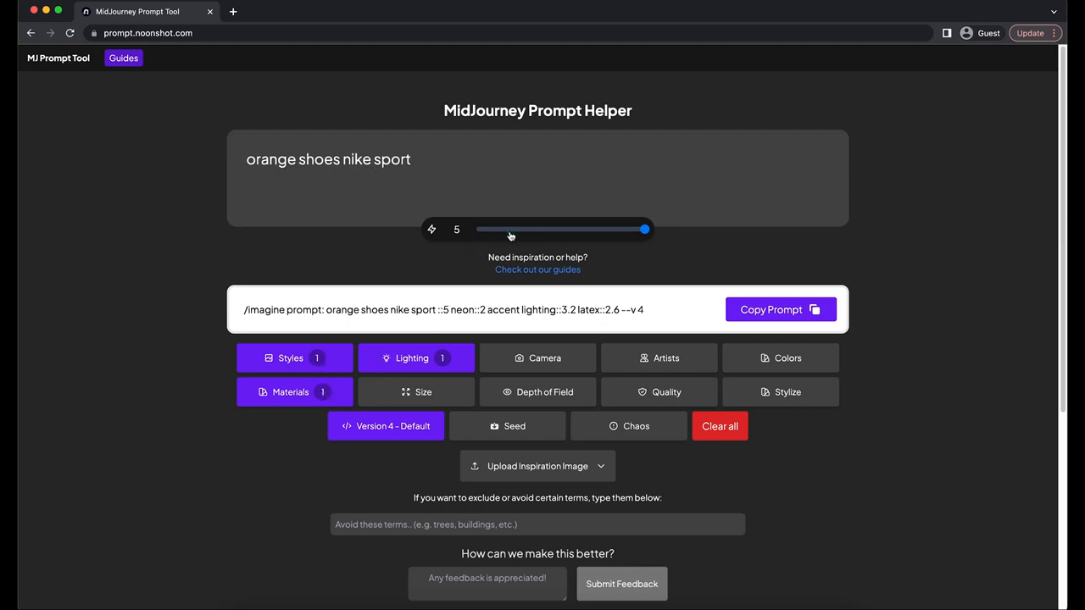
# Set the orange shoes main idea weight slider to 1 instead of 5
pyautogui.moveTo(644, 229); pyautogui.dragTo(514, 229)
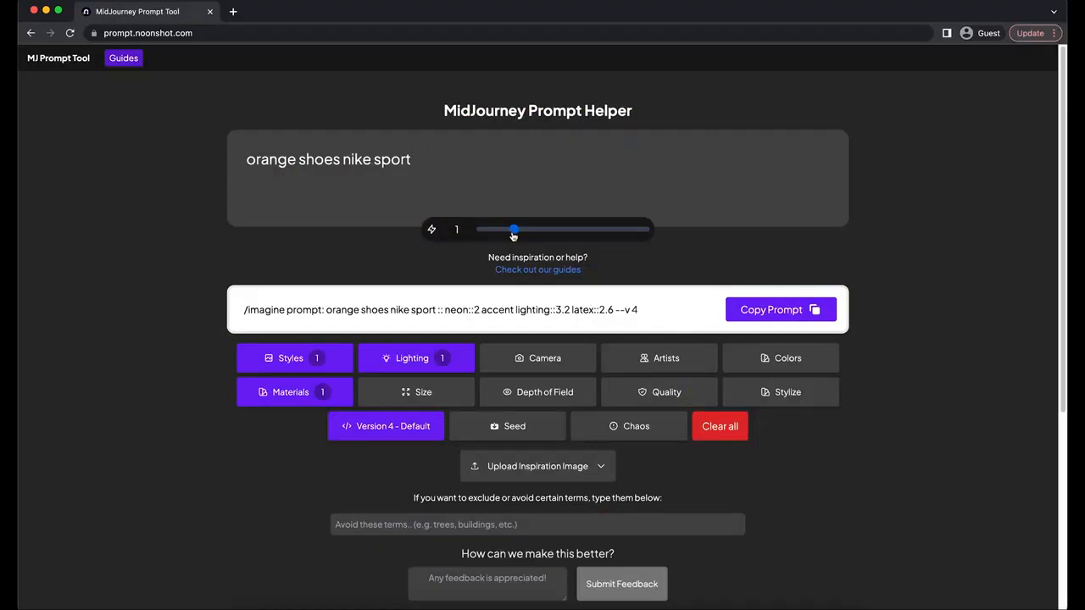
pyautogui.moveTo(513, 229); pyautogui.dragTo(644, 229)
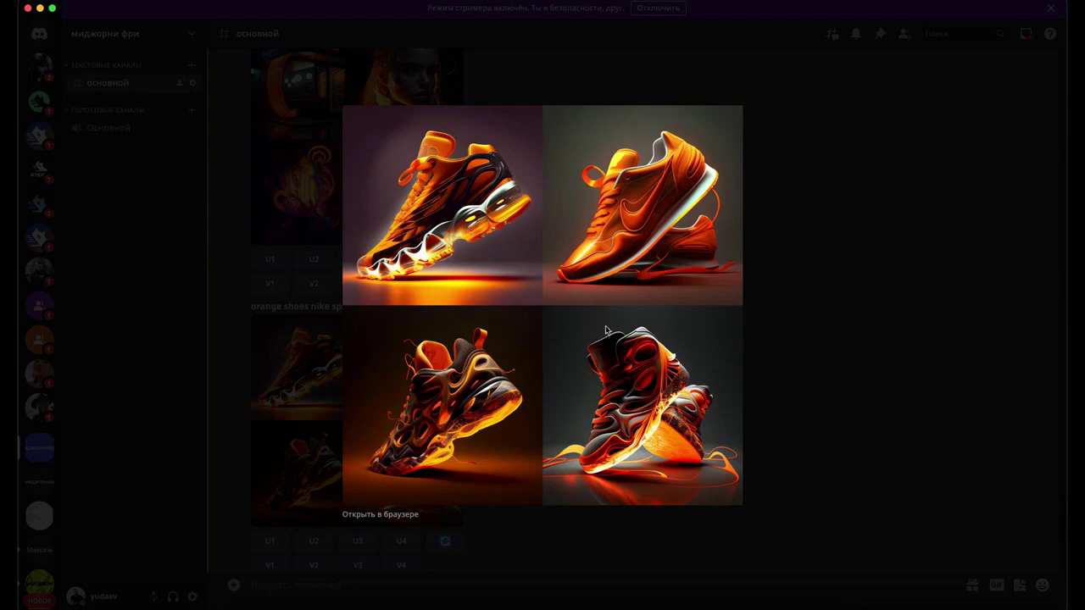
pyautogui.moveTo(467, 244)
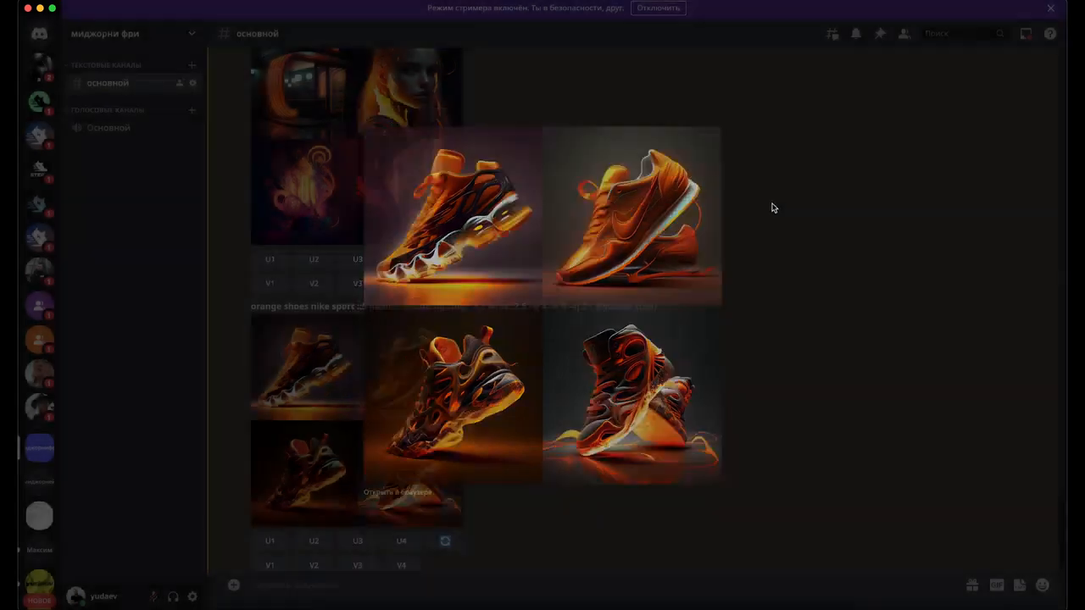
# Close the enlarged orange sneaker grid preview
pyautogui.click(270, 448)
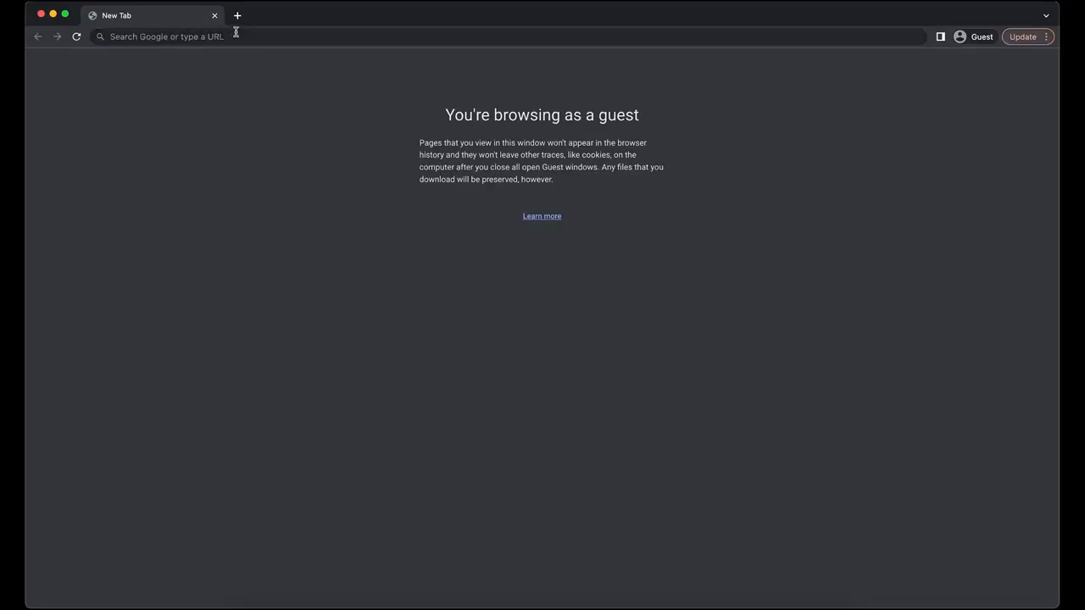
# Search Google for 'midjourney prompt' and open the docs Prompts page at its Structure section
pyautogui.write('mi')
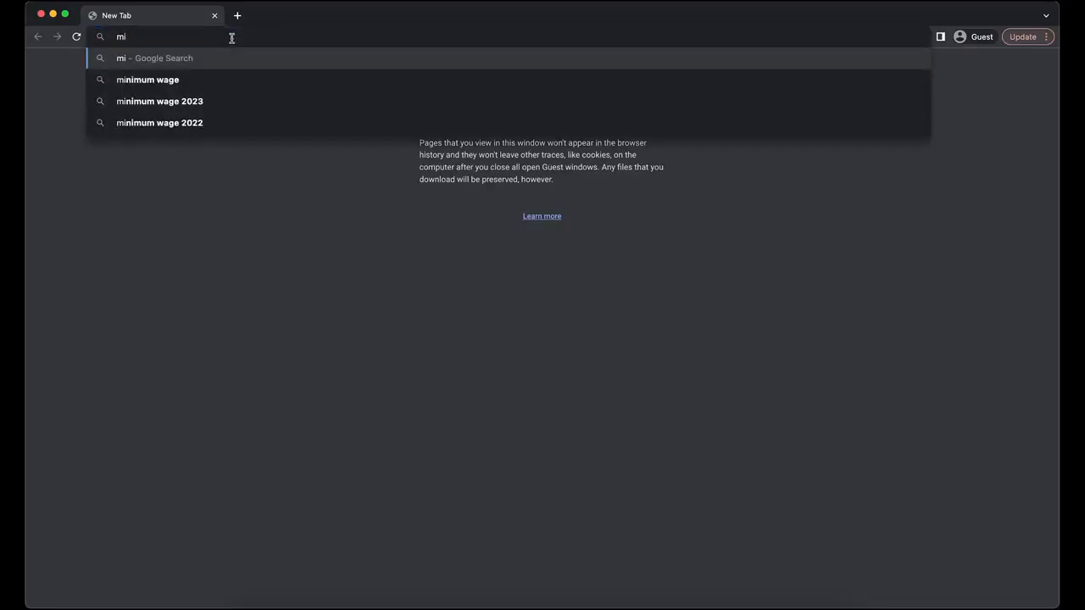
pyautogui.write('midjourney prompt')
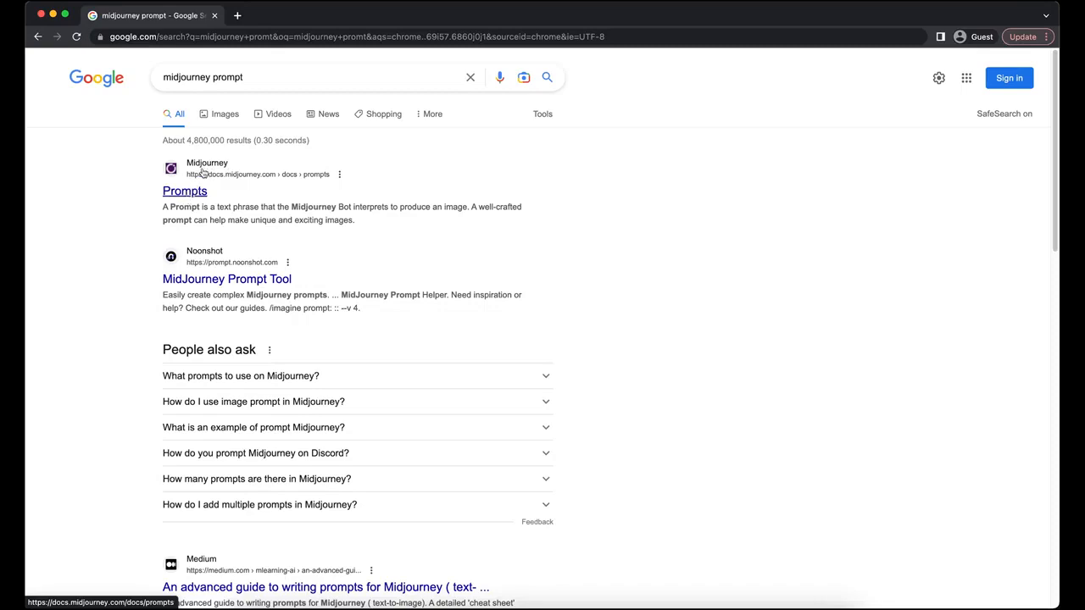
pyautogui.click(183, 191)
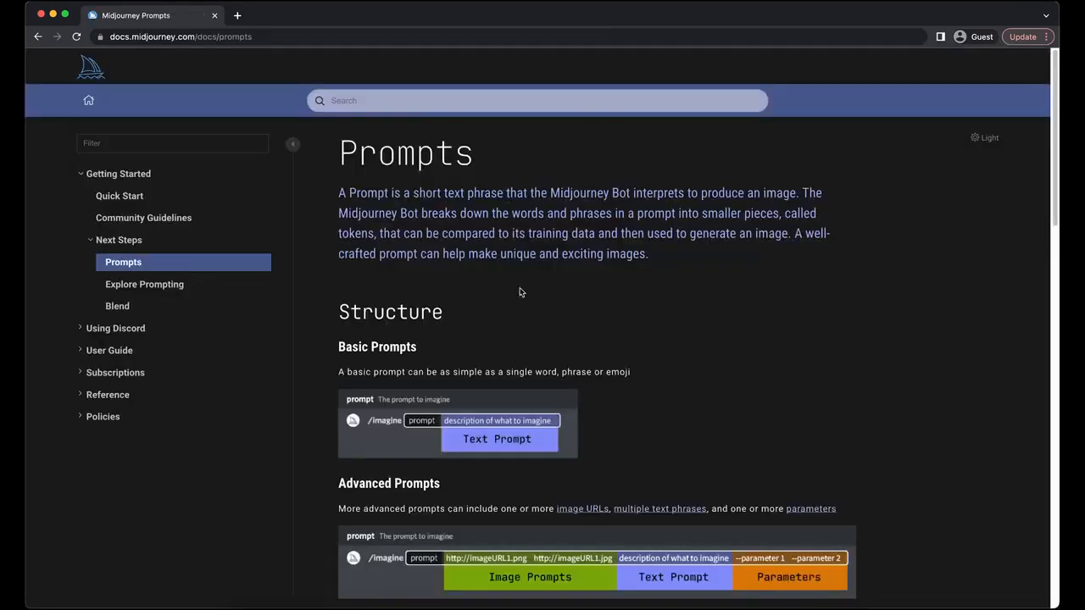
pyautogui.scroll(-3)
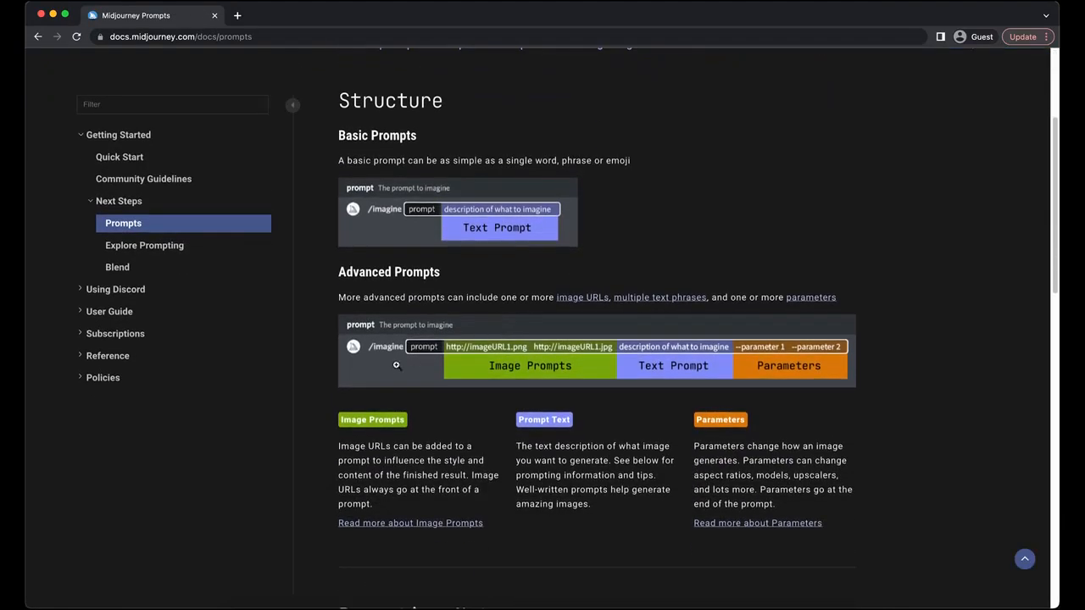
pyautogui.moveTo(622, 359)
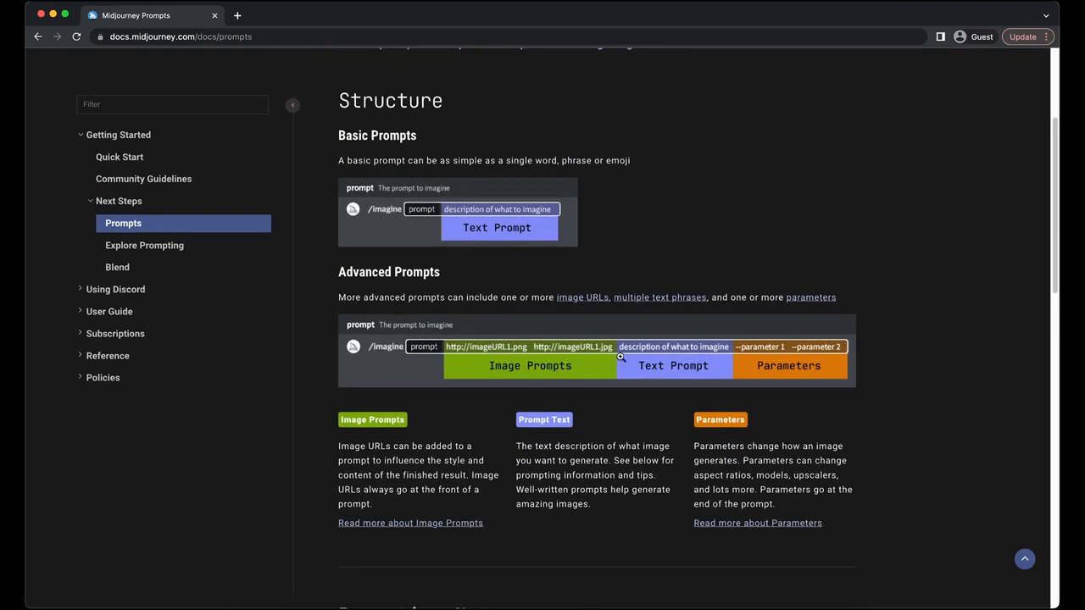
pyautogui.moveTo(575, 382)
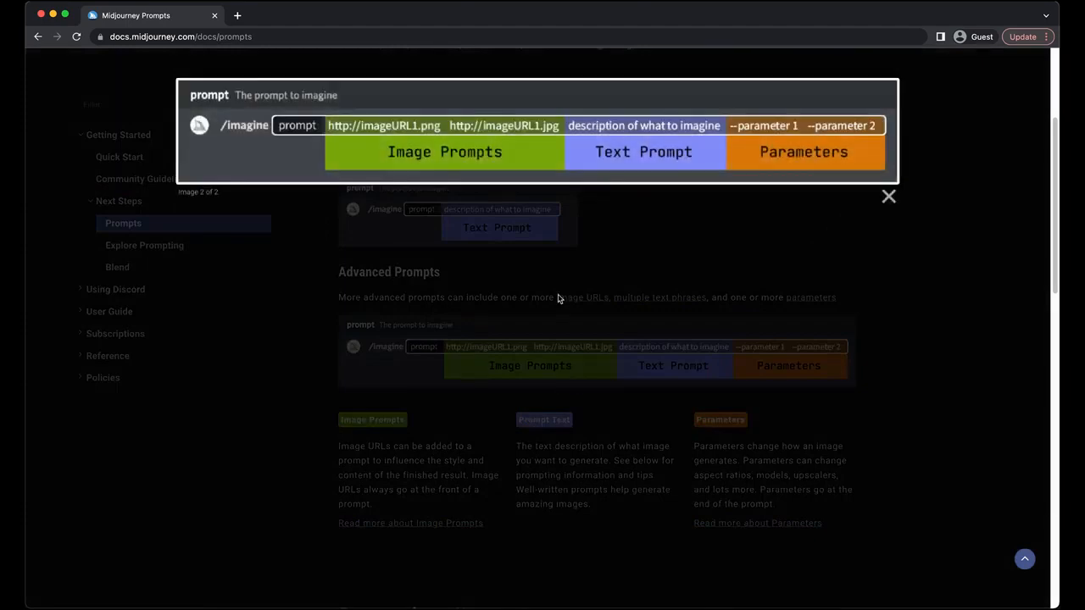
pyautogui.moveTo(615, 241)
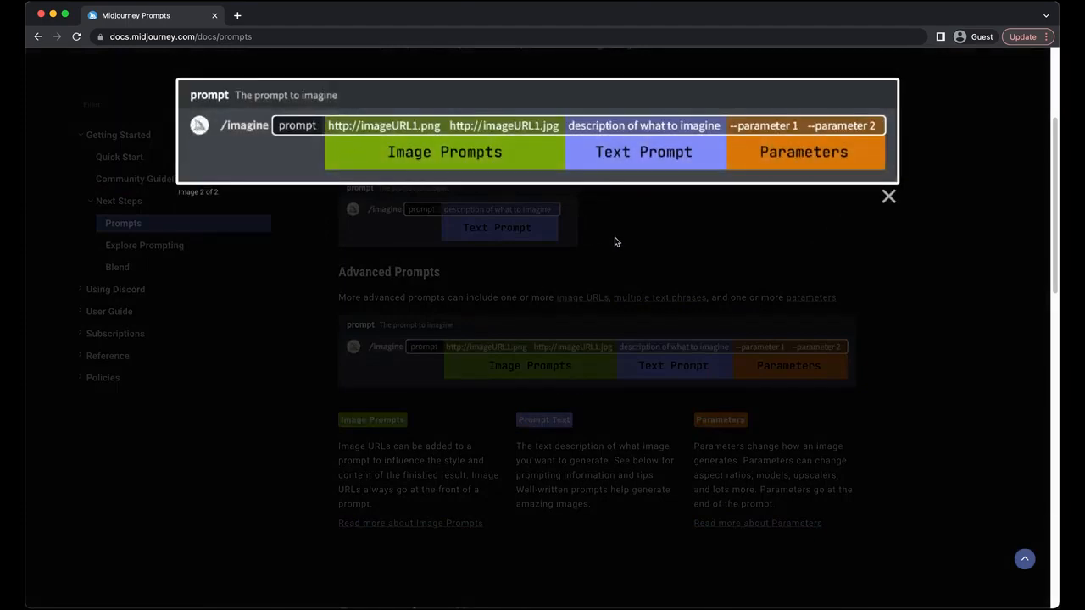
pyautogui.click(888, 195)
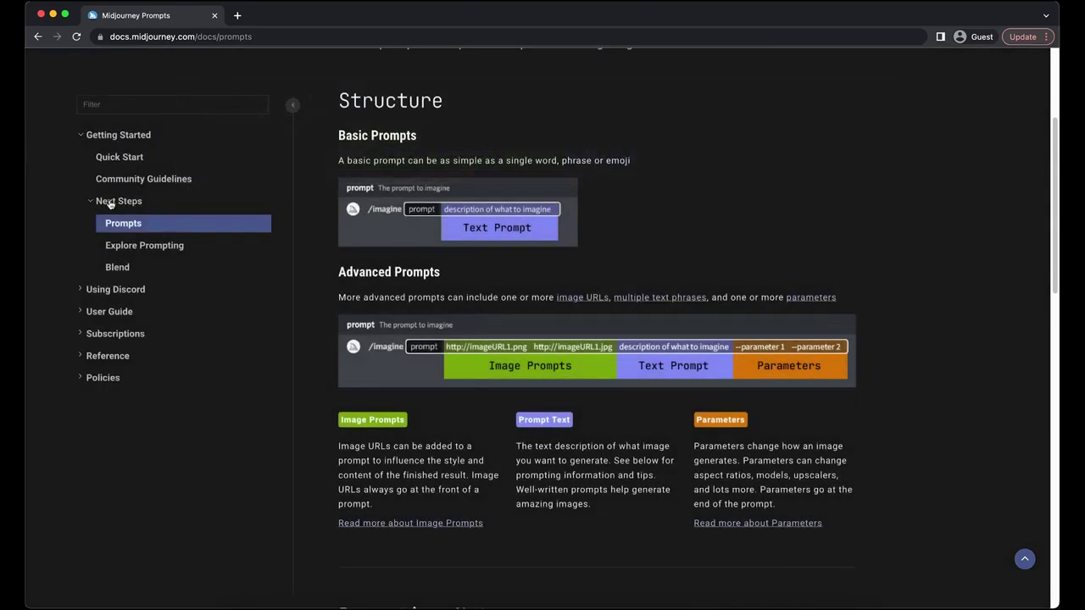
pyautogui.moveTo(145, 245)
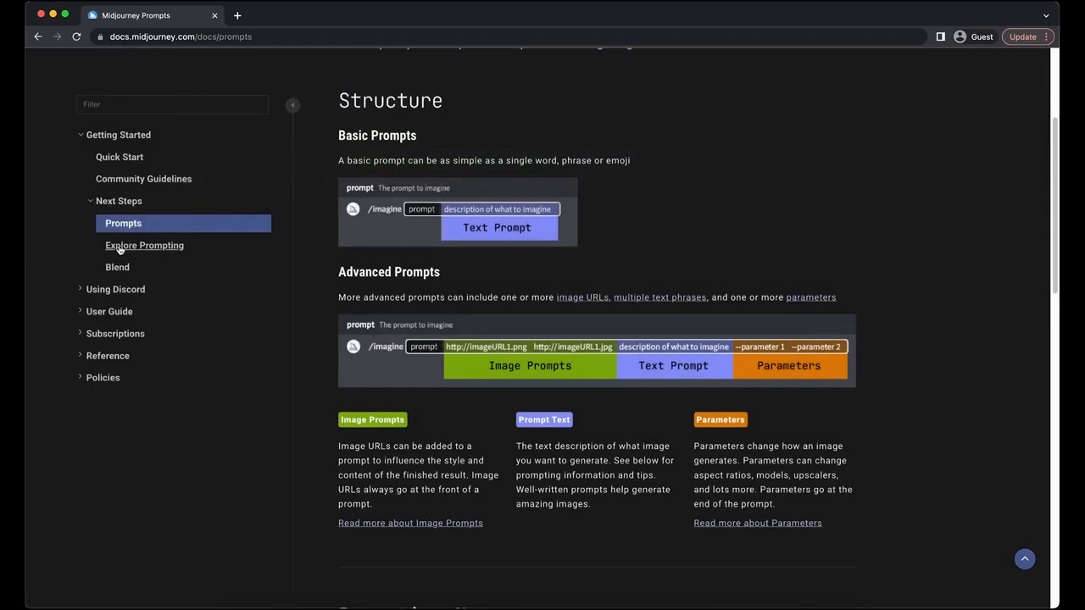
pyautogui.click(144, 245)
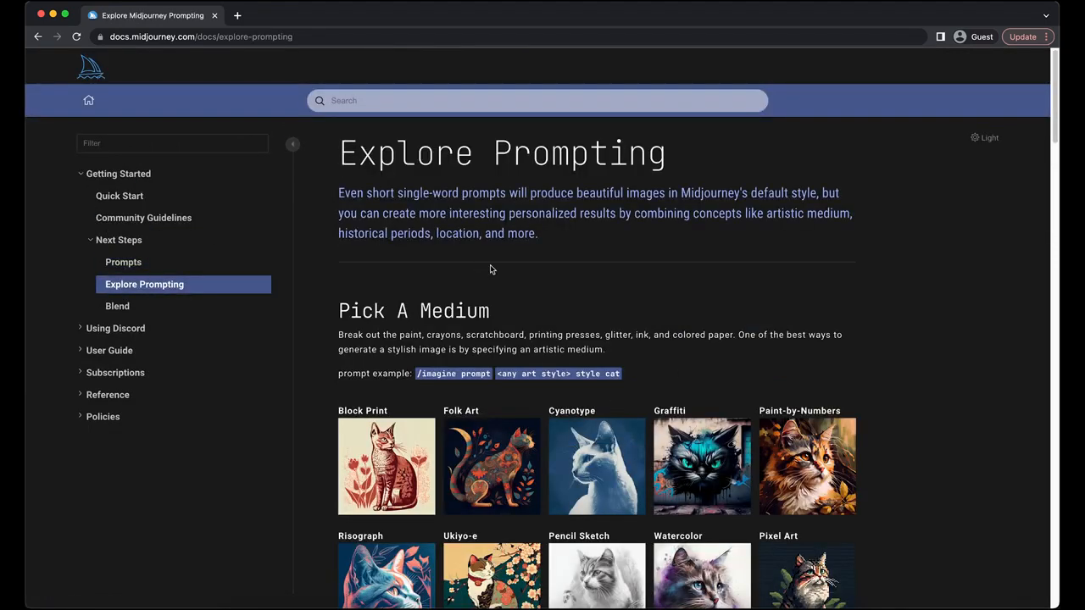
pyautogui.scroll(-3)
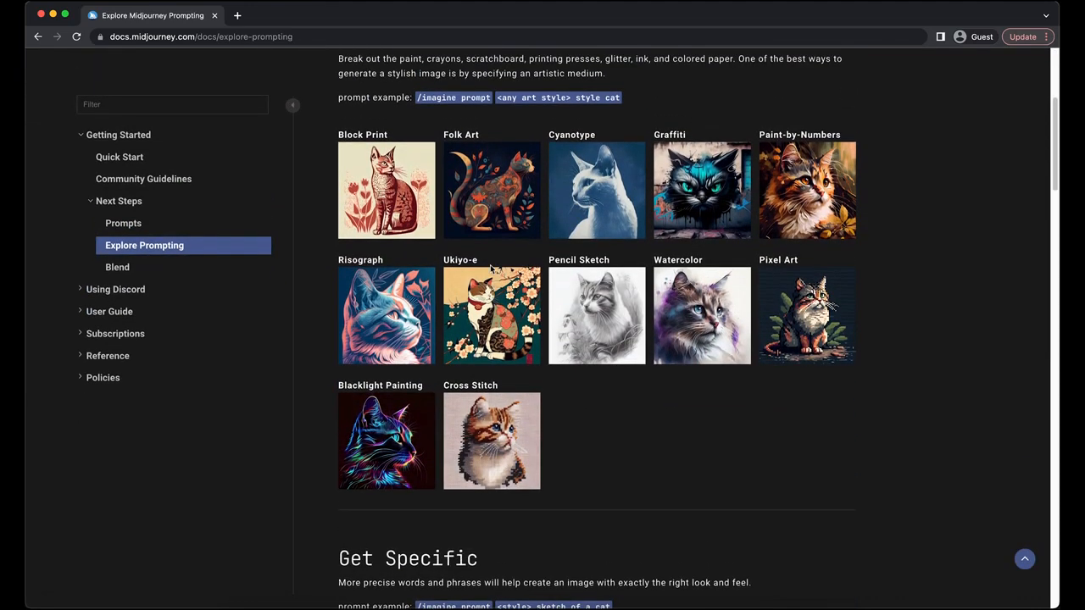
pyautogui.moveTo(662, 134)
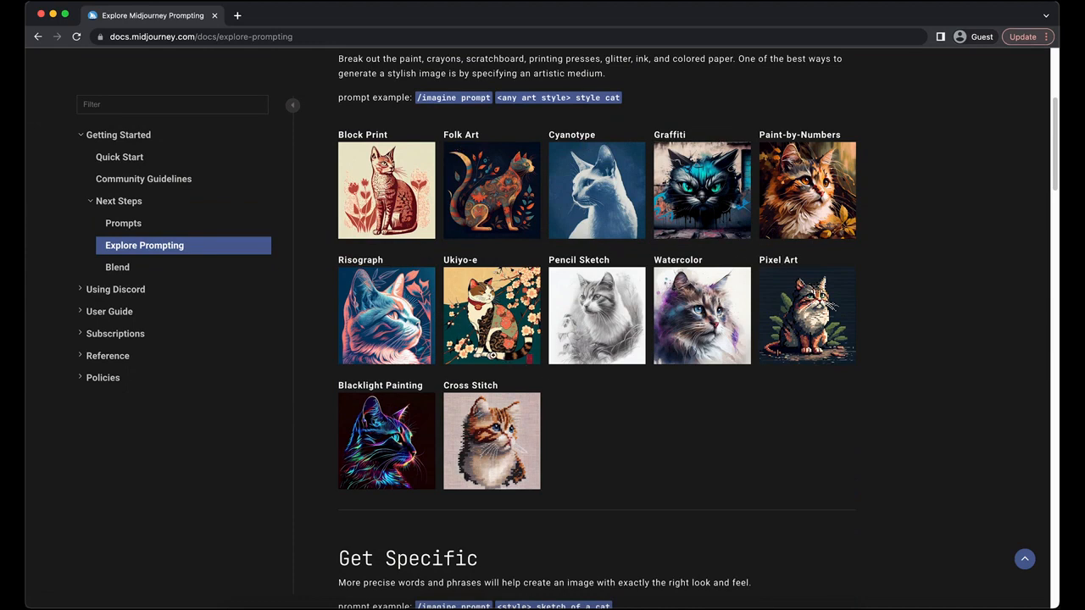
pyautogui.scroll(-3)
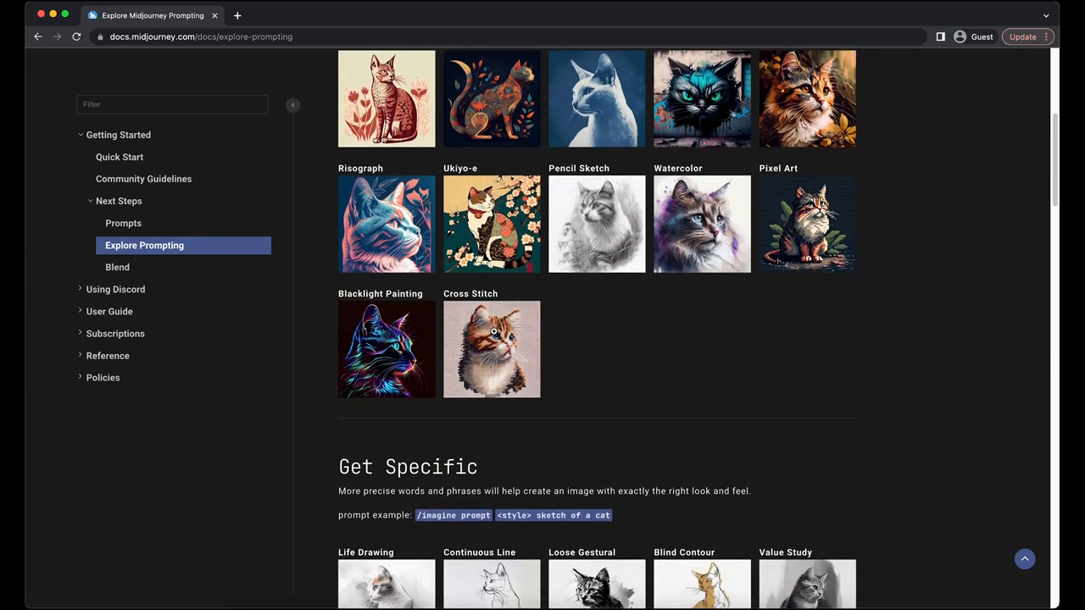
pyautogui.scroll(-3)
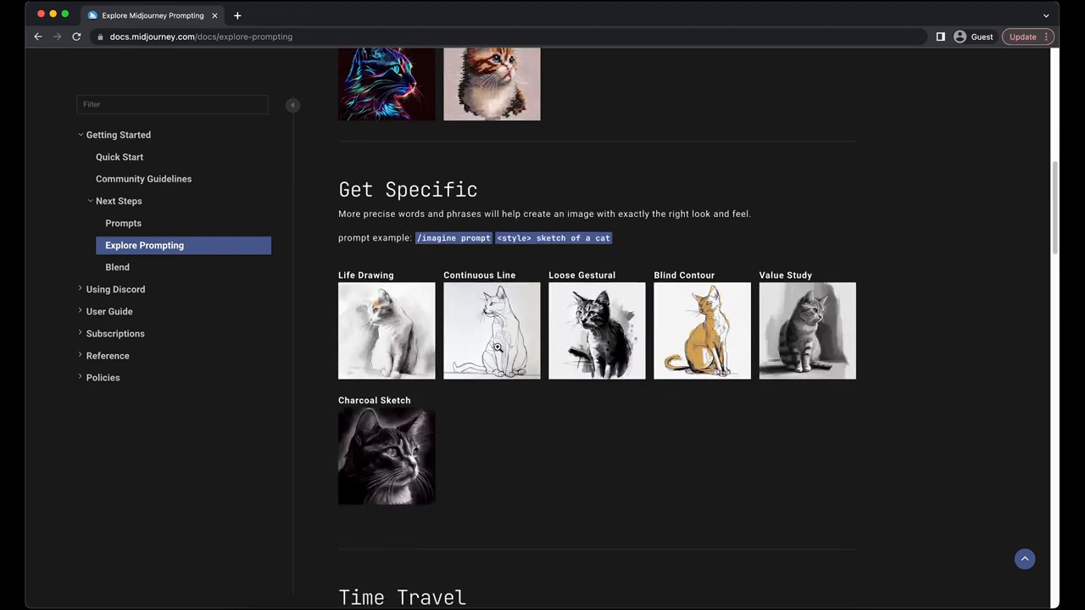
pyautogui.click(490, 330)
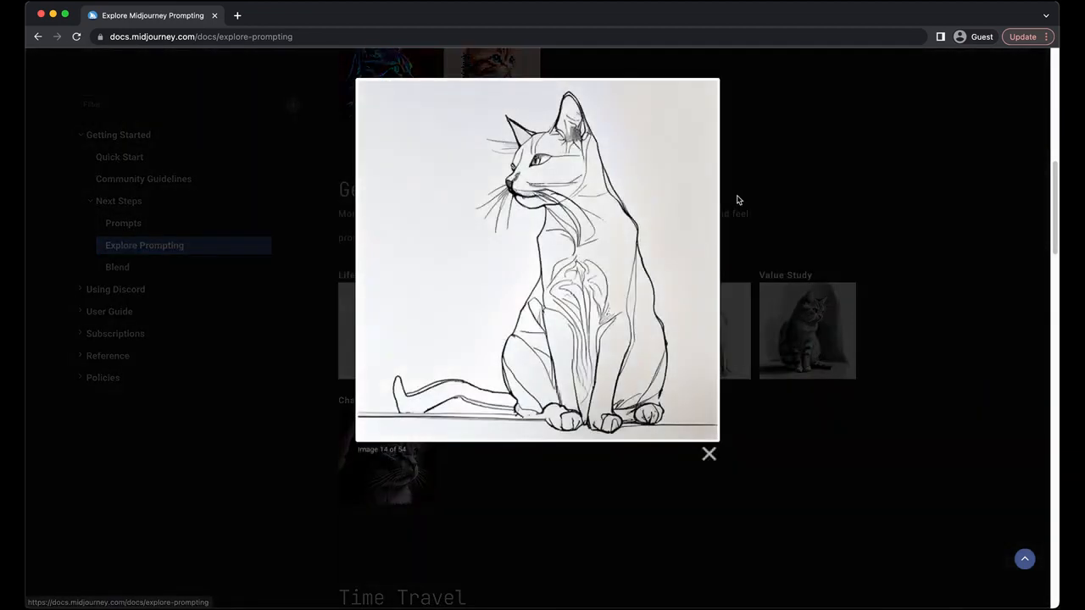
pyautogui.click(709, 454)
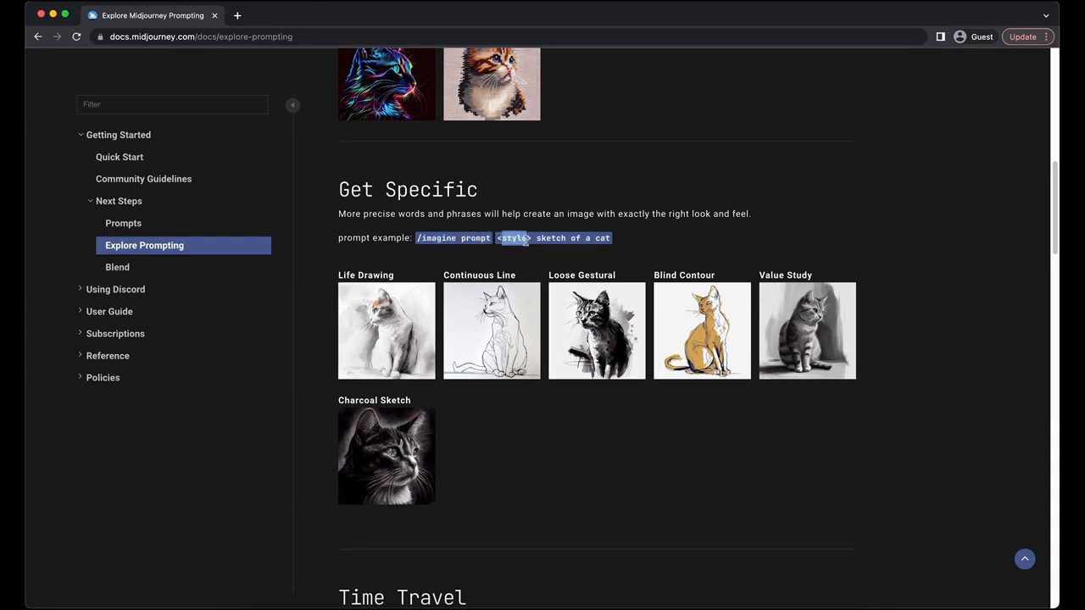
# Scroll past Time Travel and Emote to Get Colorful and select the 'Green Tinted' label
pyautogui.scroll(-3)
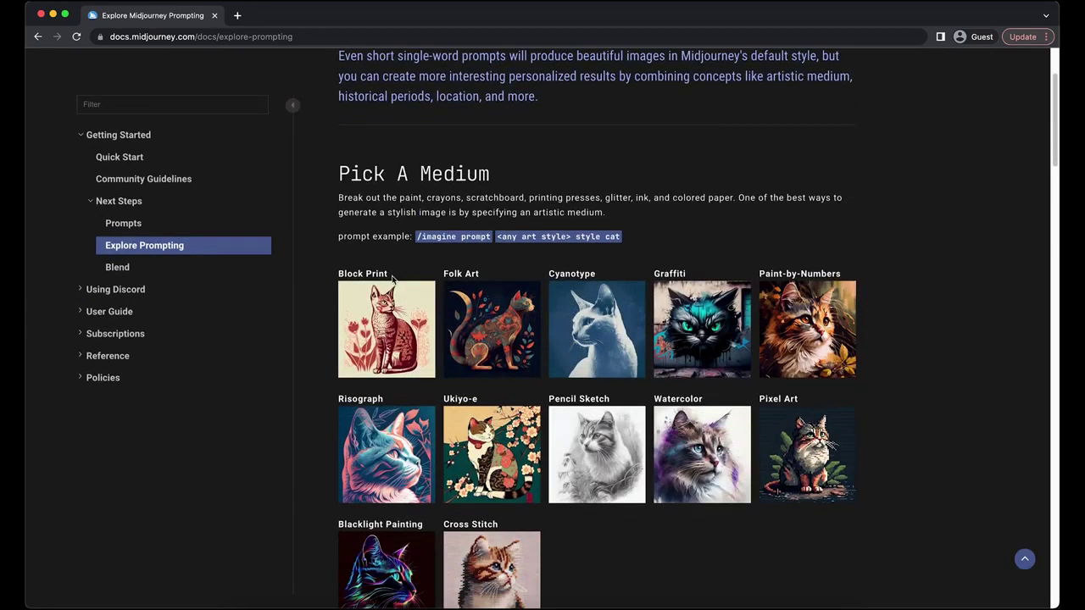
pyautogui.scroll(-3)
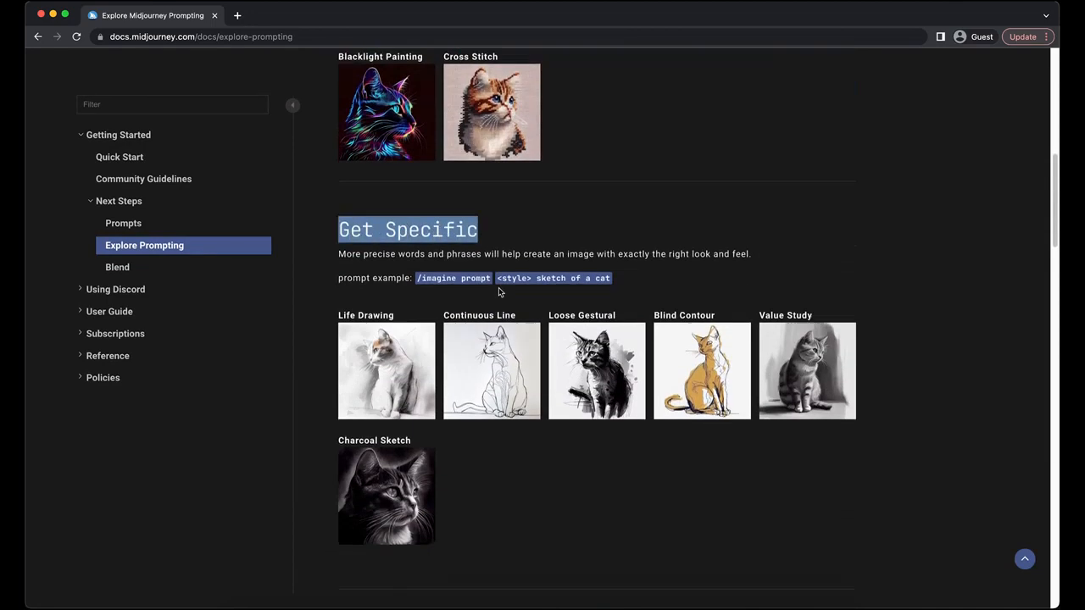
pyautogui.scroll(-3)
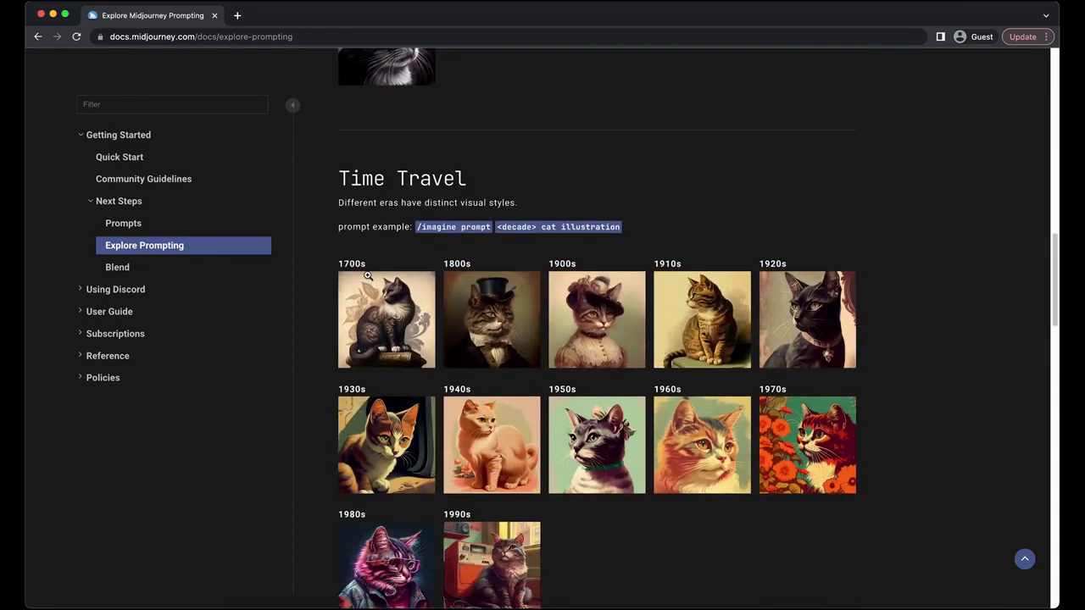
pyautogui.scroll(-3)
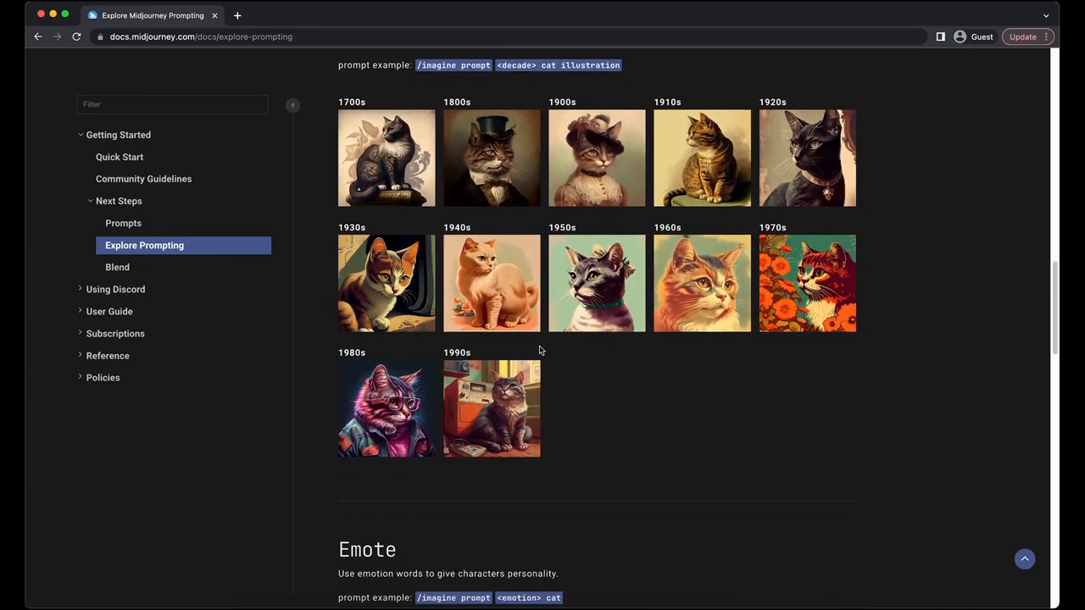
pyautogui.scroll(-3)
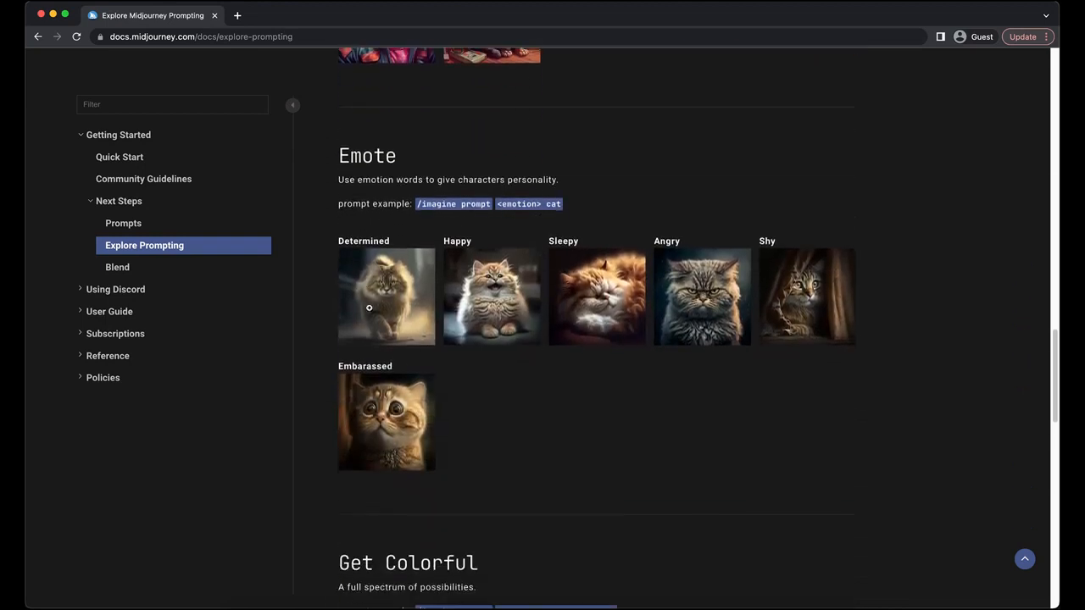
pyautogui.moveTo(471, 266)
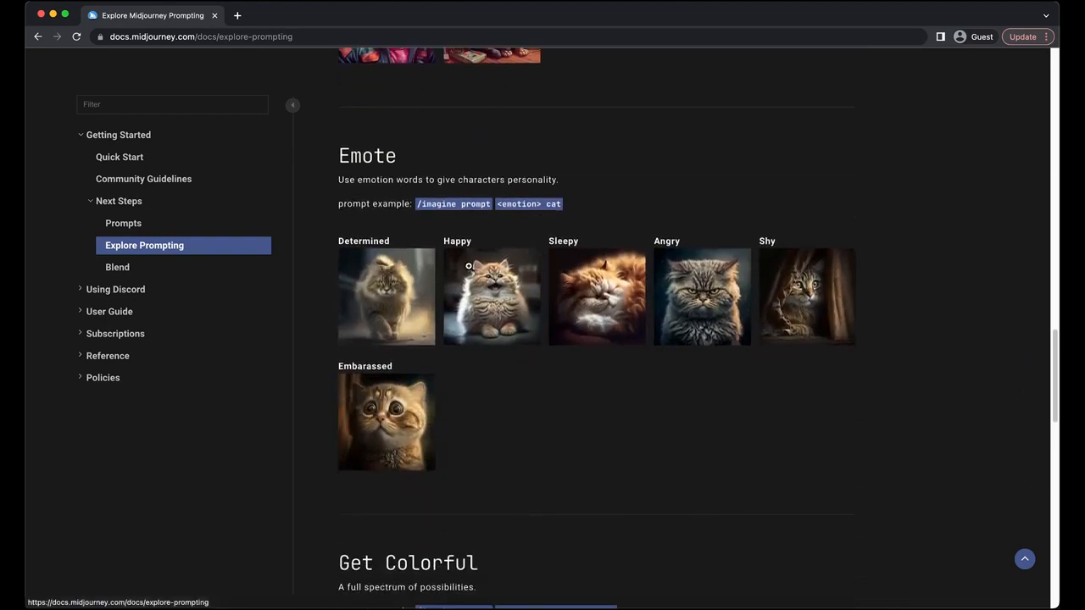
pyautogui.scroll(-3)
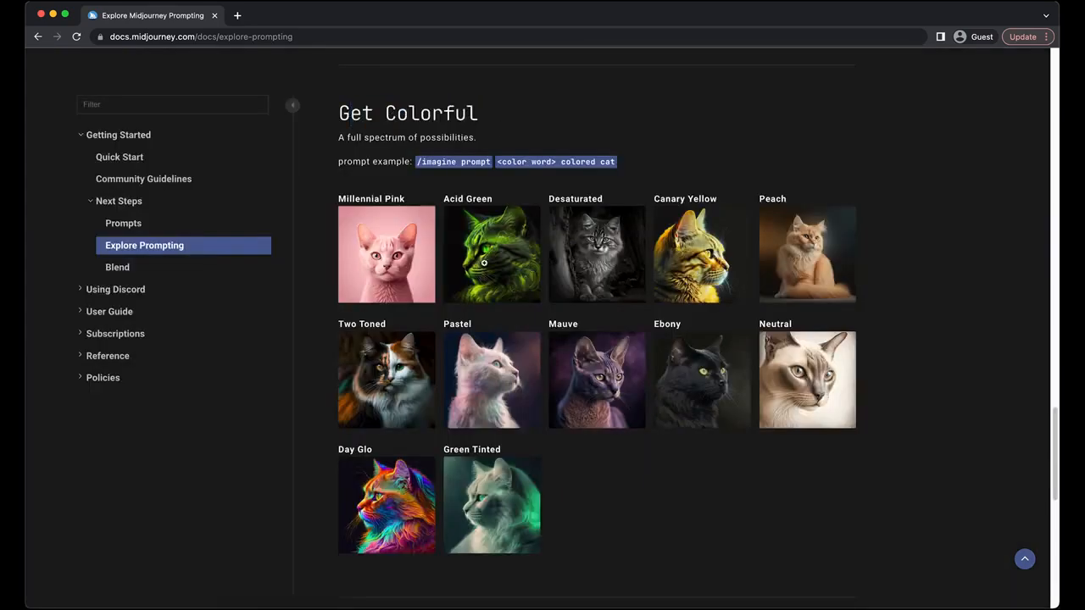
pyautogui.moveTo(627, 167)
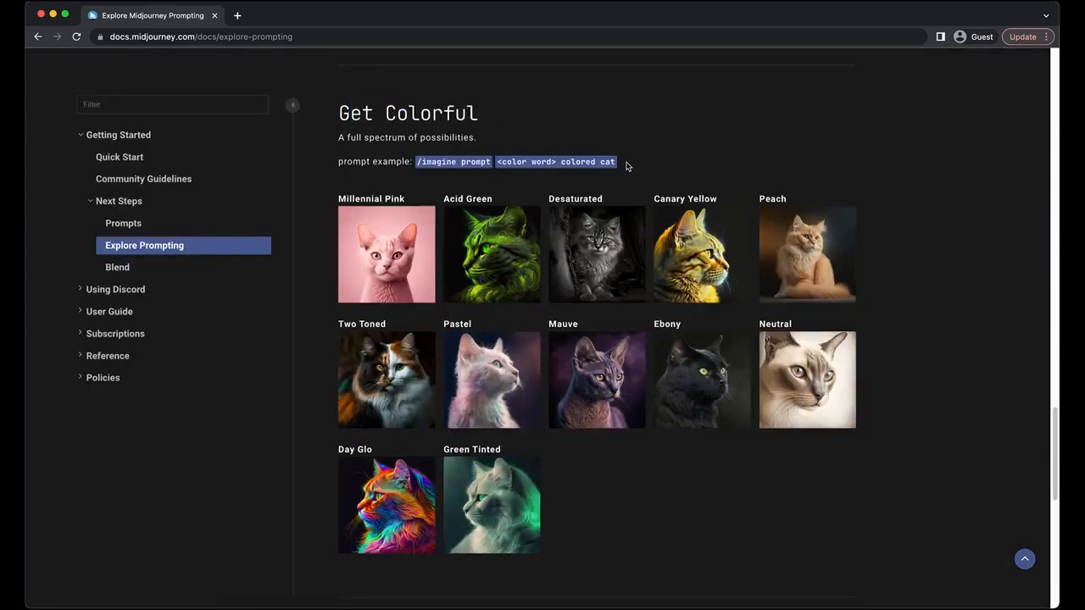
pyautogui.moveTo(508, 548)
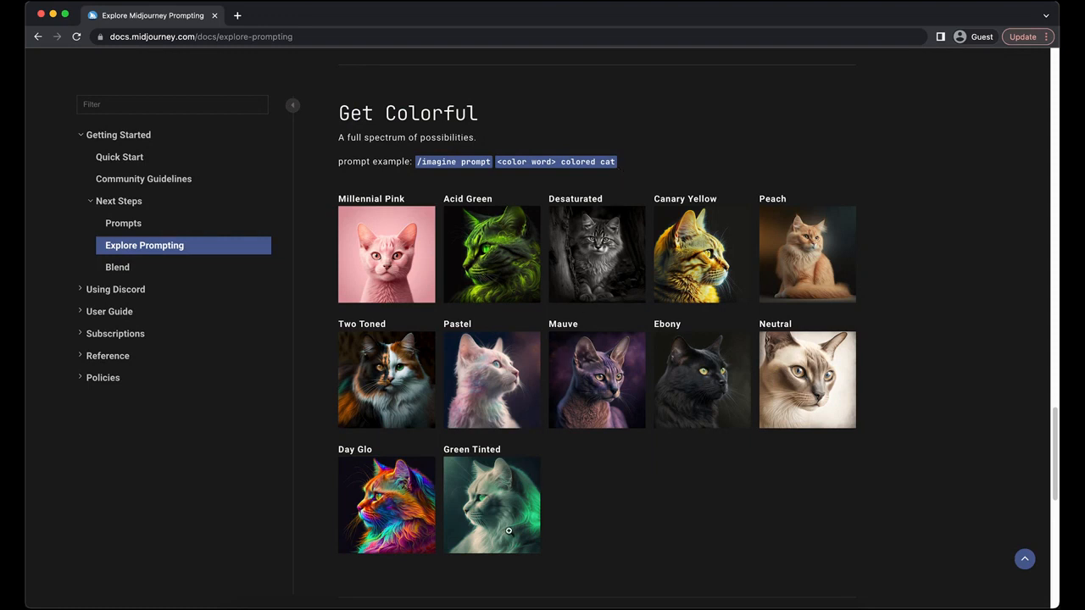
pyautogui.moveTo(479, 513)
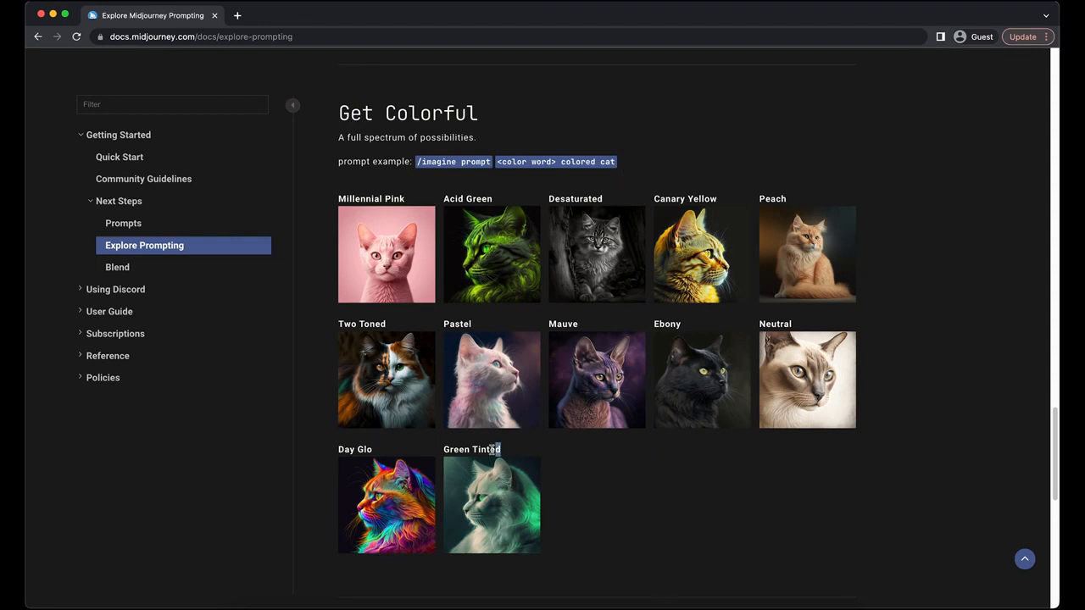
pyautogui.doubleClick(472, 449)
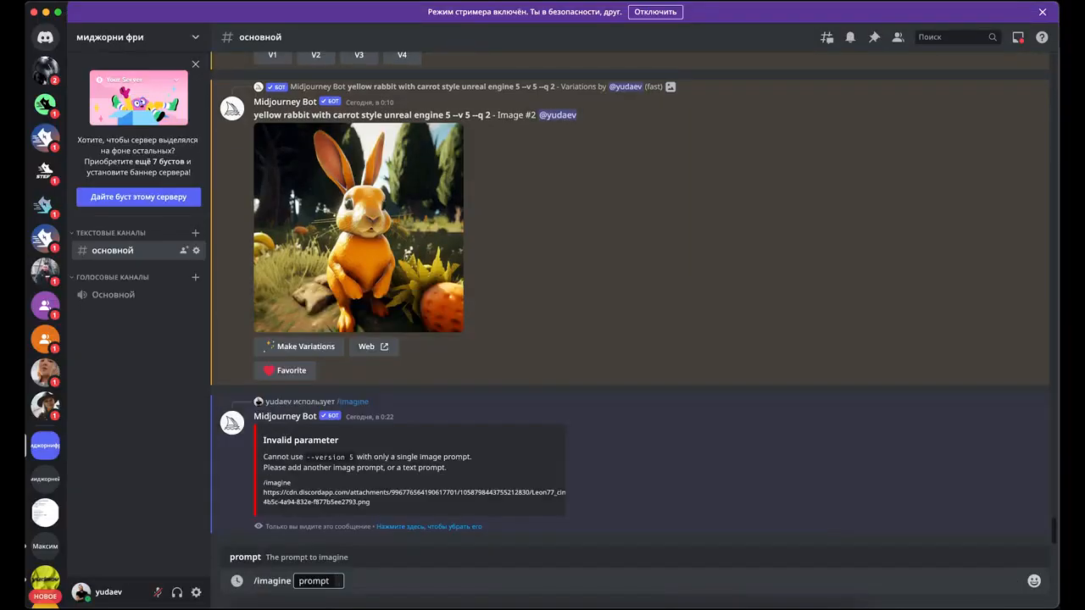
# Submit the prompt 'penguin in 3d Green Tinted' and scroll down to the results
pyautogui.write('penguin')
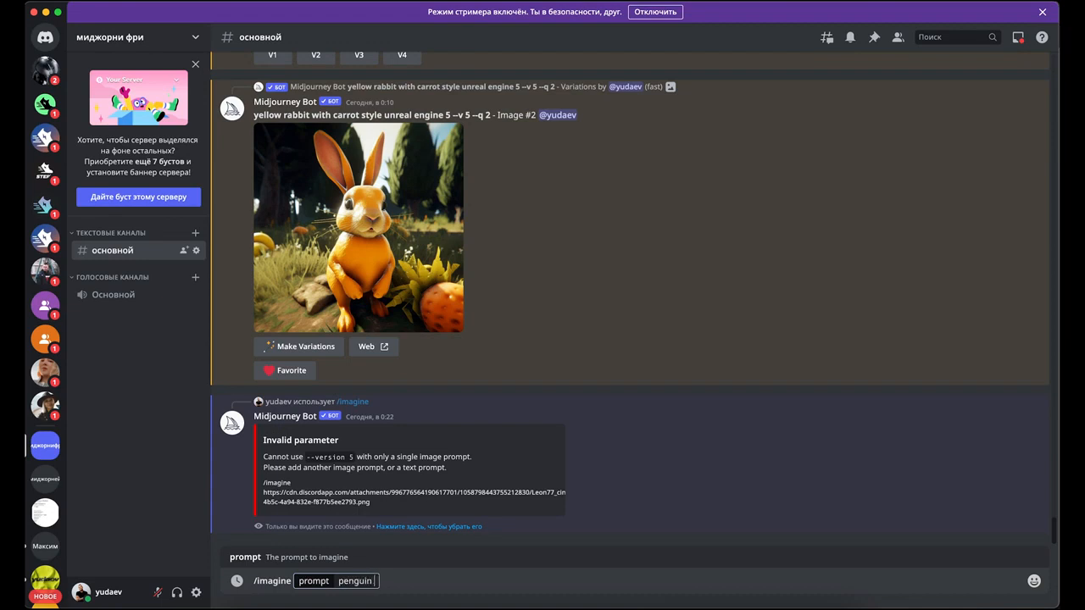
pyautogui.write('in 3d')
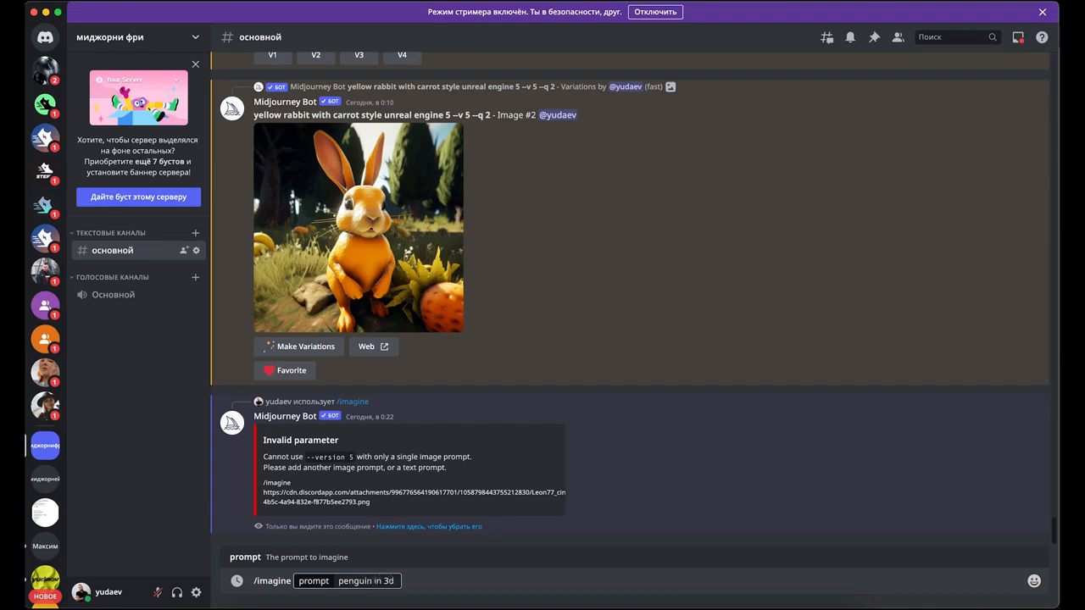
pyautogui.write('Green Tinted')
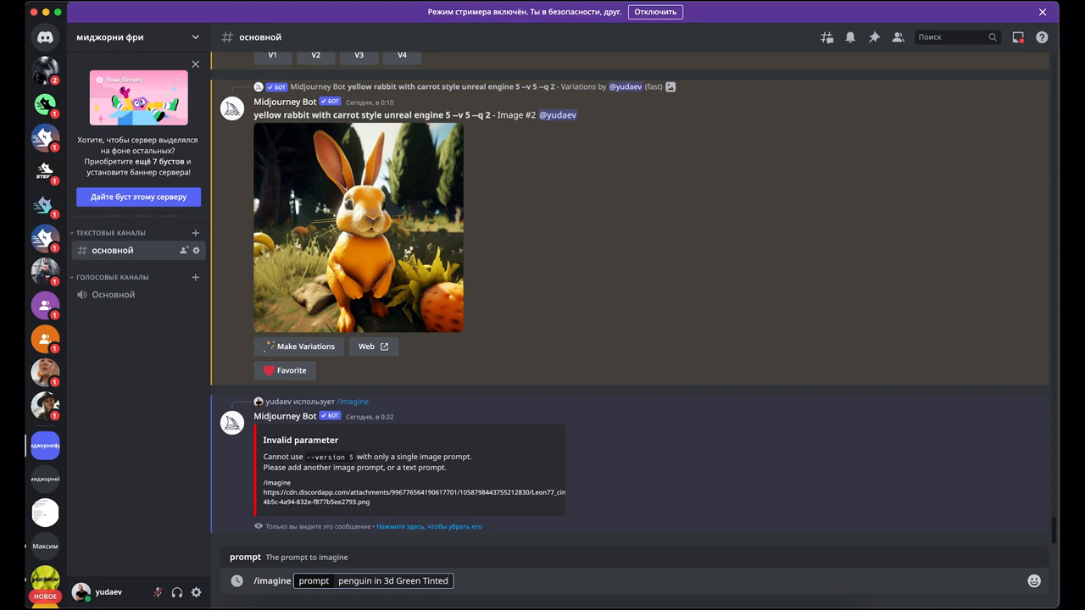
pyautogui.press('Enter')
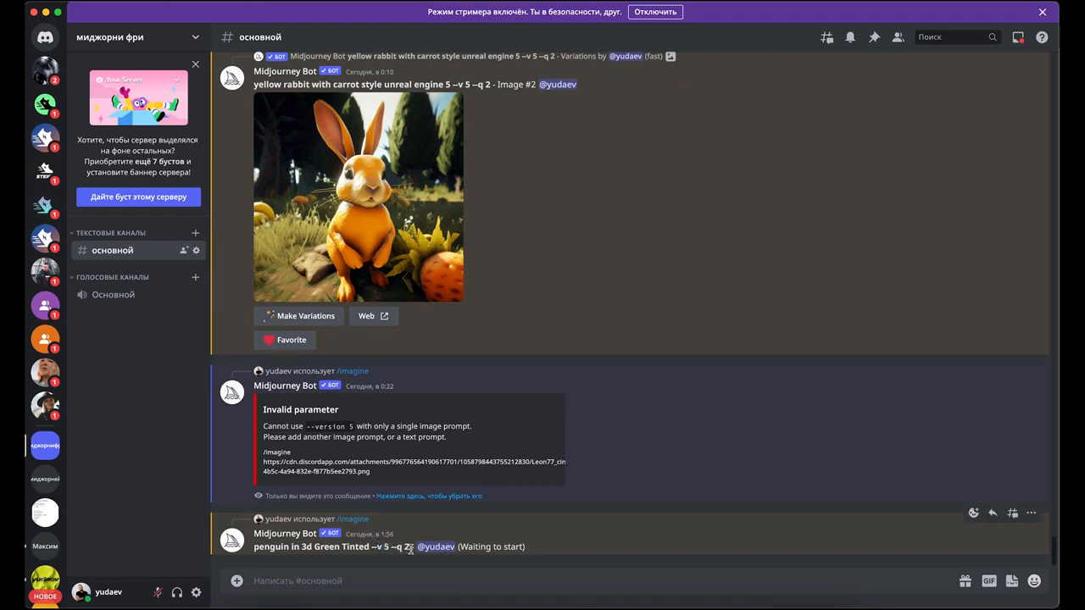
pyautogui.scroll(-3)
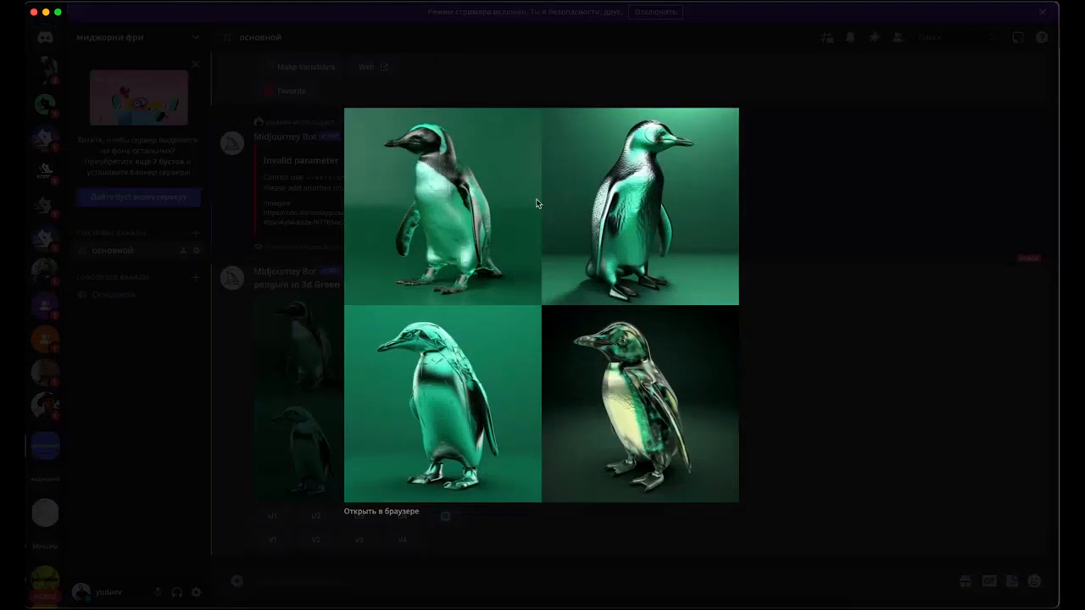
pyautogui.moveTo(589, 353)
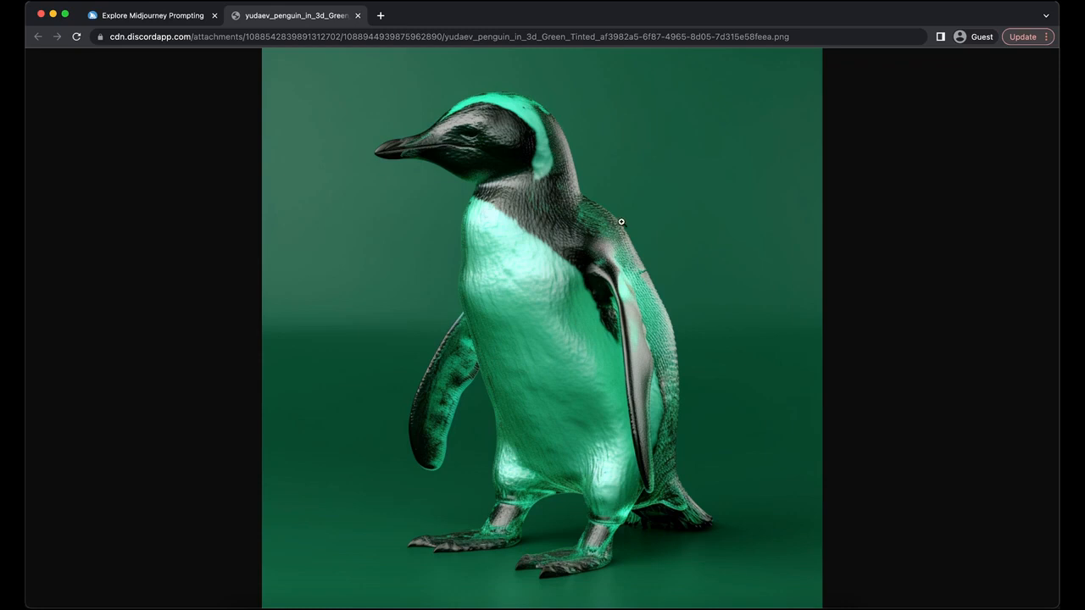
pyautogui.moveTo(636, 219)
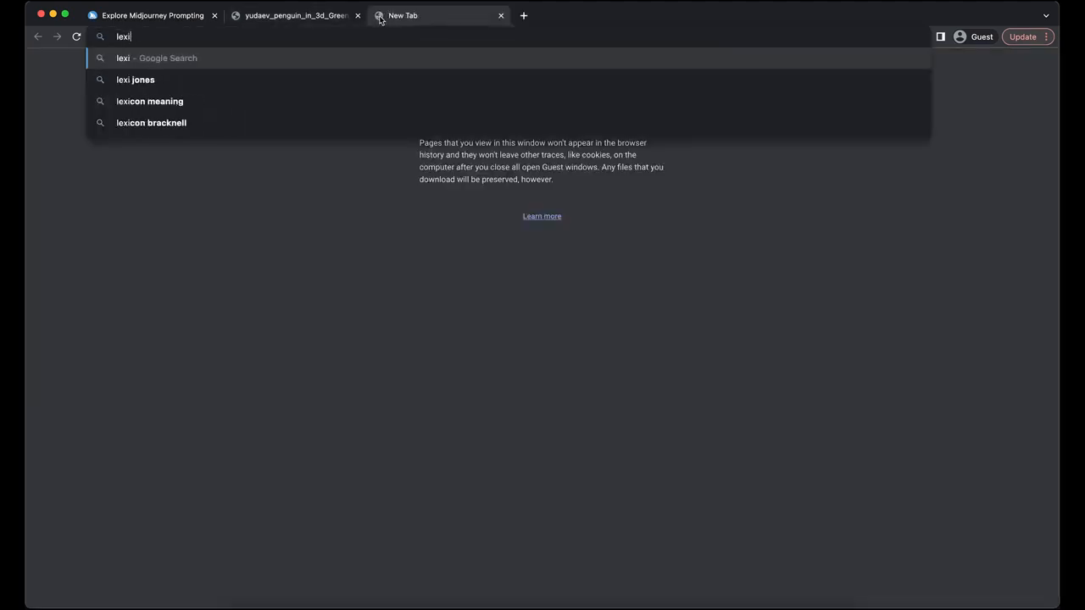
# Search for 'lexica art' and open the Lexica.art result
pyautogui.write('lexica art')
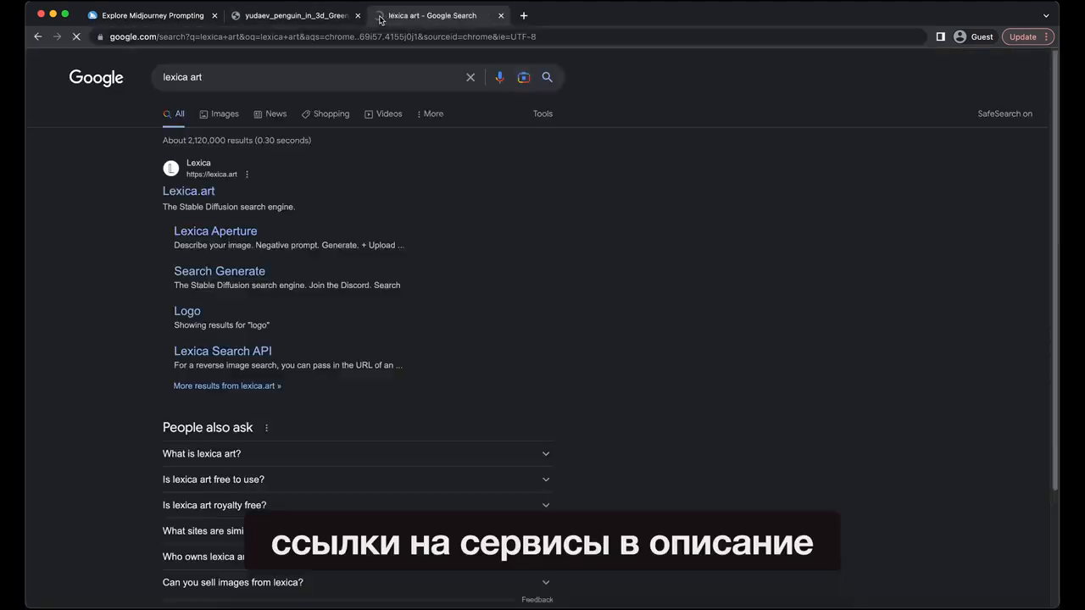
pyautogui.click(189, 190)
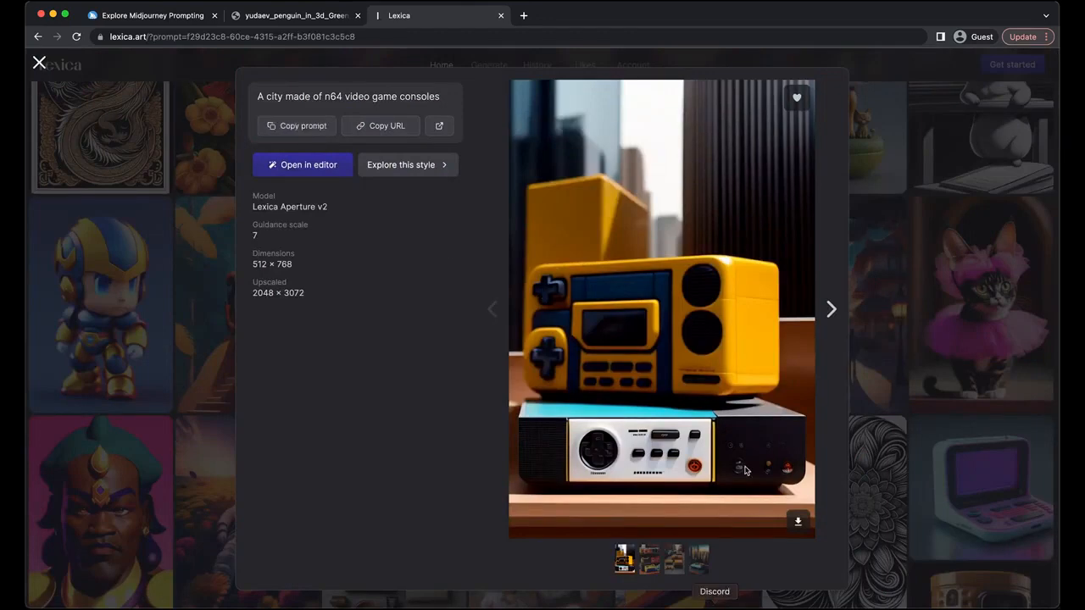
# Close the n64 consoles prompt, then find and copy the pink knitted-hat bunny prompt
pyautogui.click(36, 62)
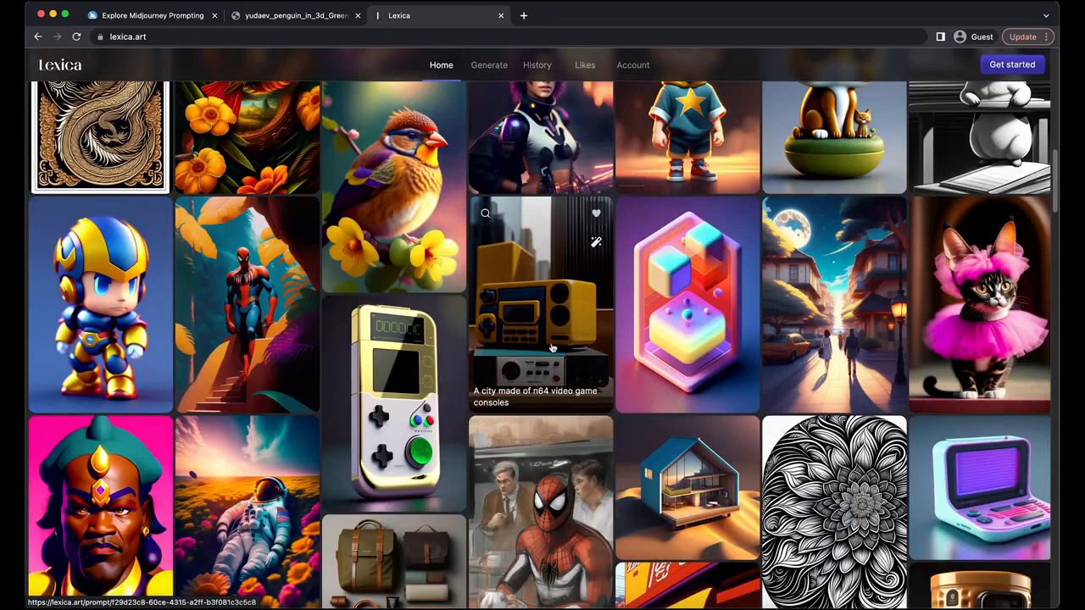
pyautogui.scroll(-3)
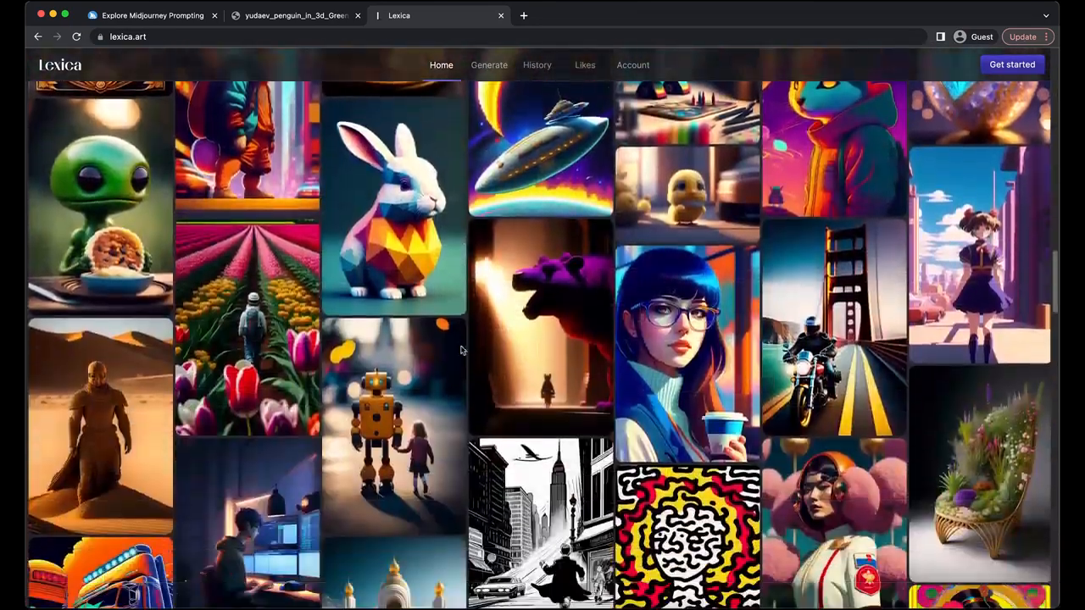
pyautogui.scroll(-3)
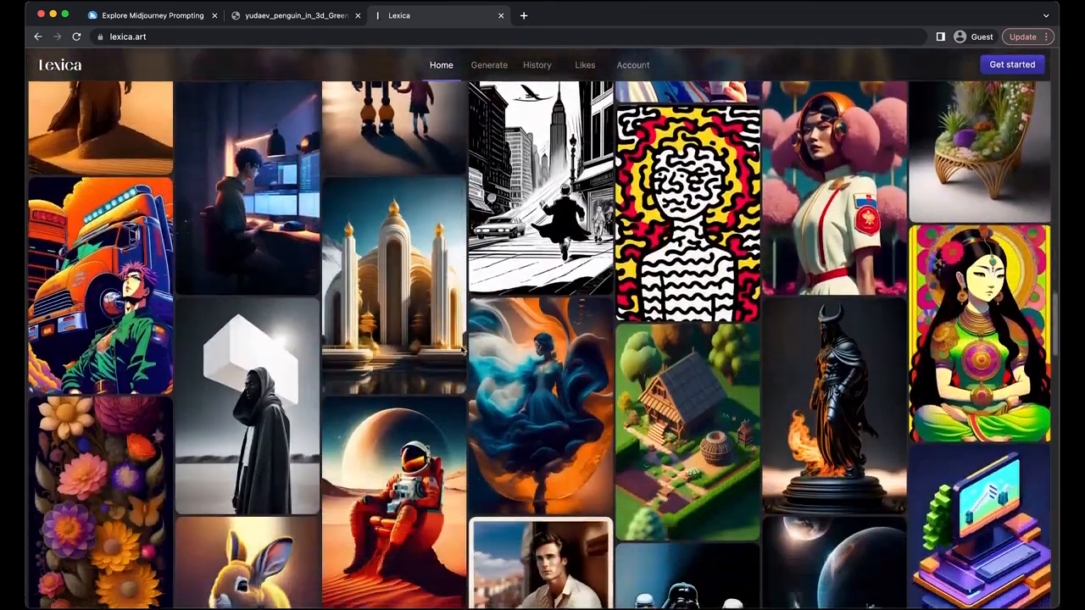
pyautogui.scroll(-3)
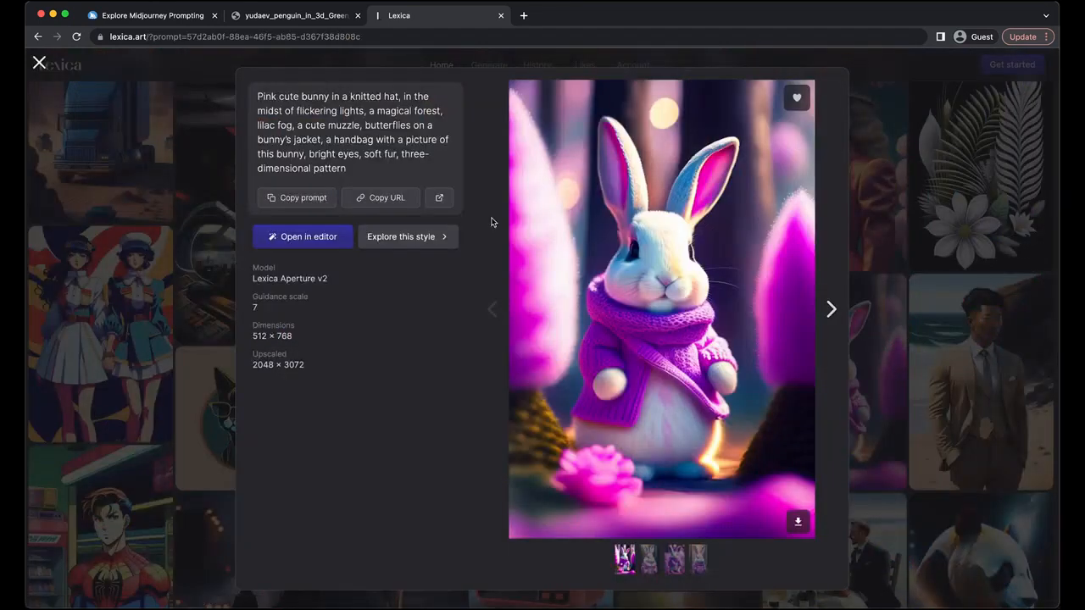
pyautogui.click(297, 198)
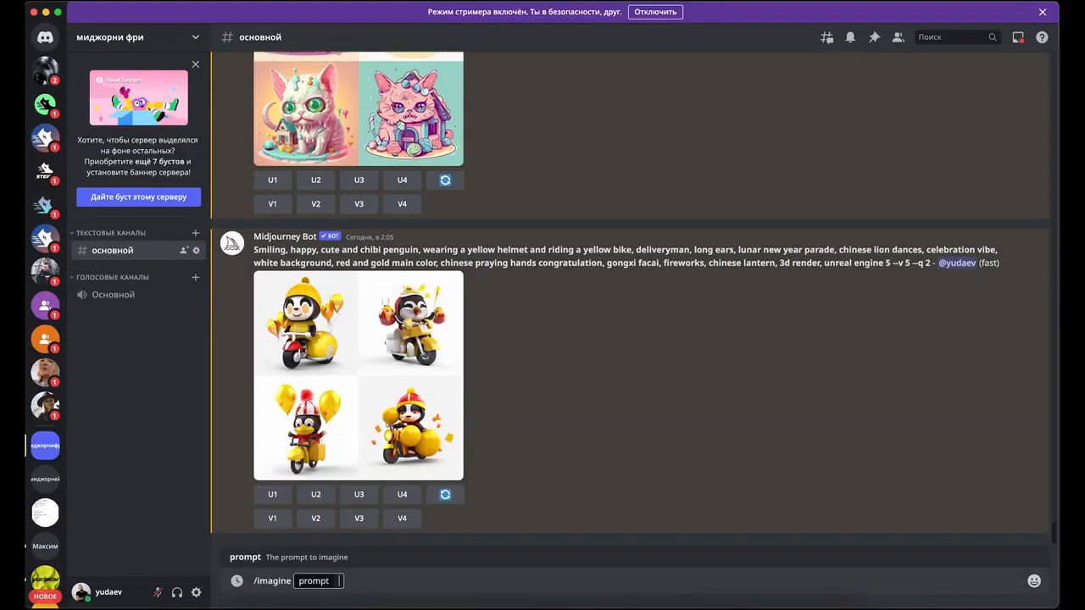
# Run the pink knitted-hat bunny magical forest prompt, upscale image 4 and open it full size
pyautogui.write("pink cute bunny in a knitted hat, in the midst of flickering lights, a magical forest, lilac fog, a cute muzzle, butterflies on a bunny's jacket, a handbag with a picture of this bunny, bright eyes, soft fur, three-dimensional pattern,")
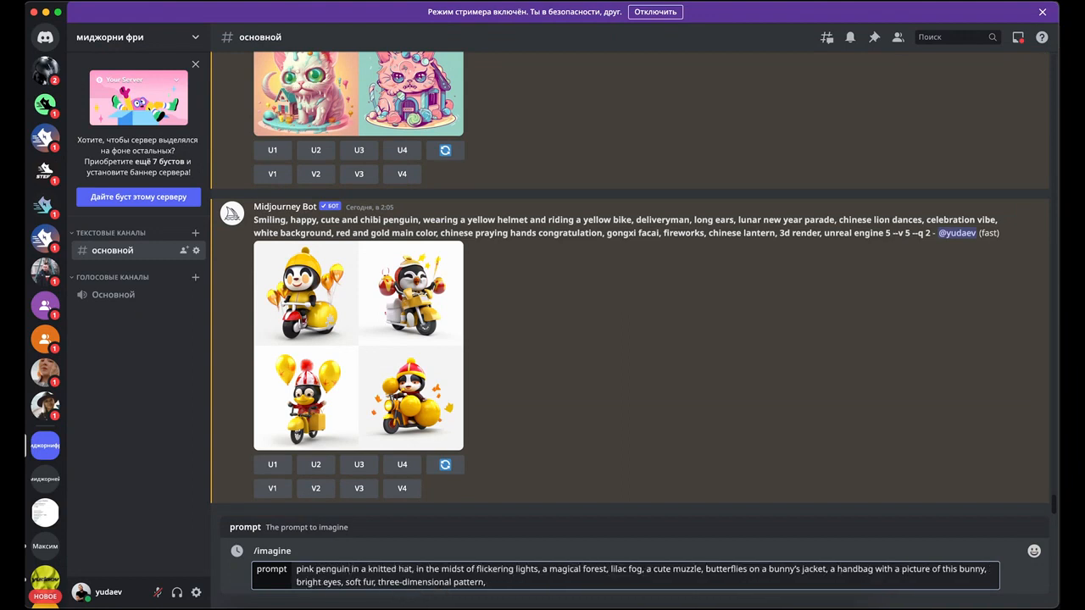
pyautogui.press('Enter')
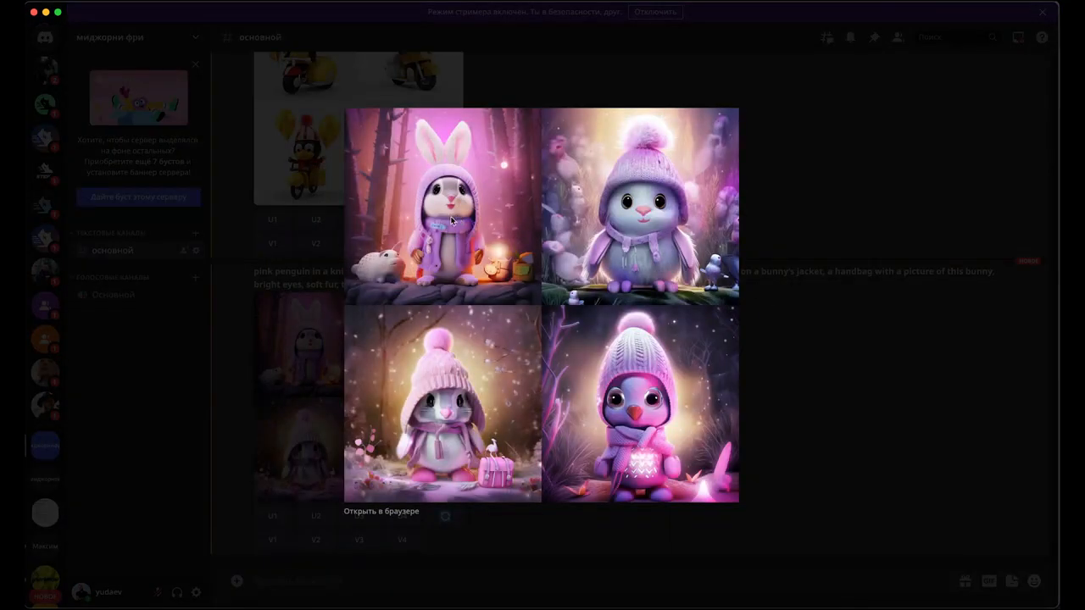
pyautogui.moveTo(646, 373)
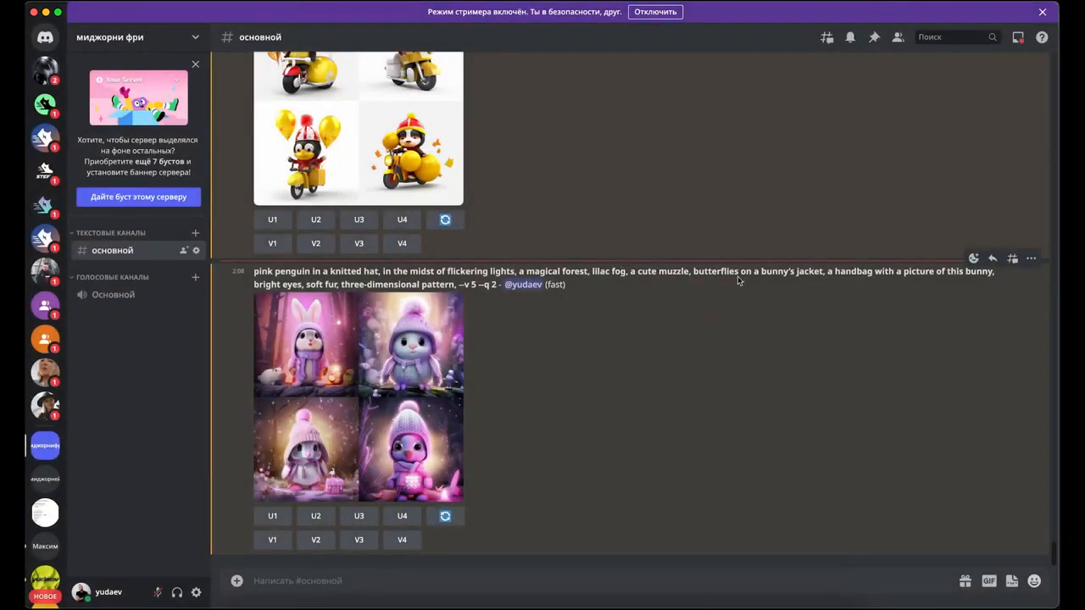
pyautogui.doubleClick(797, 272)
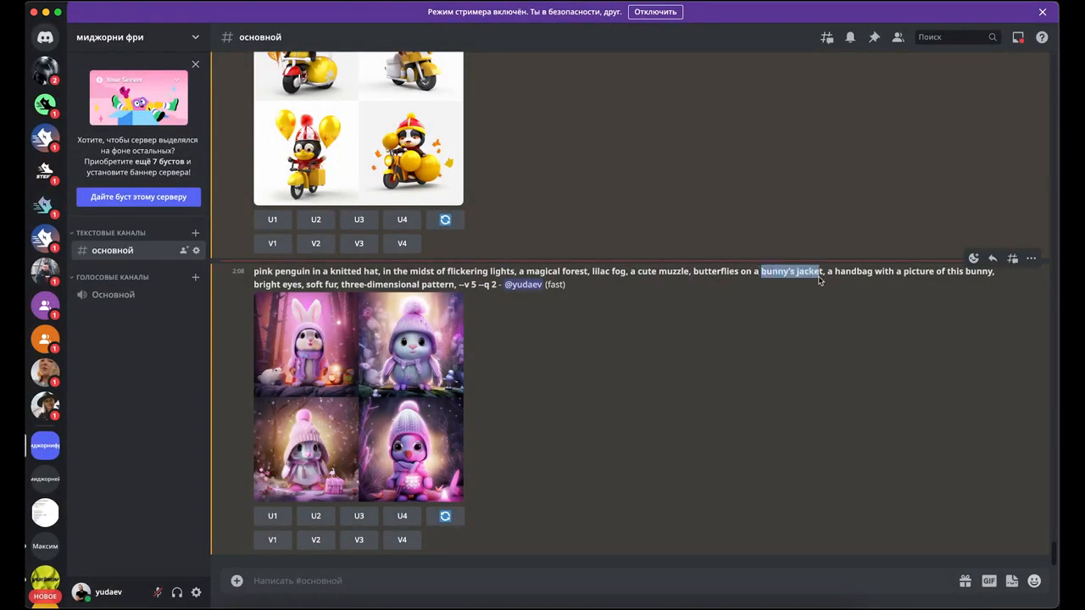
pyautogui.moveTo(377, 384)
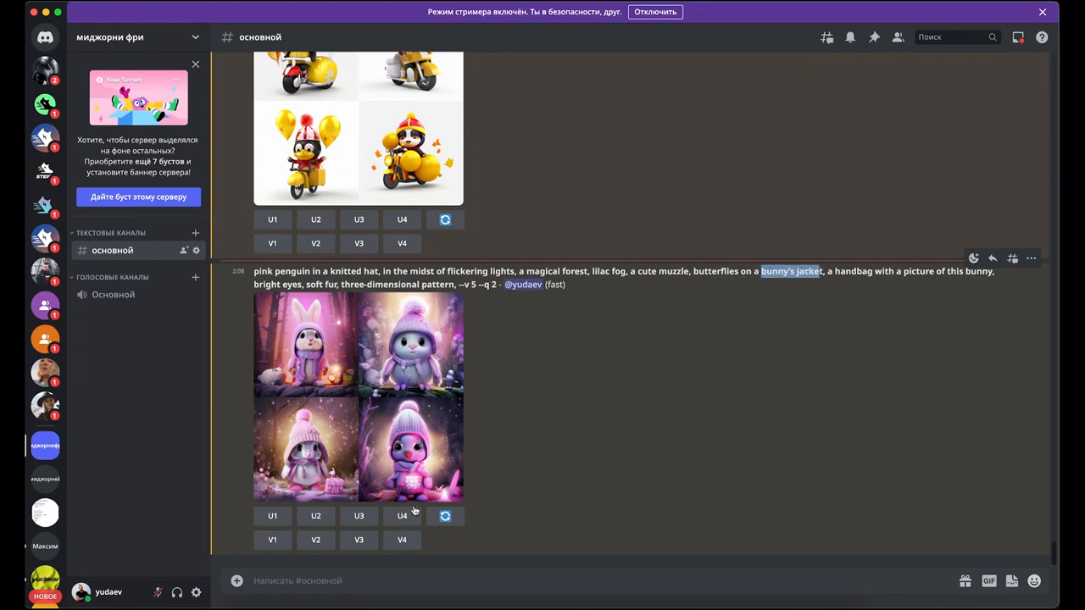
pyautogui.click(402, 515)
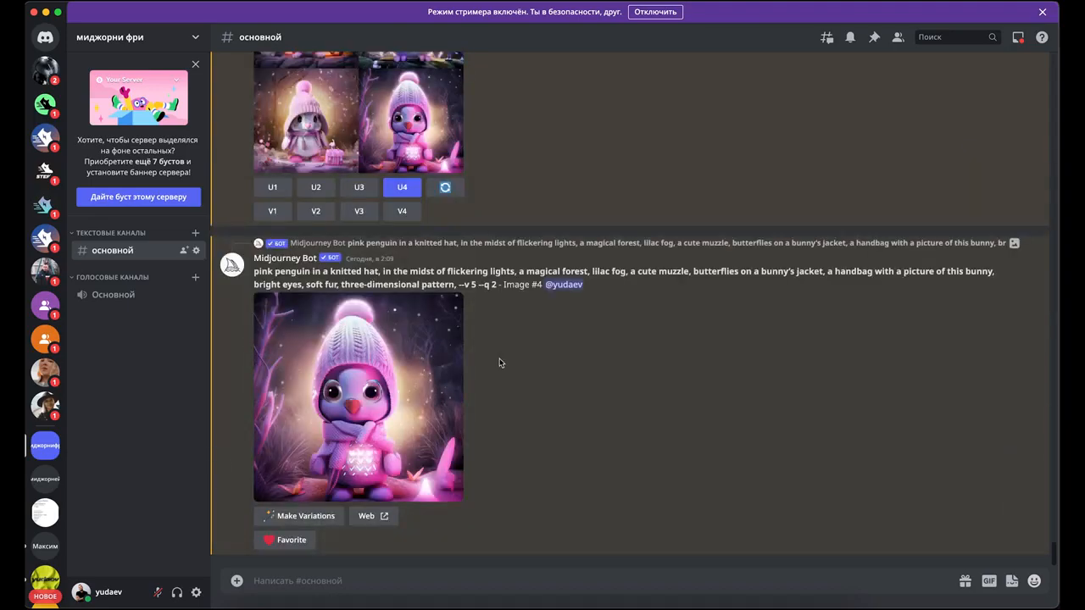
pyautogui.click(358, 409)
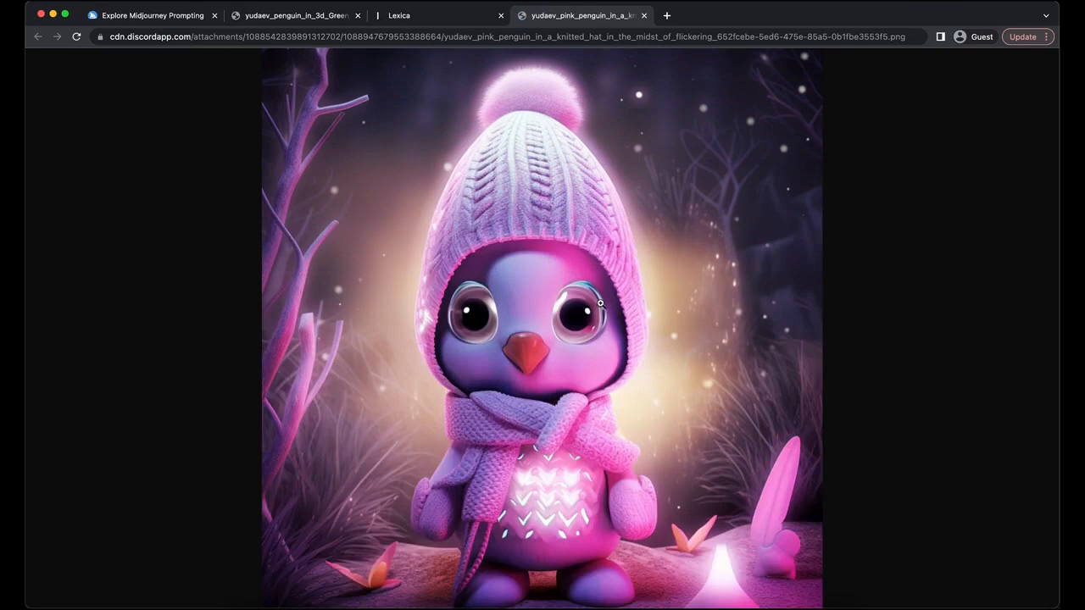
# Save the upscaled pink penguin image and search Lexica for 'cyberpunk'
pyautogui.rightClick(599, 305)
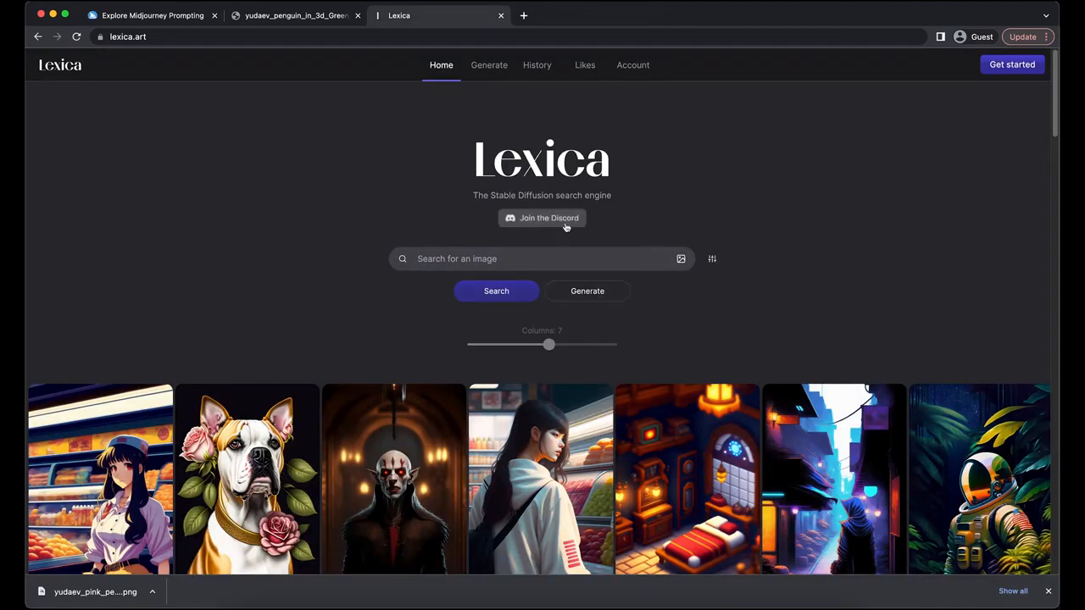
pyautogui.write('cyberp')
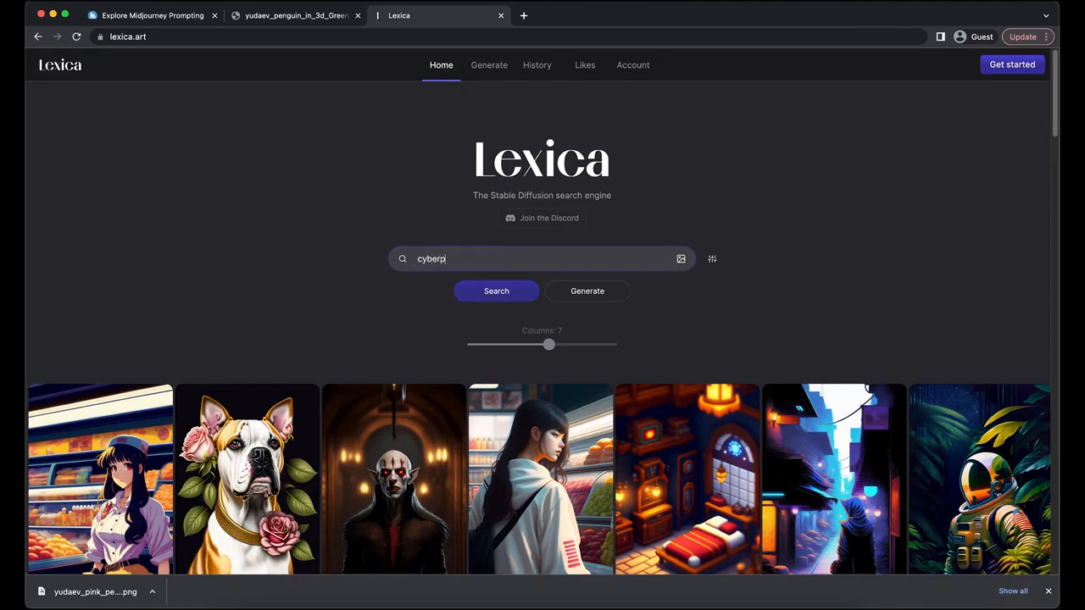
pyautogui.write('un')
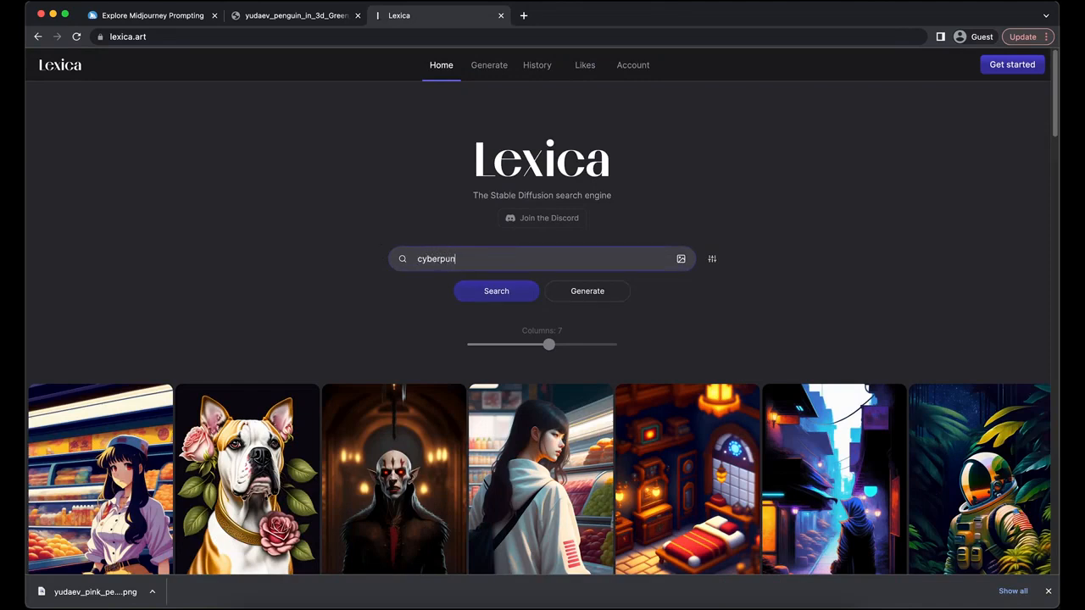
pyautogui.click(496, 291)
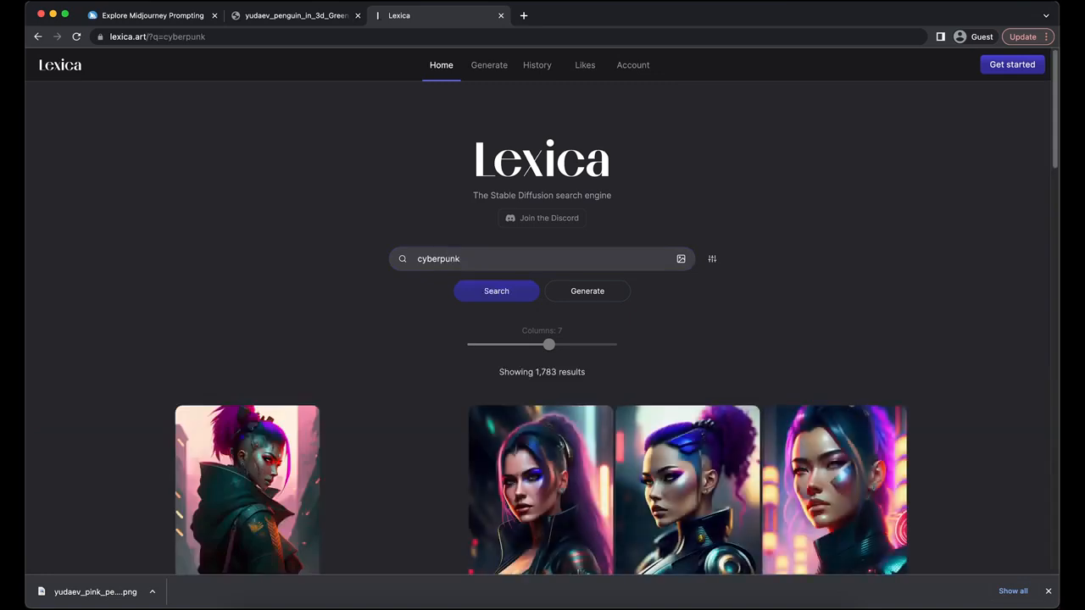
# Open the cyberpunk orc warrior example and select its whole prompt
pyautogui.scroll(-3)
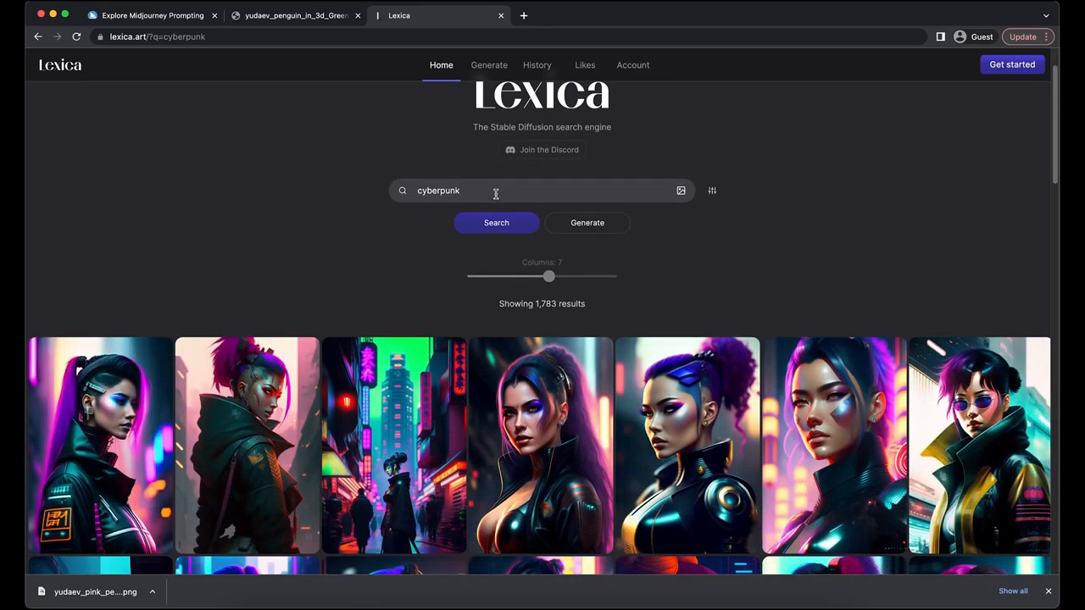
pyautogui.scroll(-3)
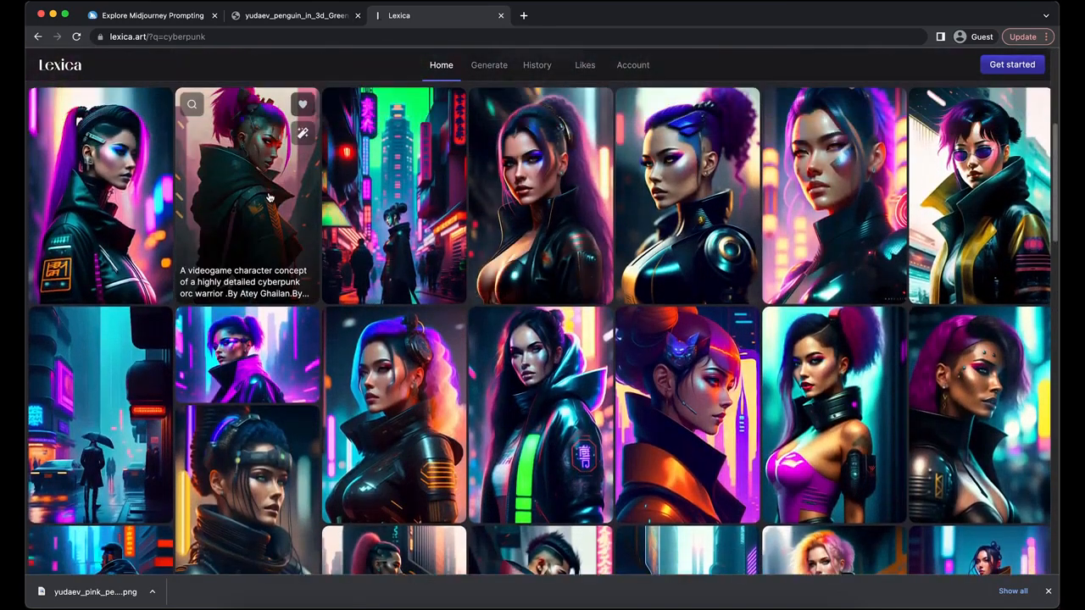
pyautogui.click(245, 195)
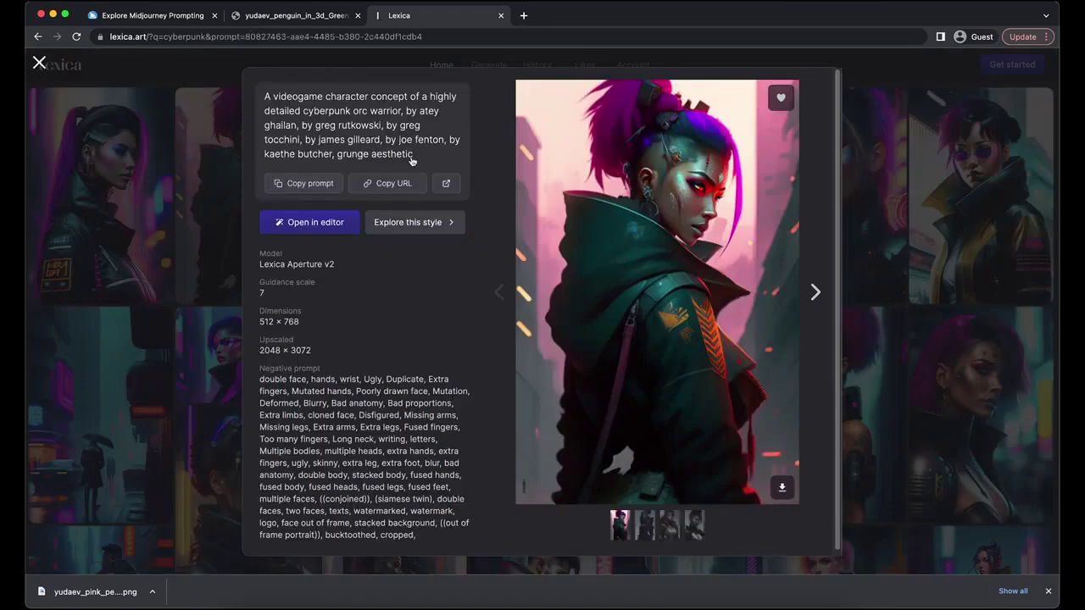
pyautogui.tripleClick(339, 110)
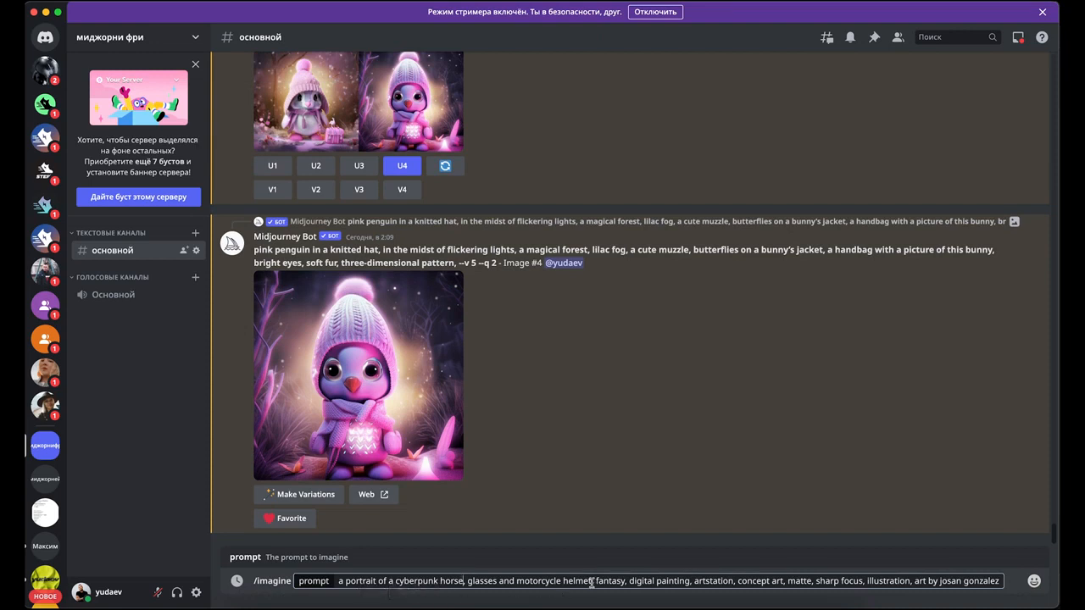
# Submit the cyberpunk horse portrait prompt and scroll to the four-image grid
pyautogui.press('Enter')
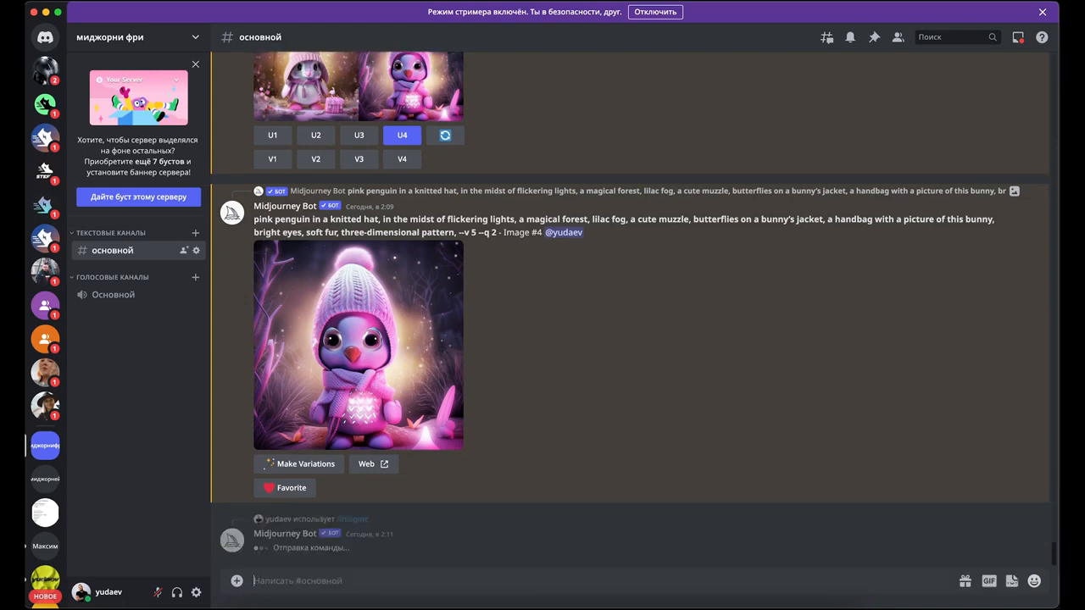
pyautogui.scroll(-3)
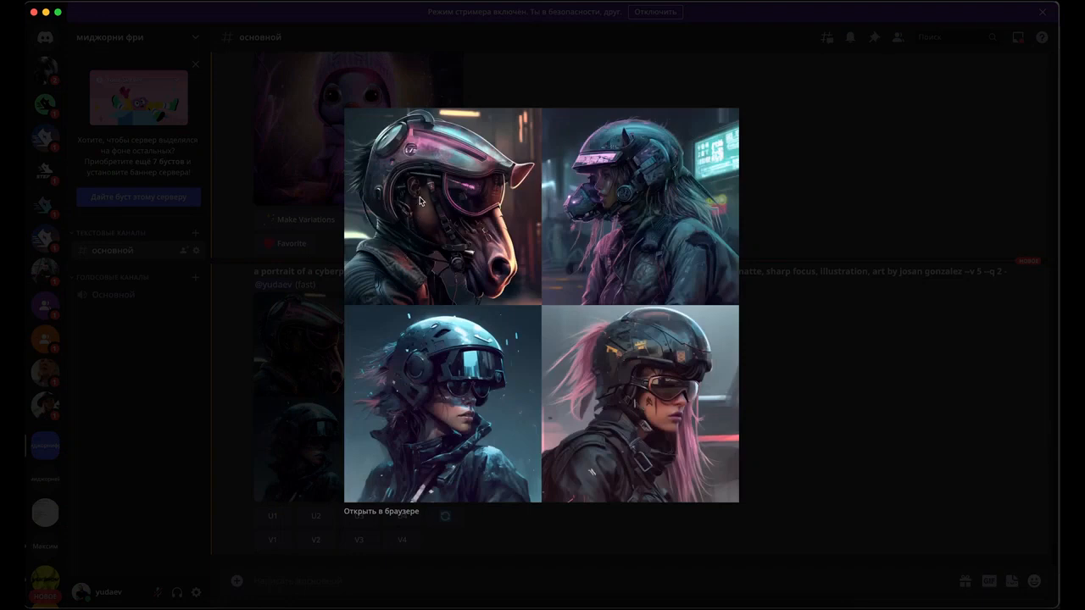
pyautogui.moveTo(475, 157)
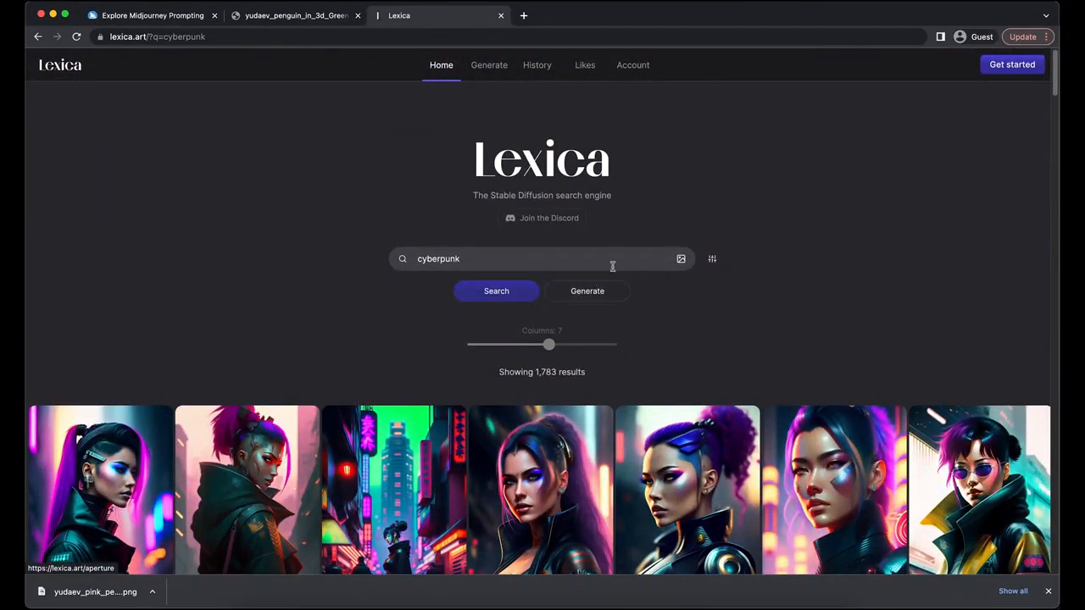
# Return to the Midjourney prompting guide and scroll down to the Emote examples
pyautogui.click(152, 15)
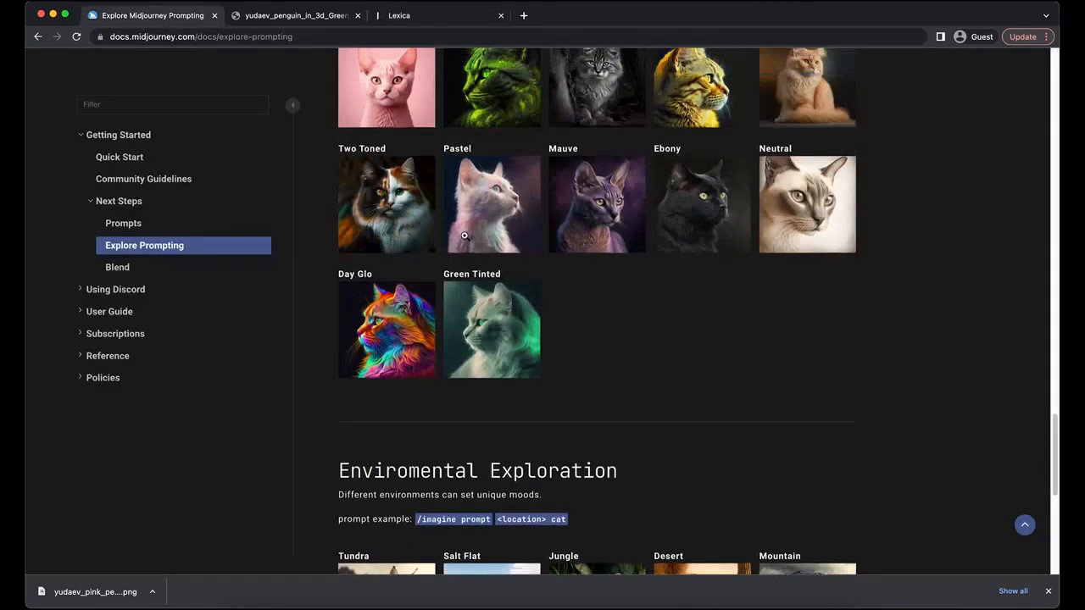
pyautogui.scroll(-3)
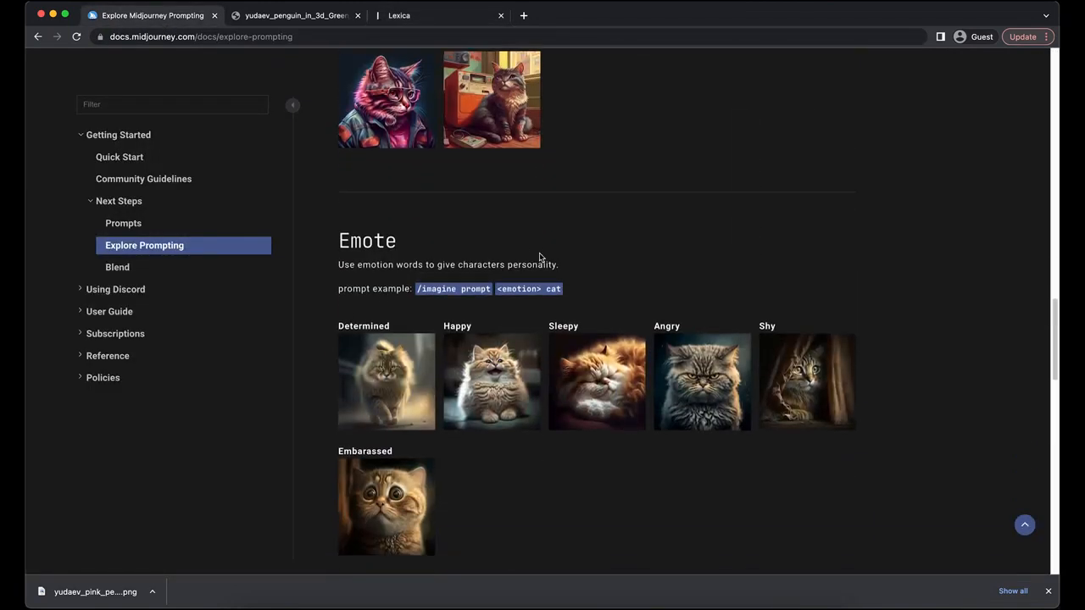
pyautogui.scroll(-3)
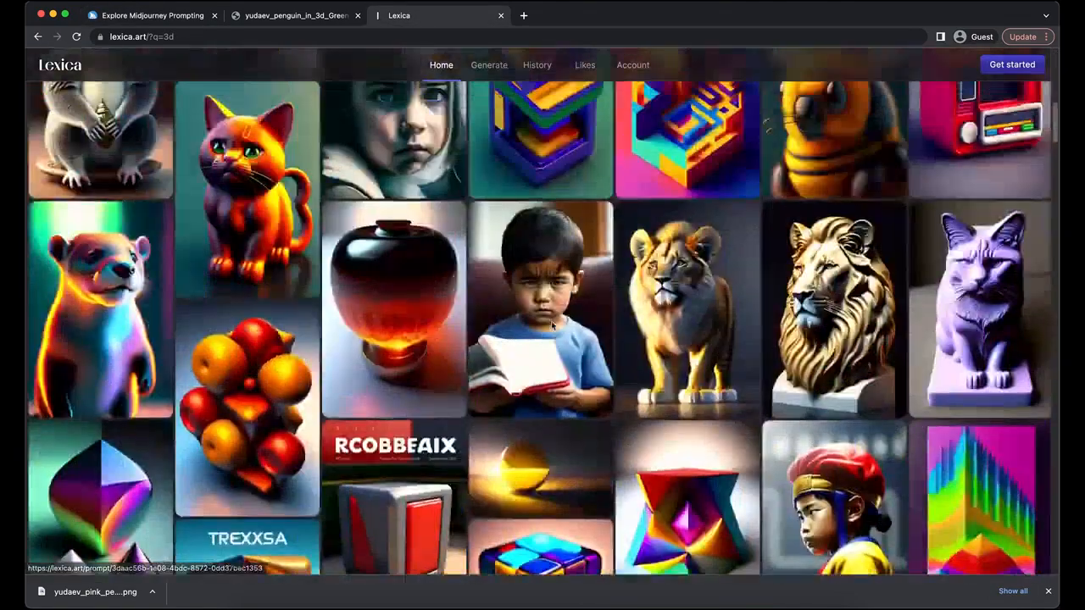
# Scroll through Lexica's 3d results and open the photorealistic CGI penguin figure image
pyautogui.scroll(-3)
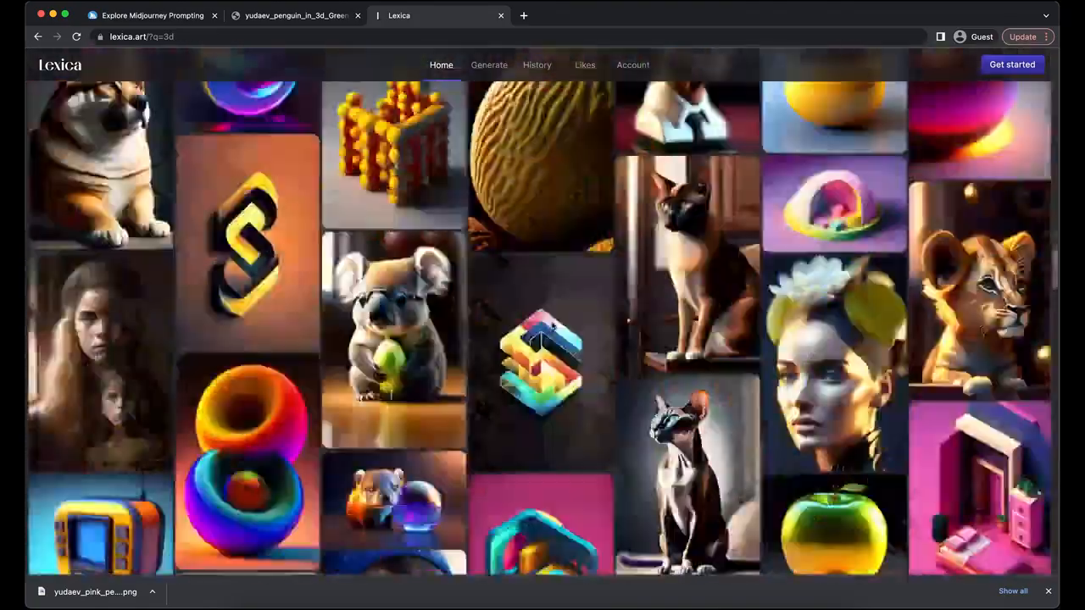
pyautogui.scroll(-3)
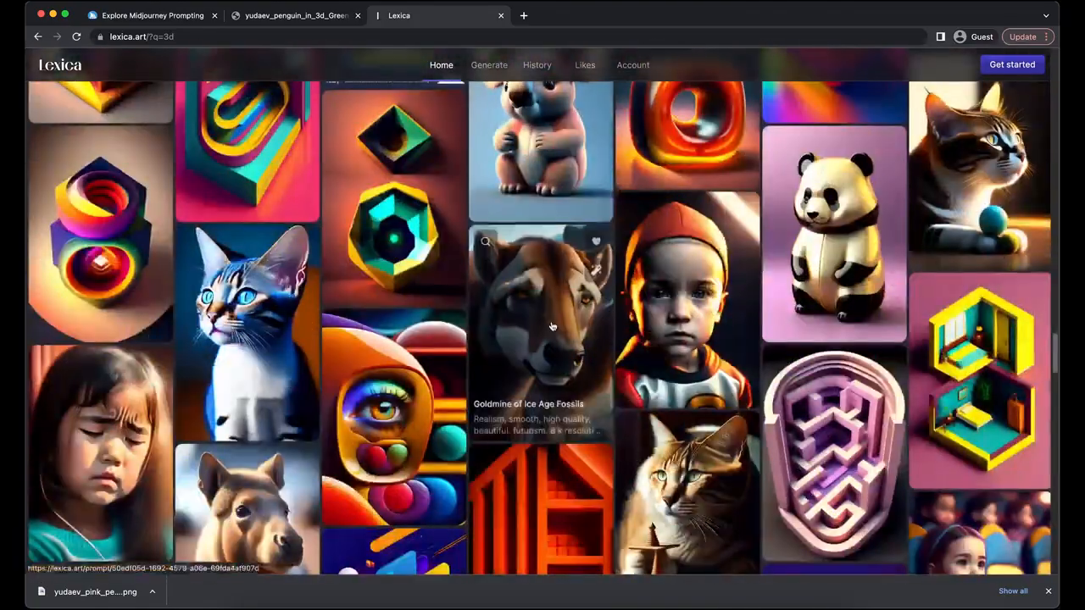
pyautogui.scroll(-3)
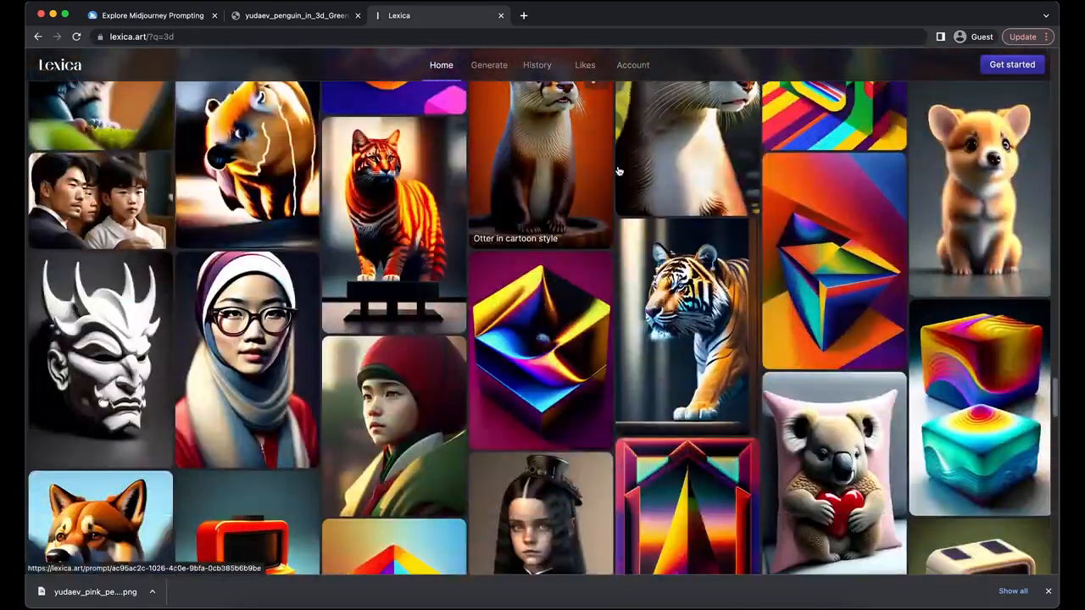
pyautogui.click(978, 194)
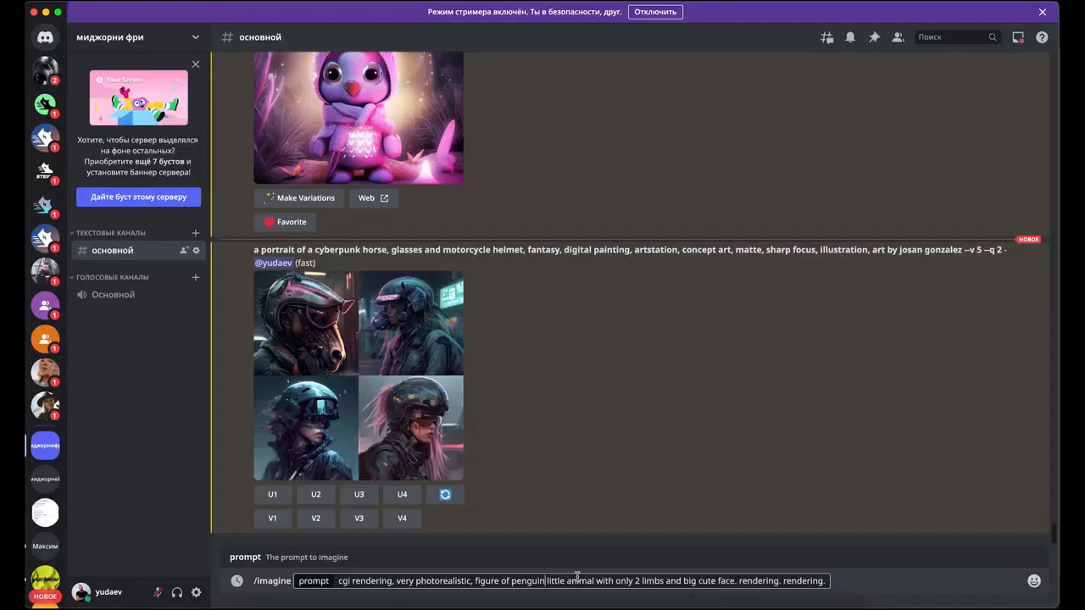
# Add '<emo>' after 'figure of penguin' in the CGI prompt and submit it
pyautogui.write('<emo>')
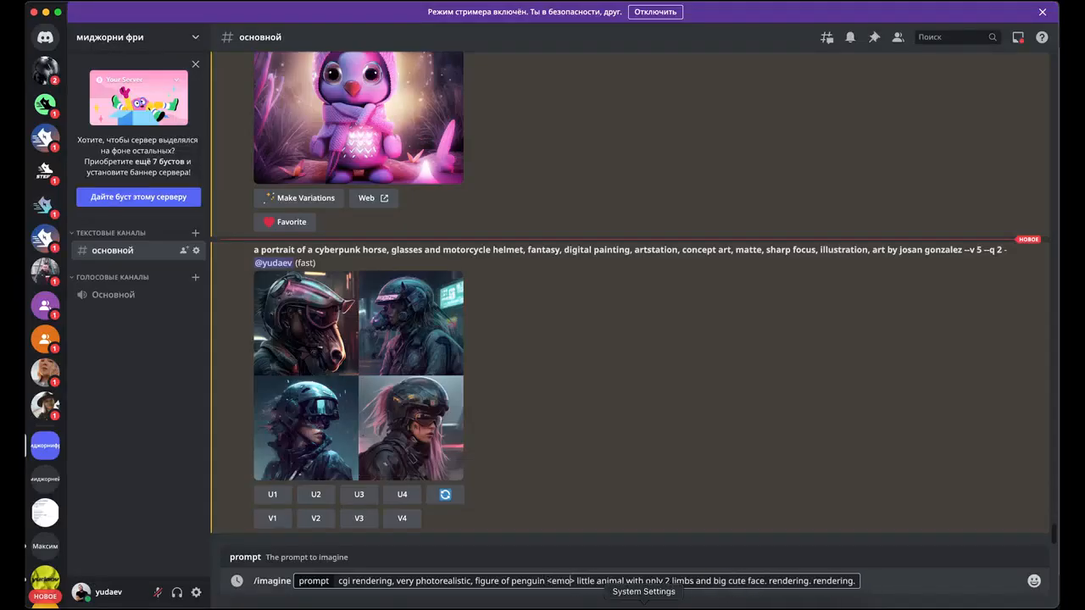
pyautogui.press('Enter')
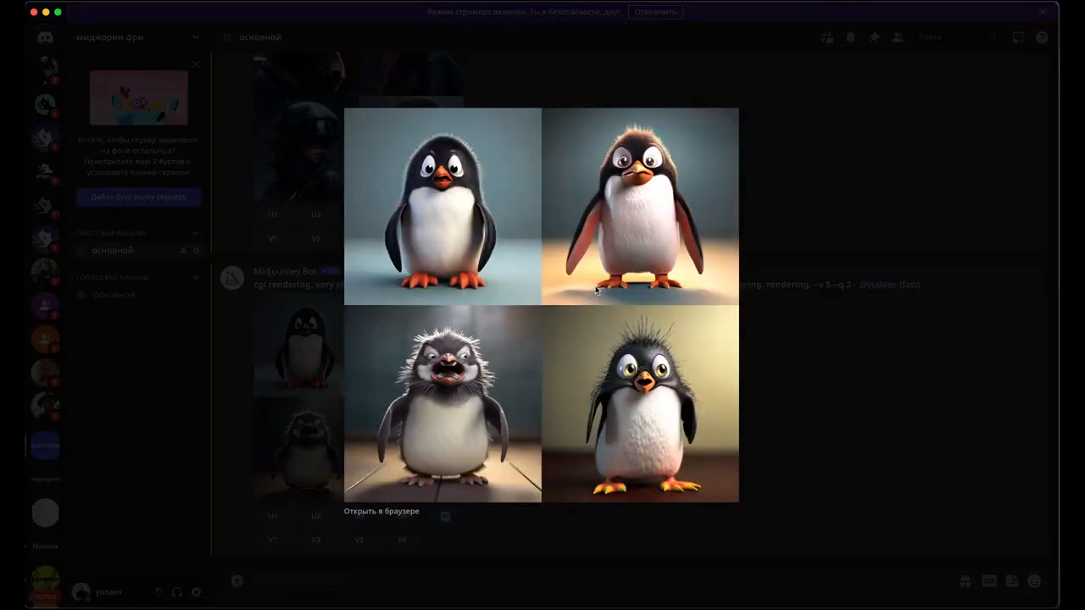
pyautogui.moveTo(666, 422)
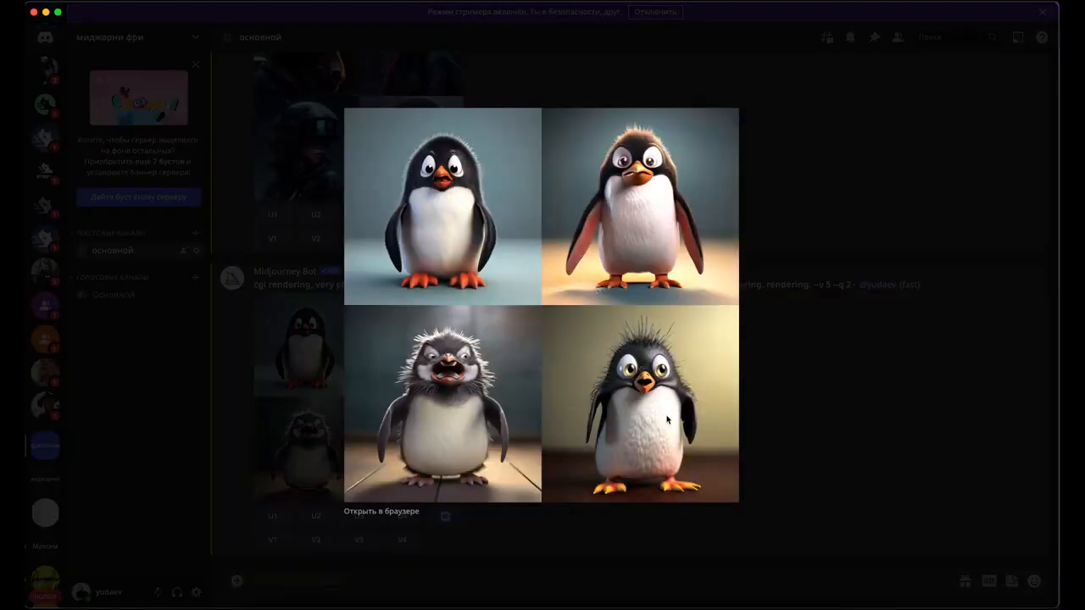